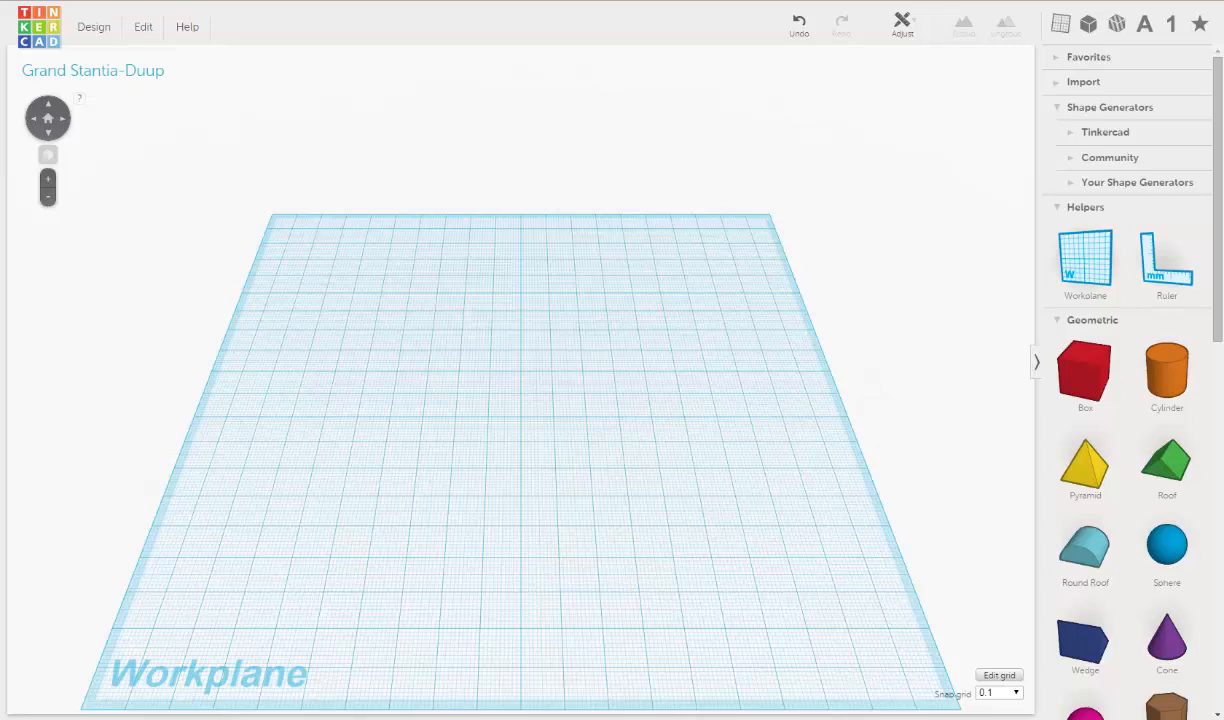
{"action": "mouse_move", "coordinate": [785, 305]}
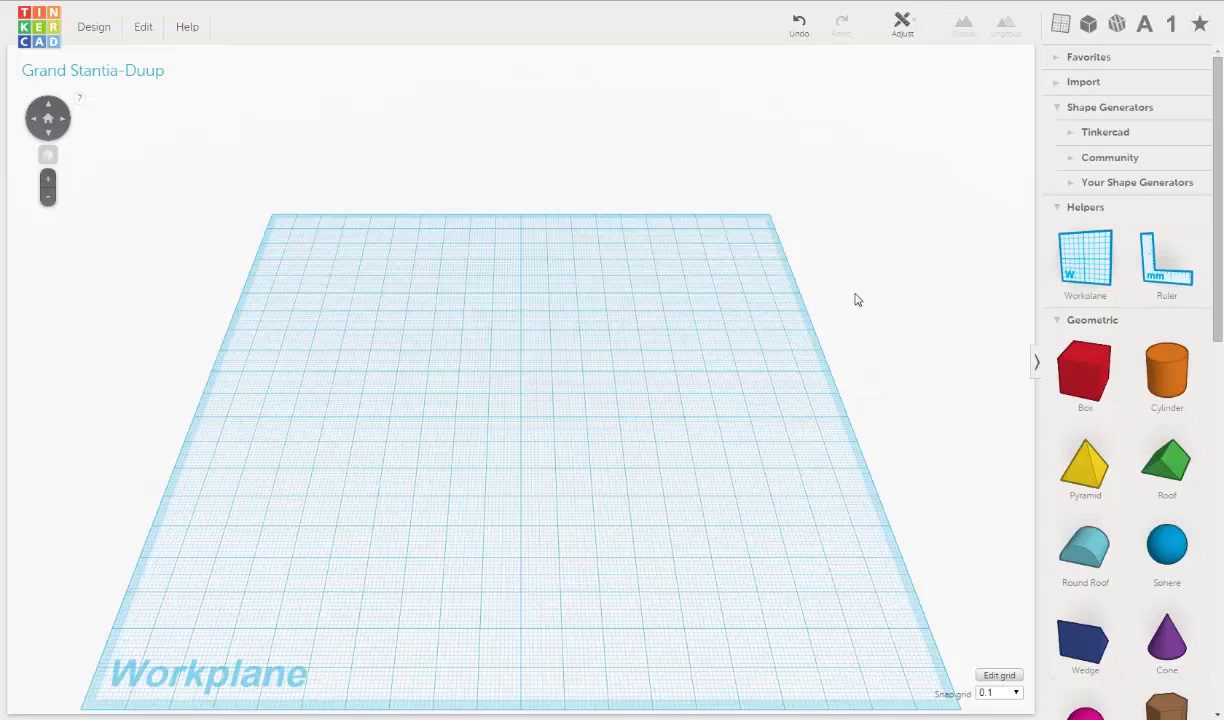
{"action": "mouse_move", "coordinate": [853, 390]}
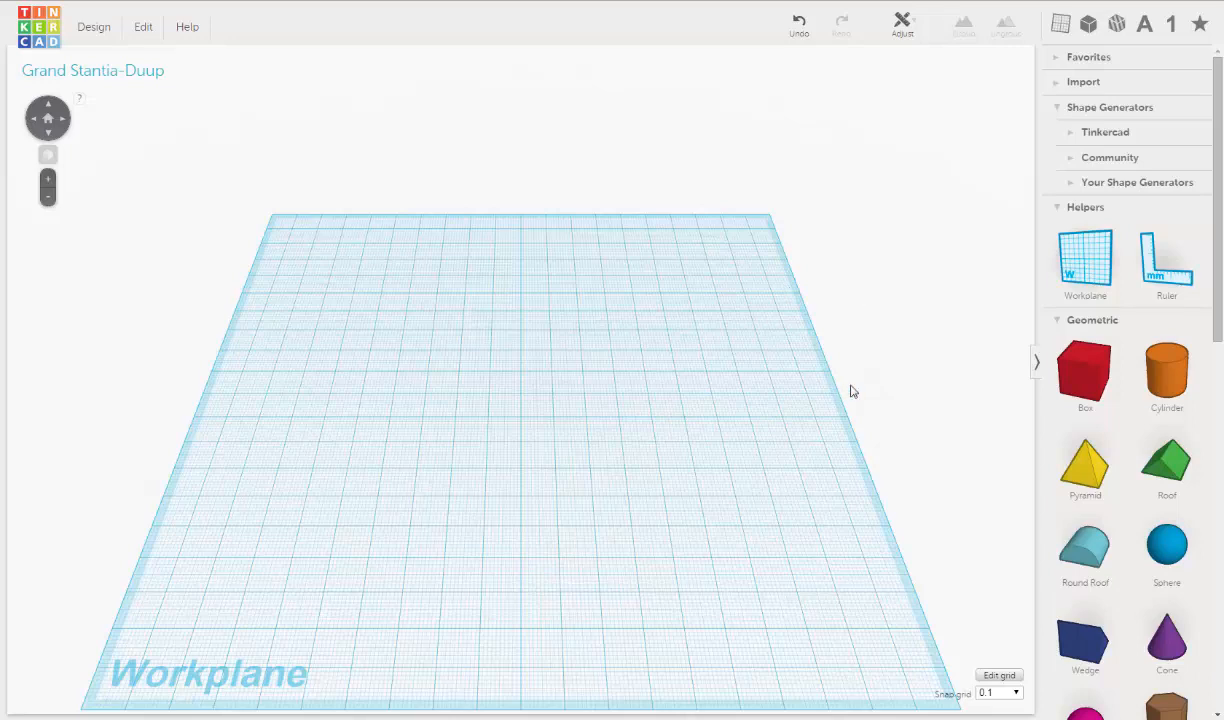
{"action": "mouse_move", "coordinate": [851, 389]}
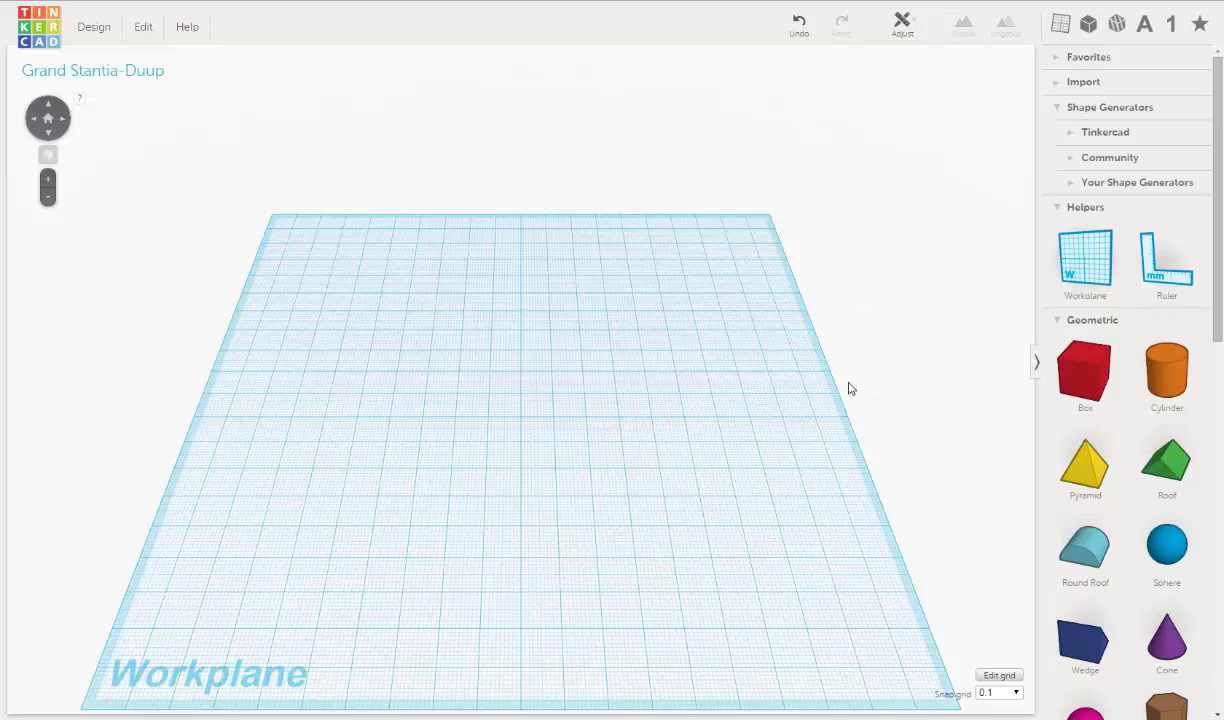
{"action": "mouse_move", "coordinate": [880, 218]}
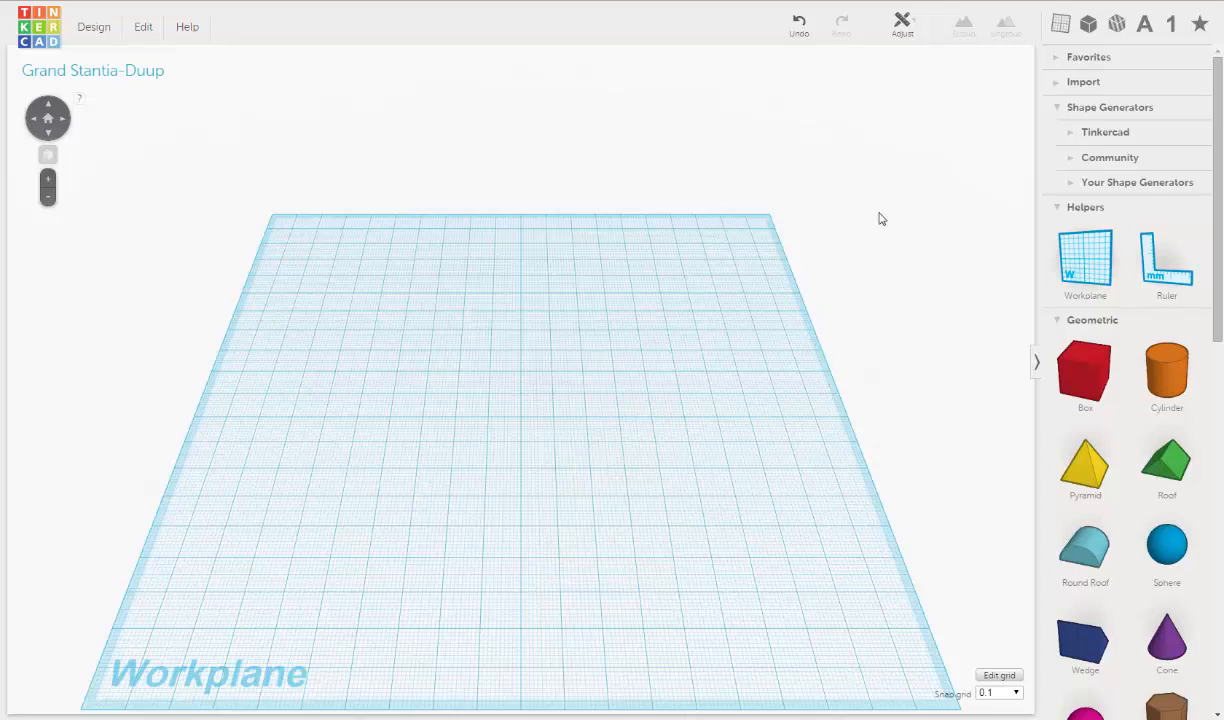
{"action": "mouse_move", "coordinate": [1110, 107]}
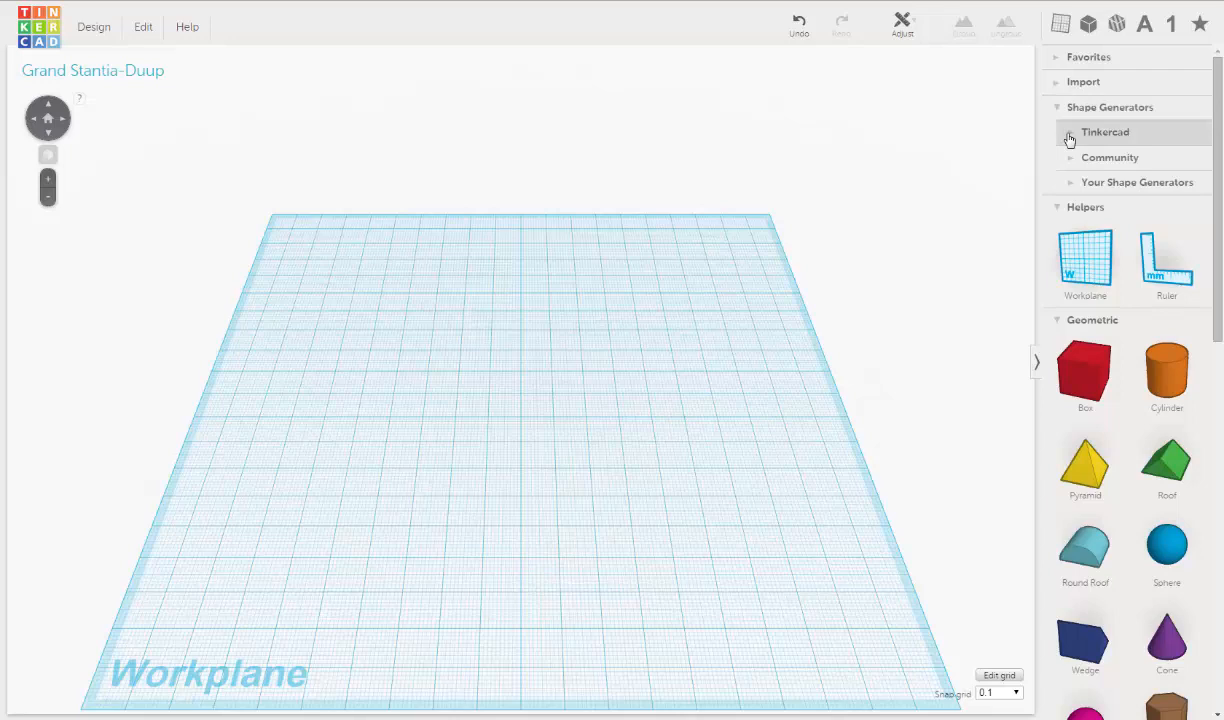
Place a magenta Ring from the Tinkercad shape generators at the workplane centre
{"action": "left_click", "coordinate": [1104, 132]}
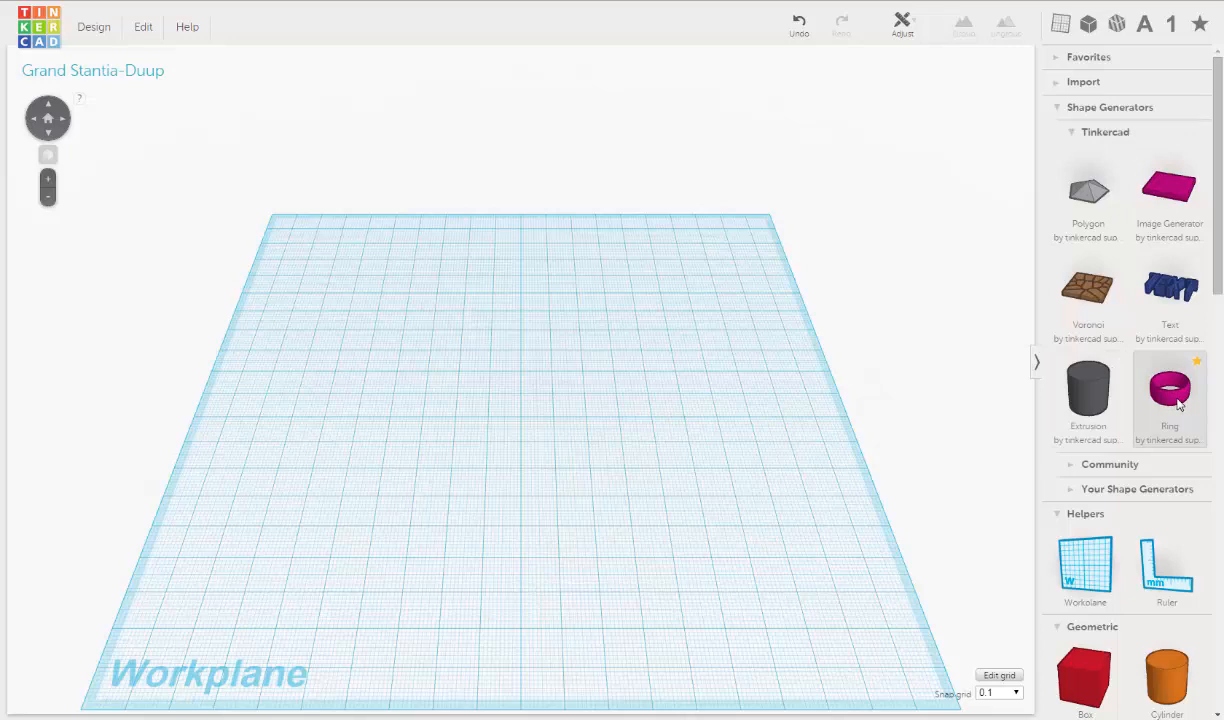
{"action": "mouse_move", "coordinate": [1180, 405]}
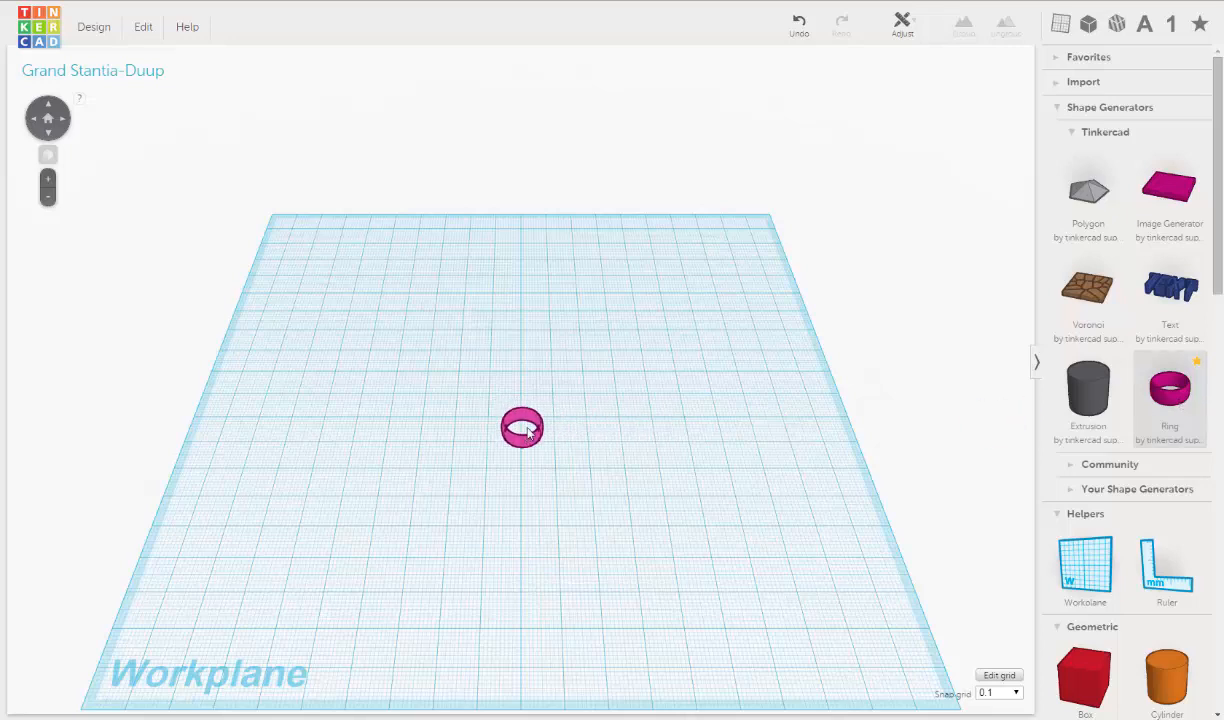
{"action": "left_click", "coordinate": [521, 427]}
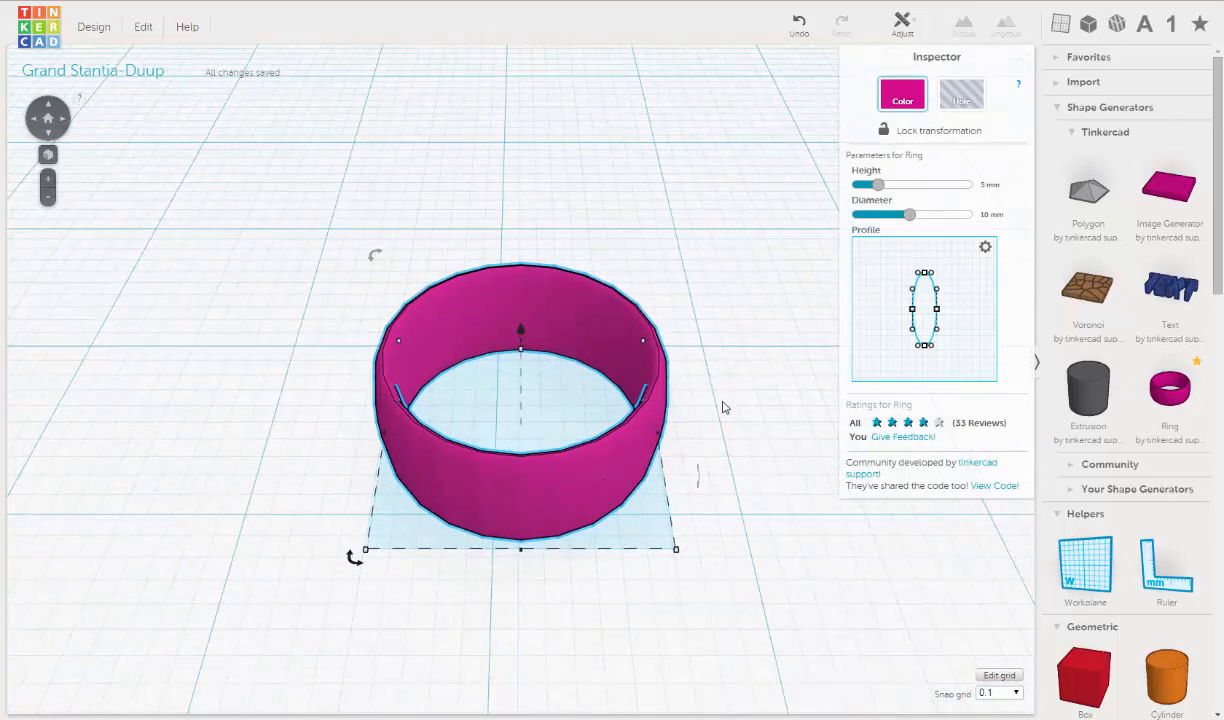
{"action": "mouse_move", "coordinate": [770, 213]}
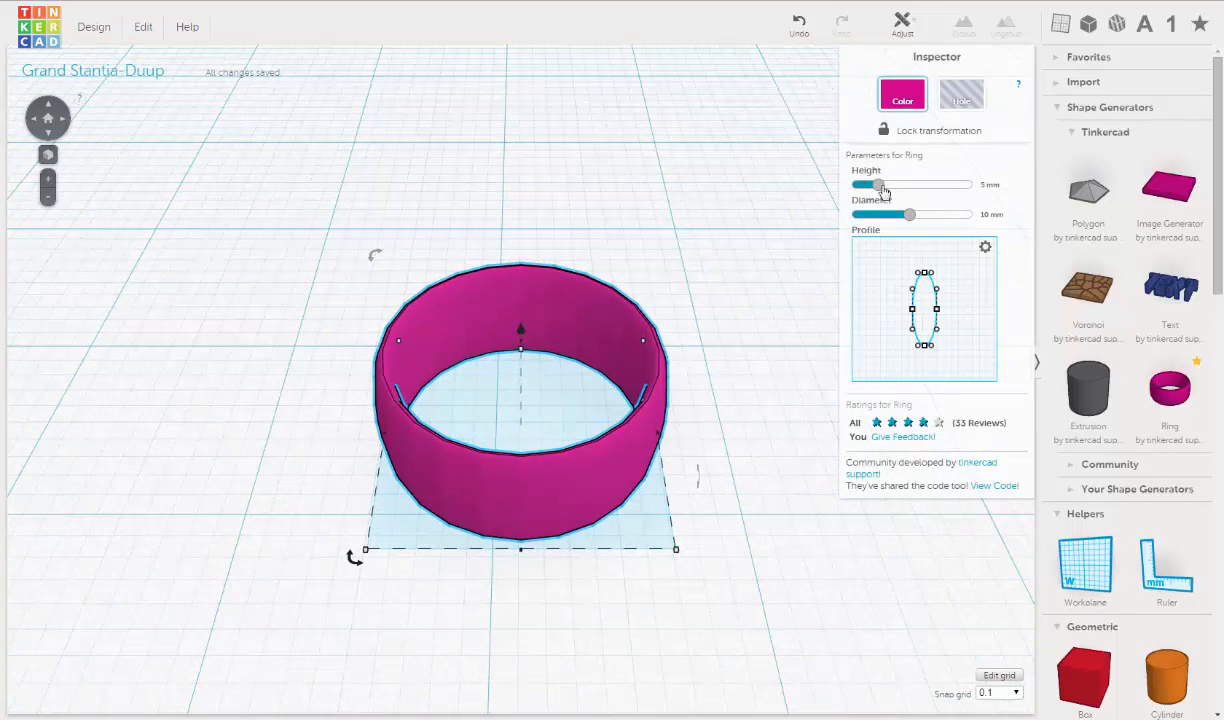
{"action": "left_click_drag", "start_coordinate": [875, 184], "coordinate": [885, 184]}
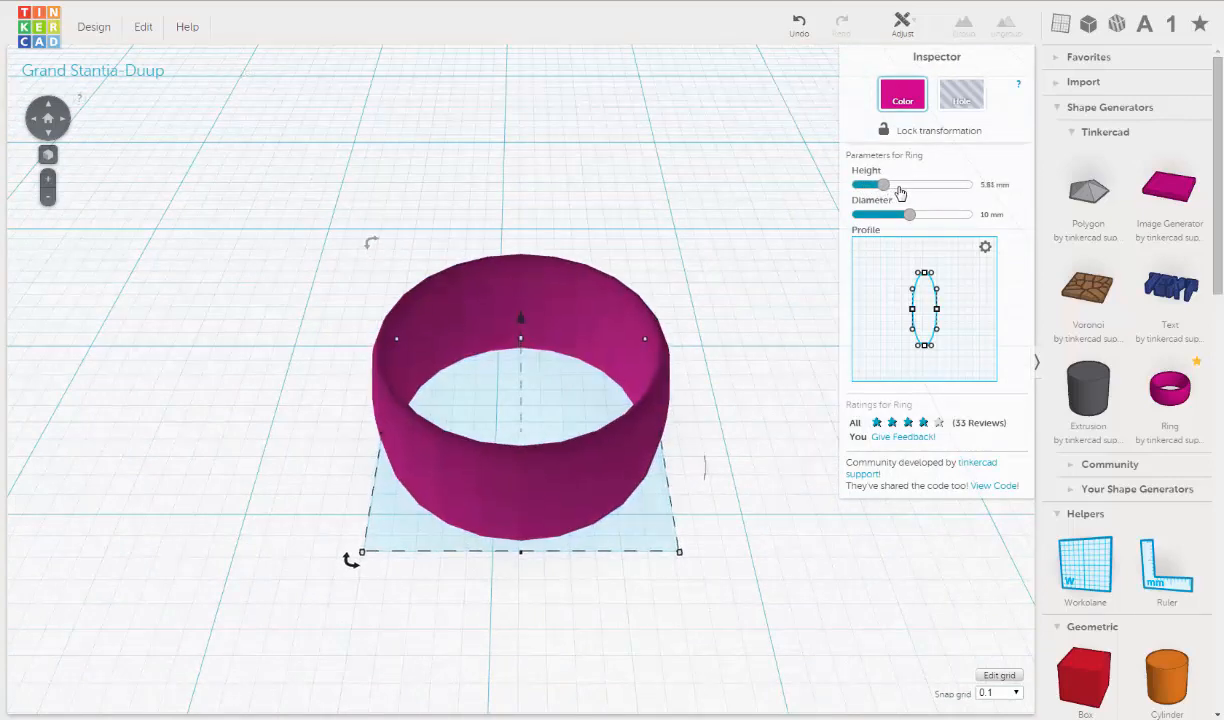
{"action": "left_click_drag", "start_coordinate": [882, 184], "coordinate": [895, 184]}
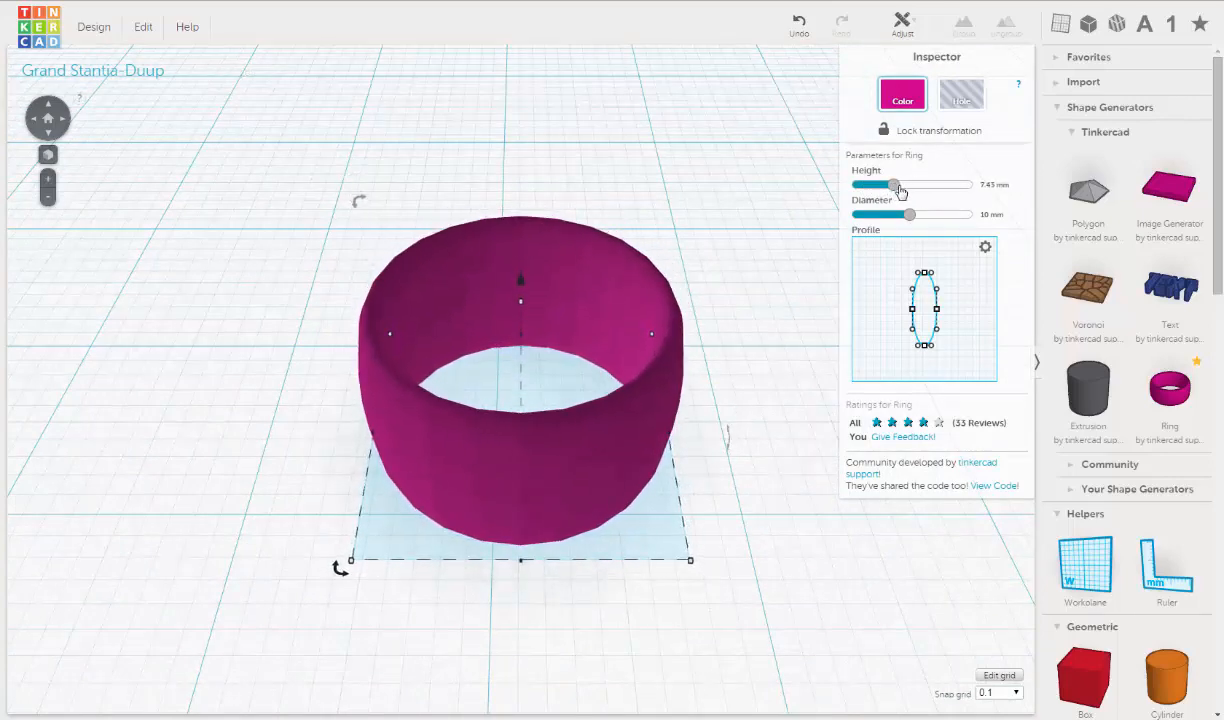
{"action": "left_click_drag", "start_coordinate": [893, 185], "coordinate": [905, 185]}
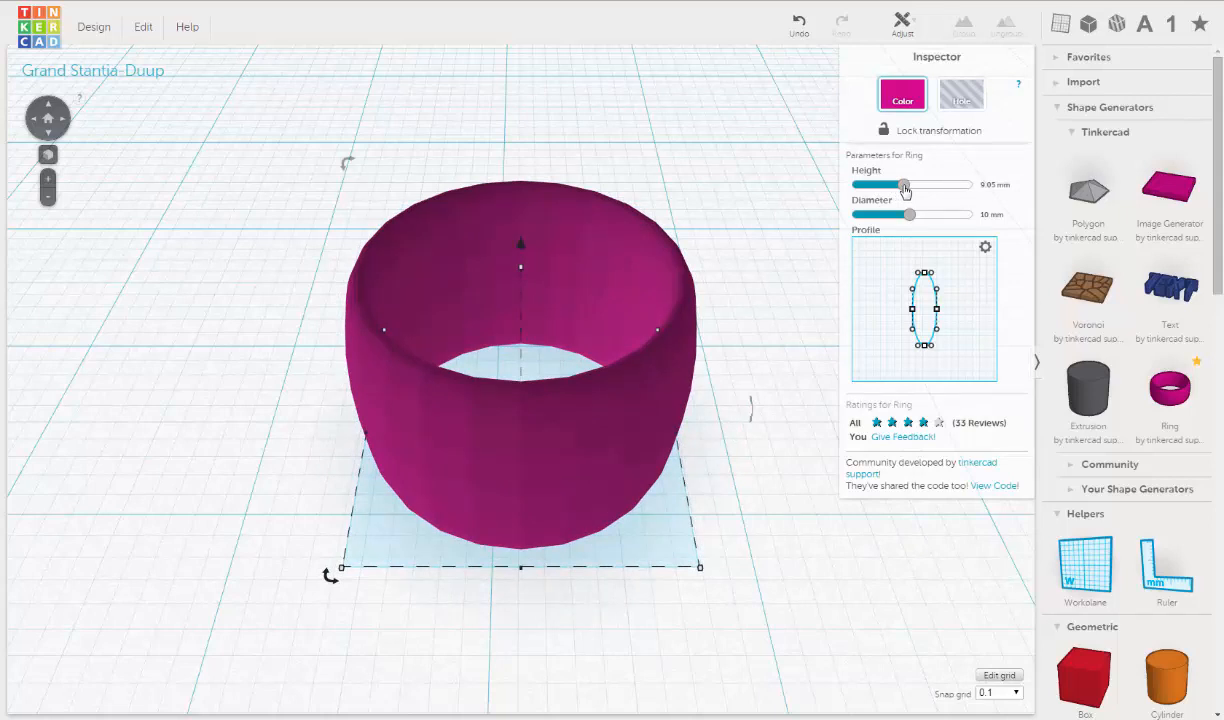
{"action": "left_click_drag", "start_coordinate": [905, 185], "coordinate": [900, 185]}
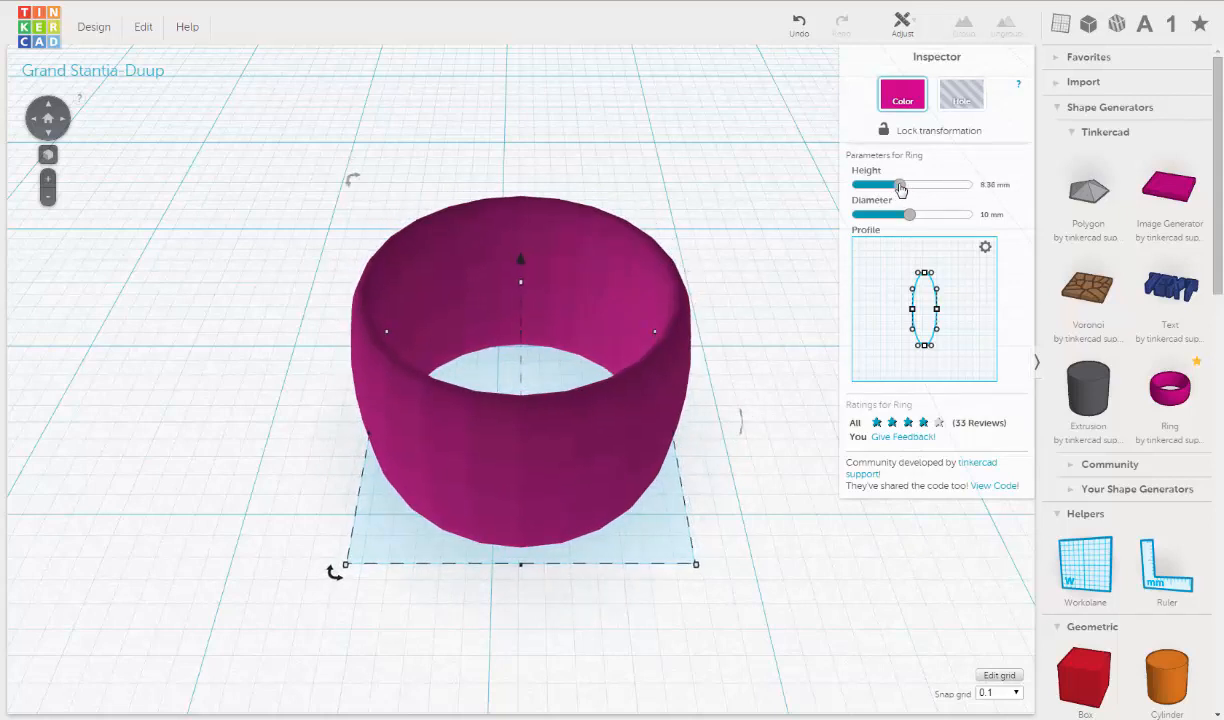
{"action": "left_click_drag", "start_coordinate": [900, 185], "coordinate": [903, 185]}
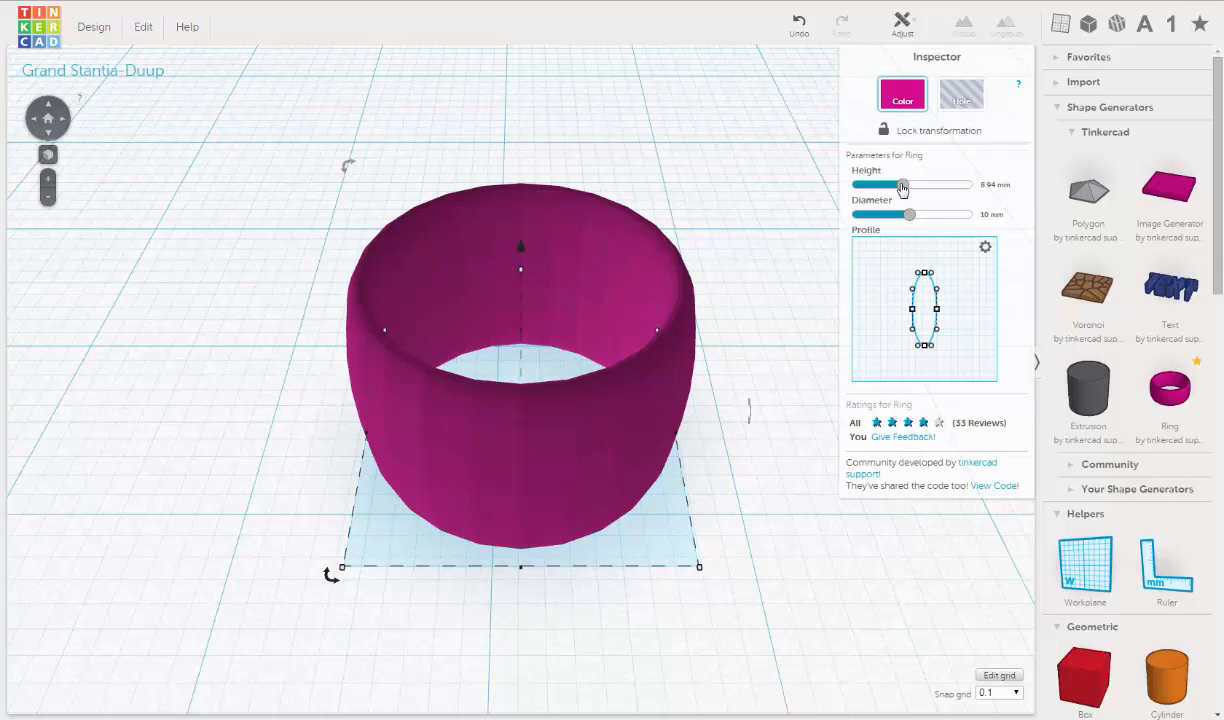
{"action": "left_click_drag", "start_coordinate": [902, 185], "coordinate": [882, 185]}
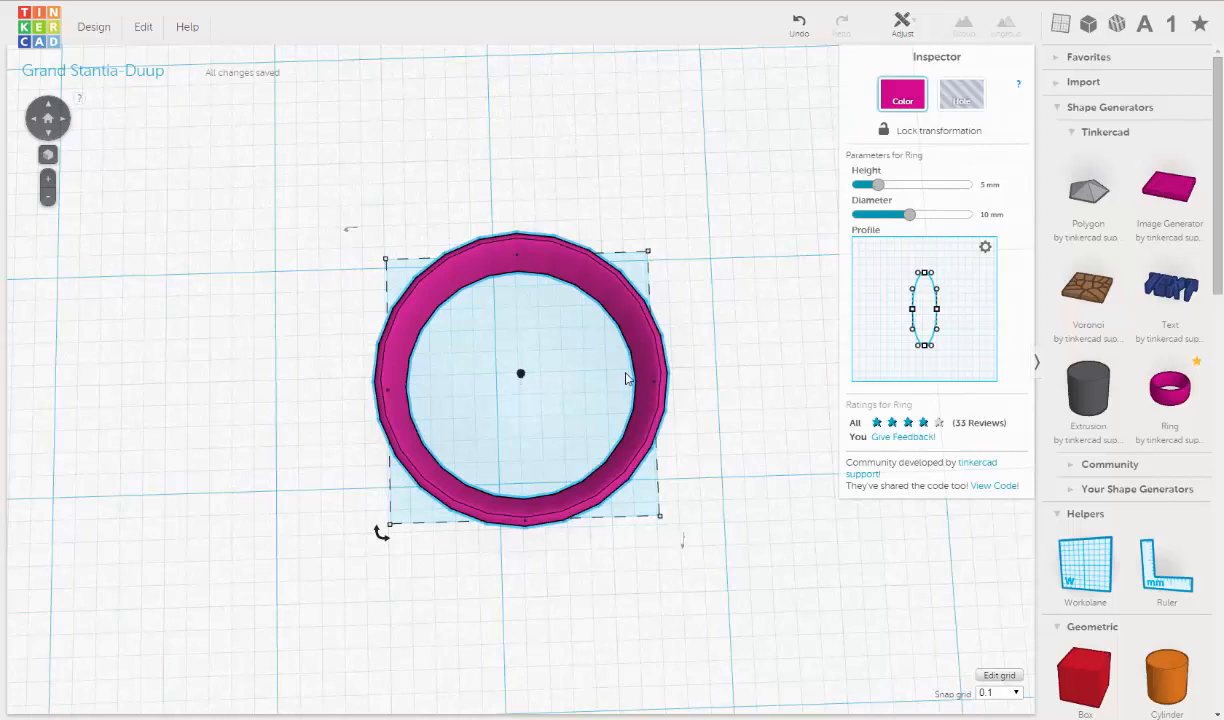
{"action": "mouse_move", "coordinate": [408, 384]}
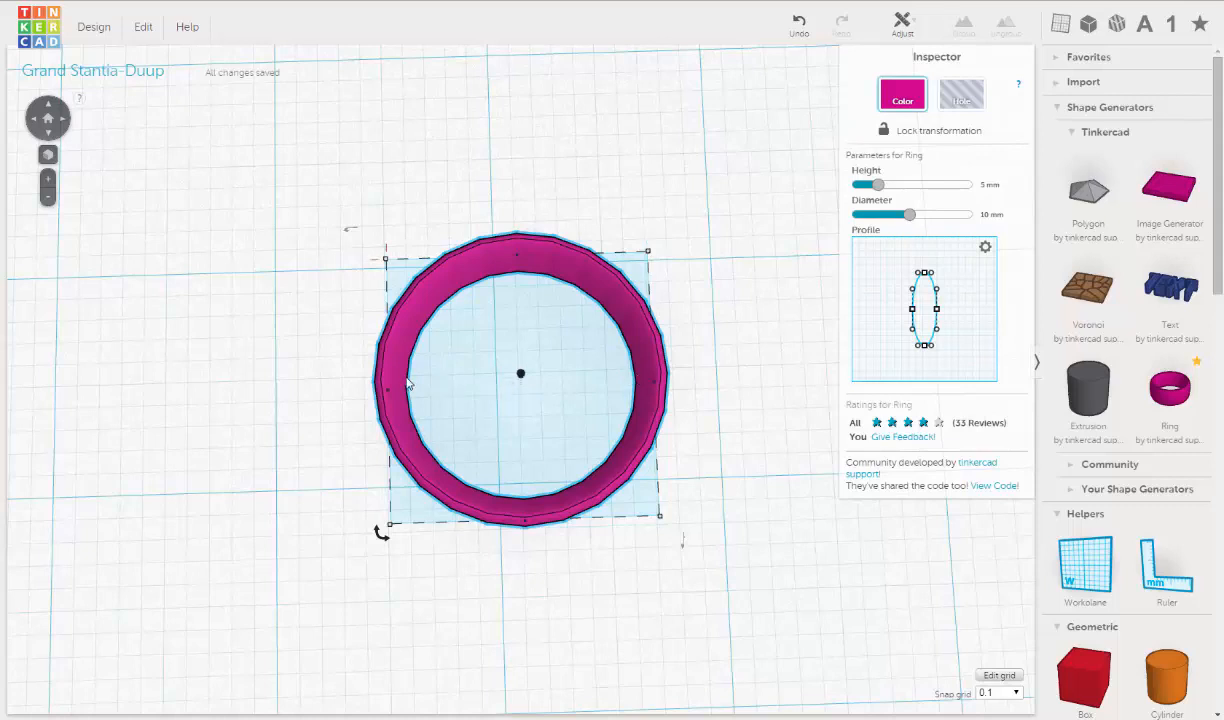
{"action": "mouse_move", "coordinate": [632, 392]}
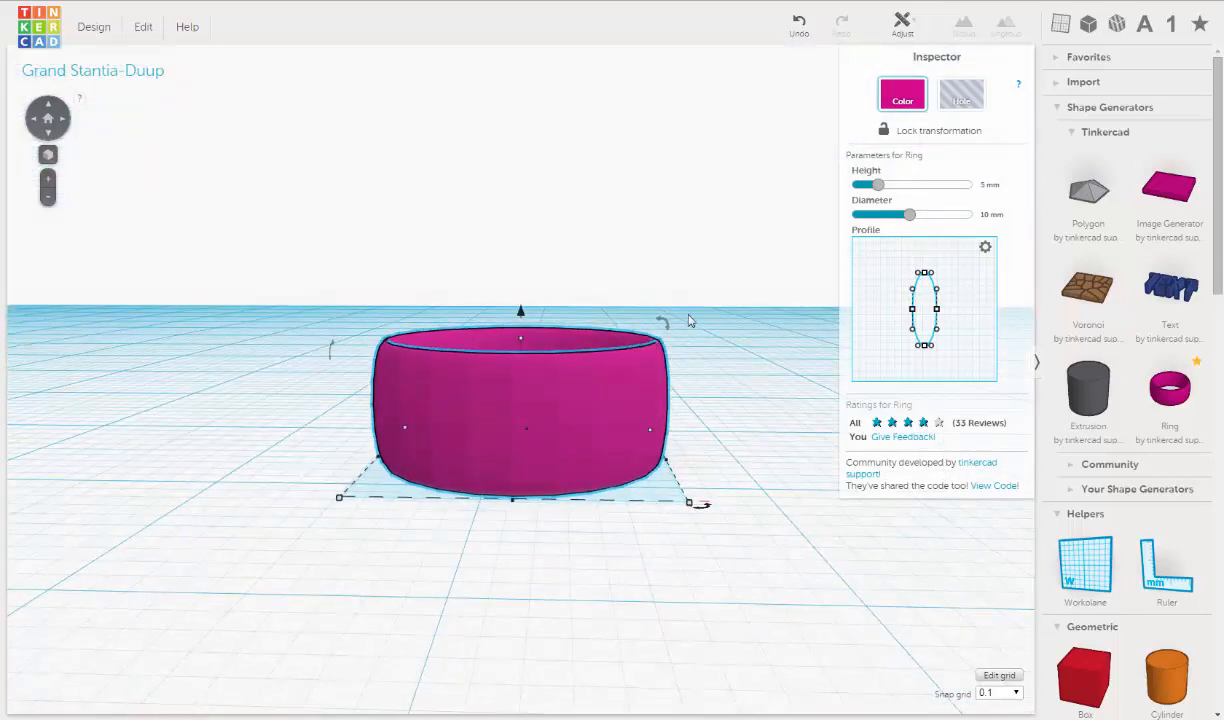
Convert the 5 mm tall, 10 mm wide ring into a transparent hole
{"action": "left_click", "coordinate": [960, 92]}
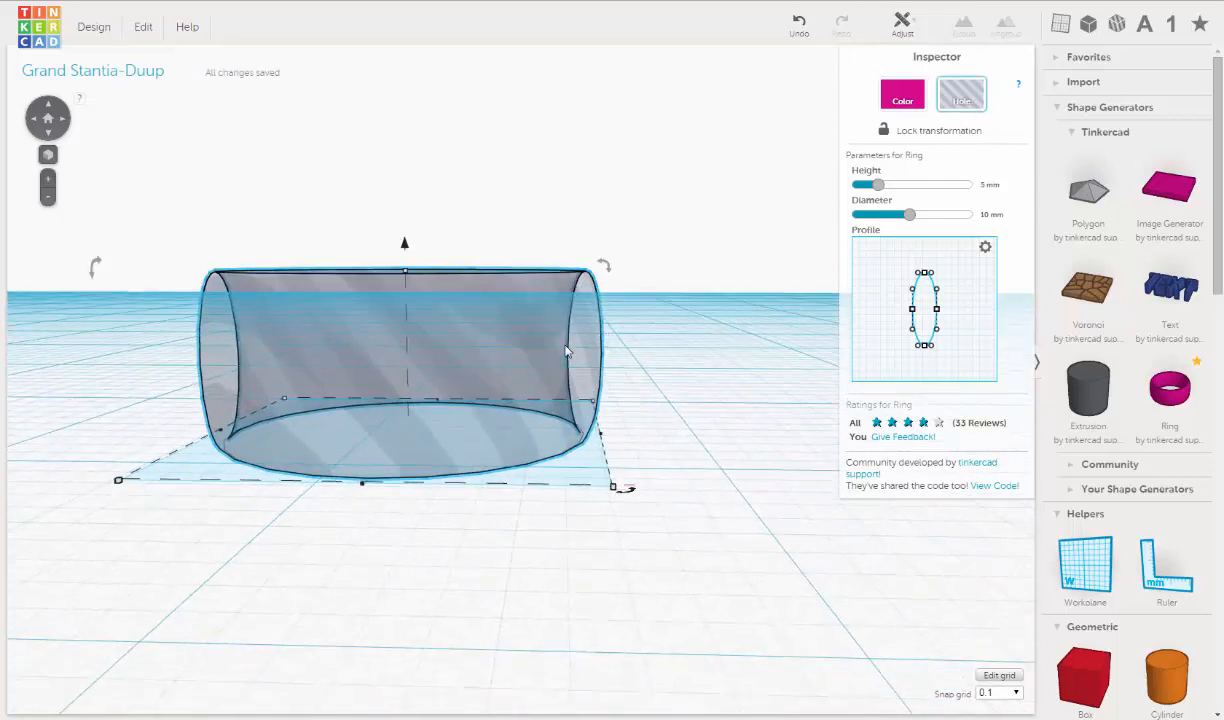
{"action": "mouse_move", "coordinate": [952, 320]}
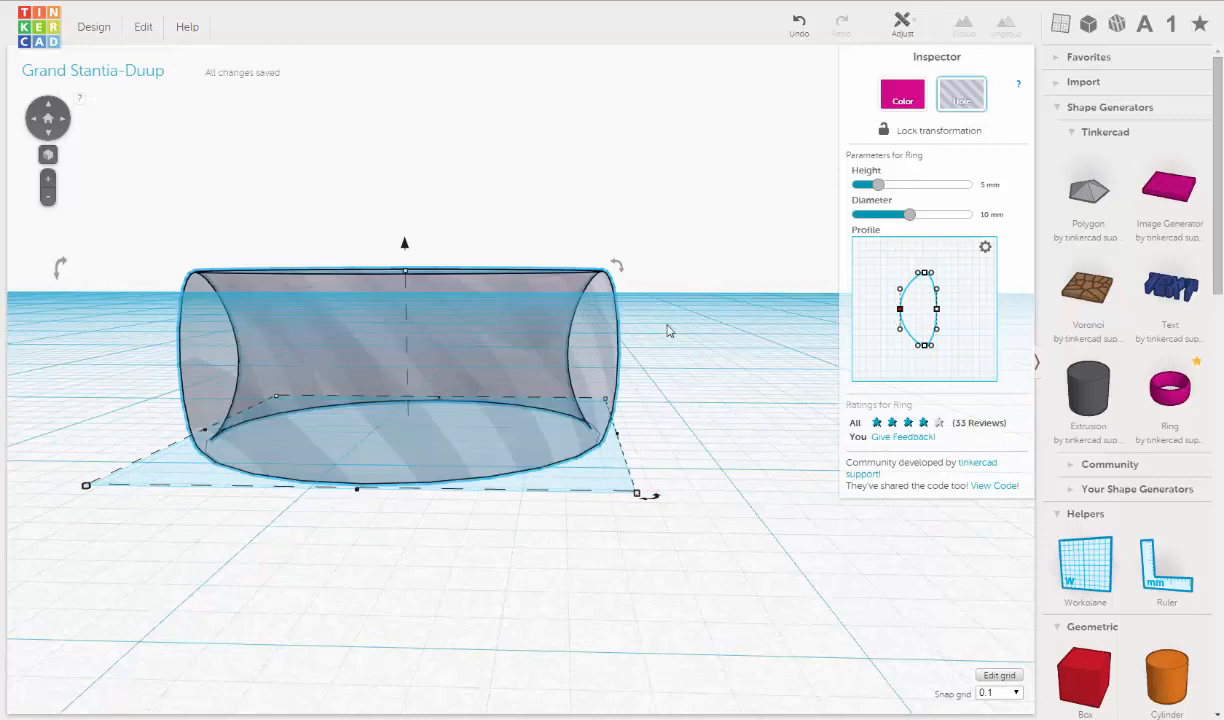
{"action": "mouse_move", "coordinate": [700, 238]}
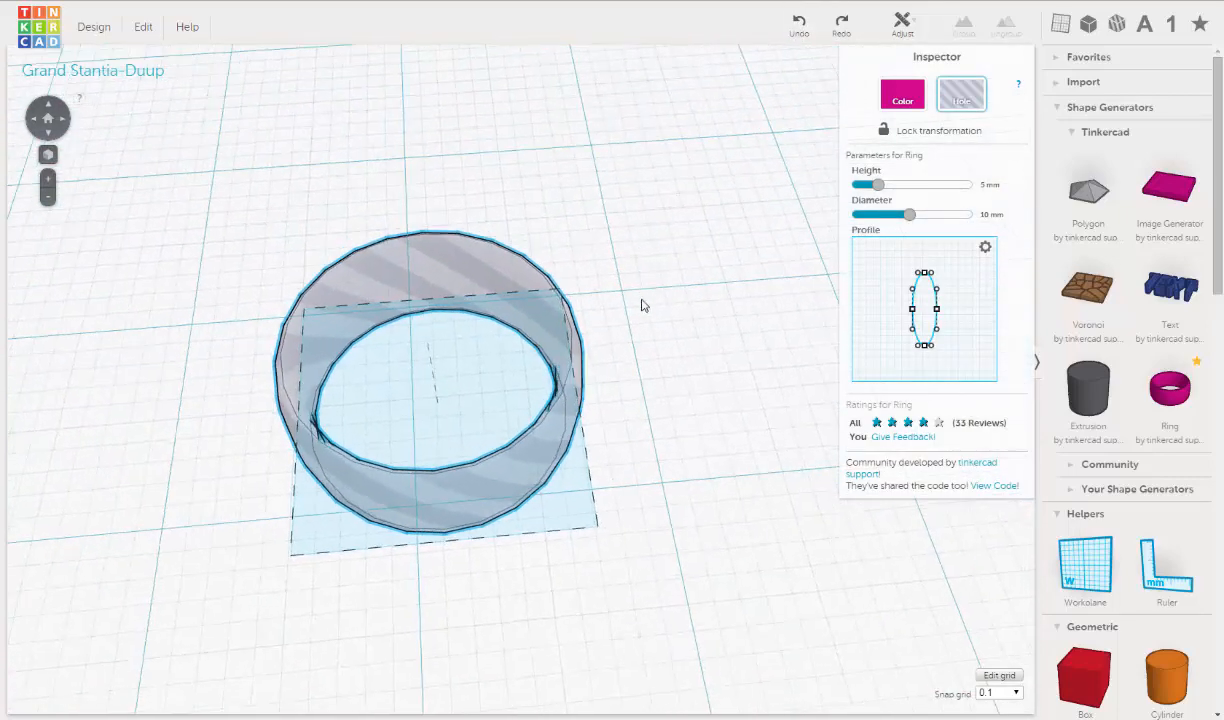
Switch the ring from a hole back to a solid white shape
{"action": "left_click", "coordinate": [901, 93]}
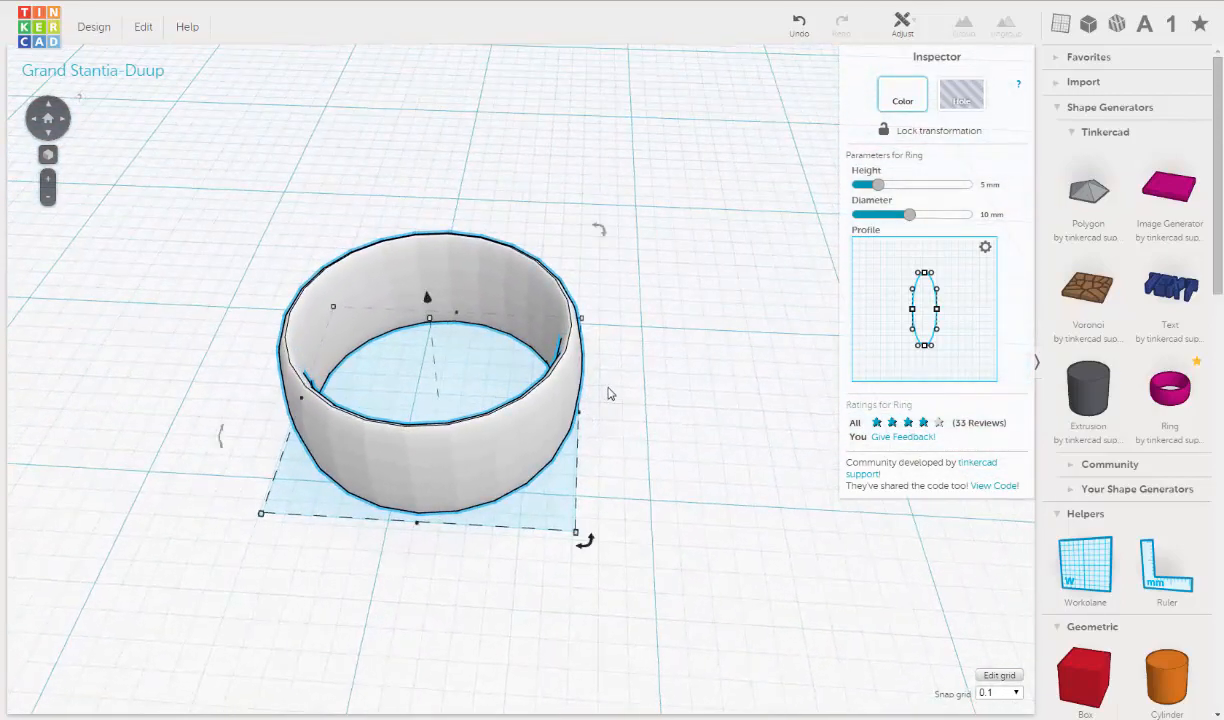
{"action": "mouse_move", "coordinate": [617, 397]}
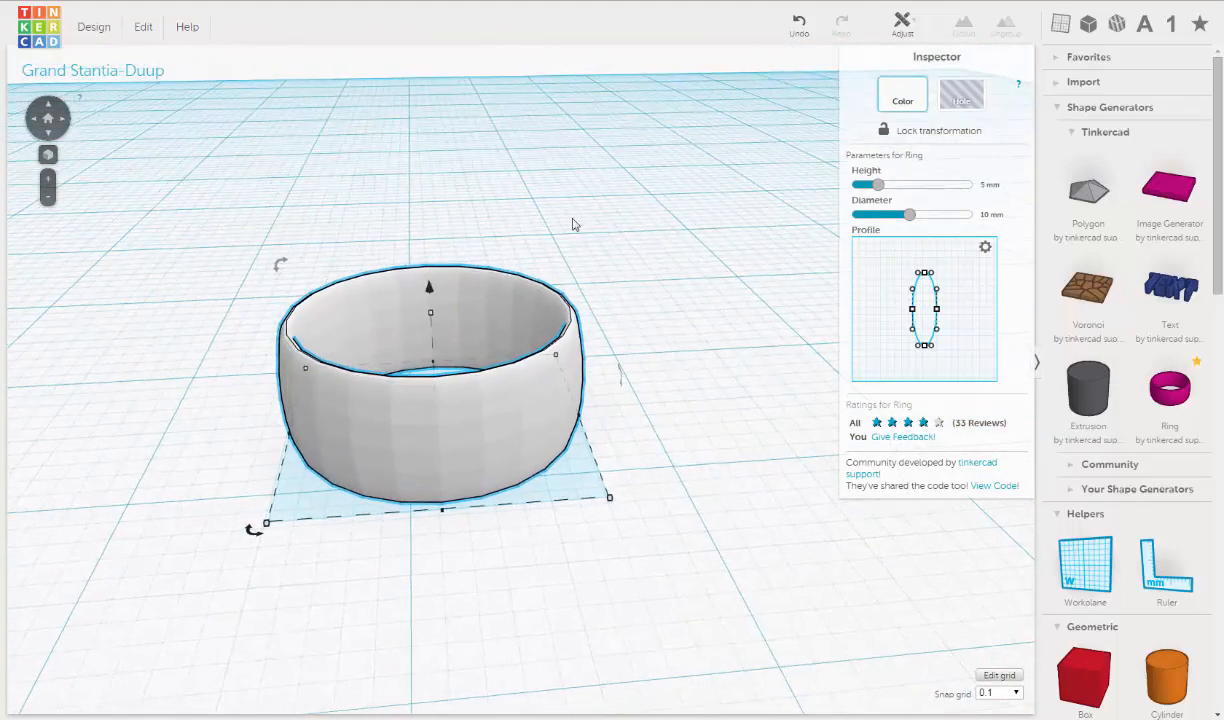
{"action": "mouse_move", "coordinate": [662, 250]}
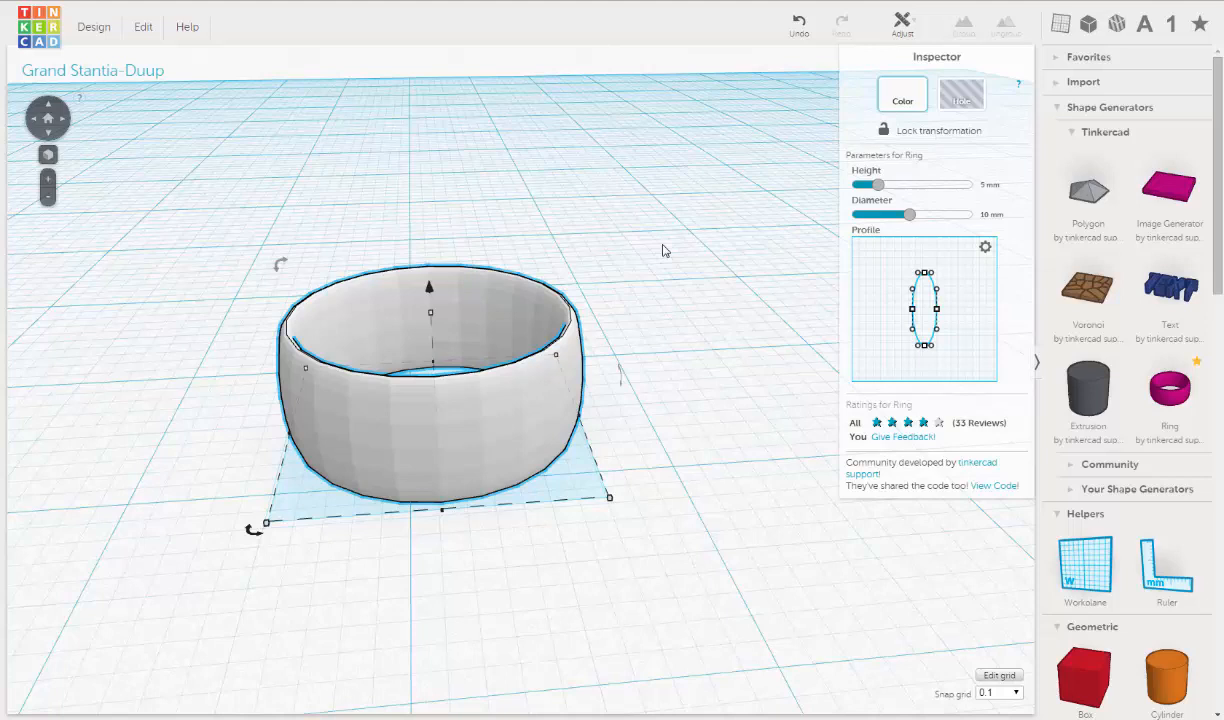
{"action": "mouse_move", "coordinate": [632, 275]}
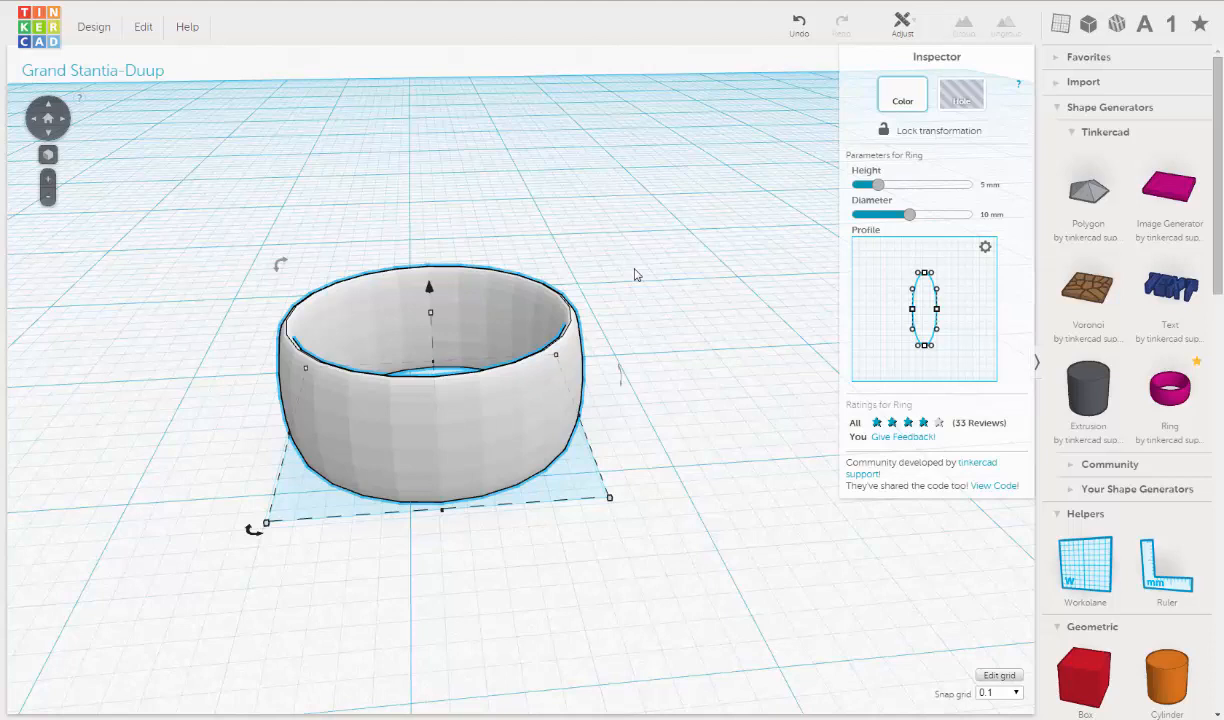
{"action": "mouse_move", "coordinate": [638, 270]}
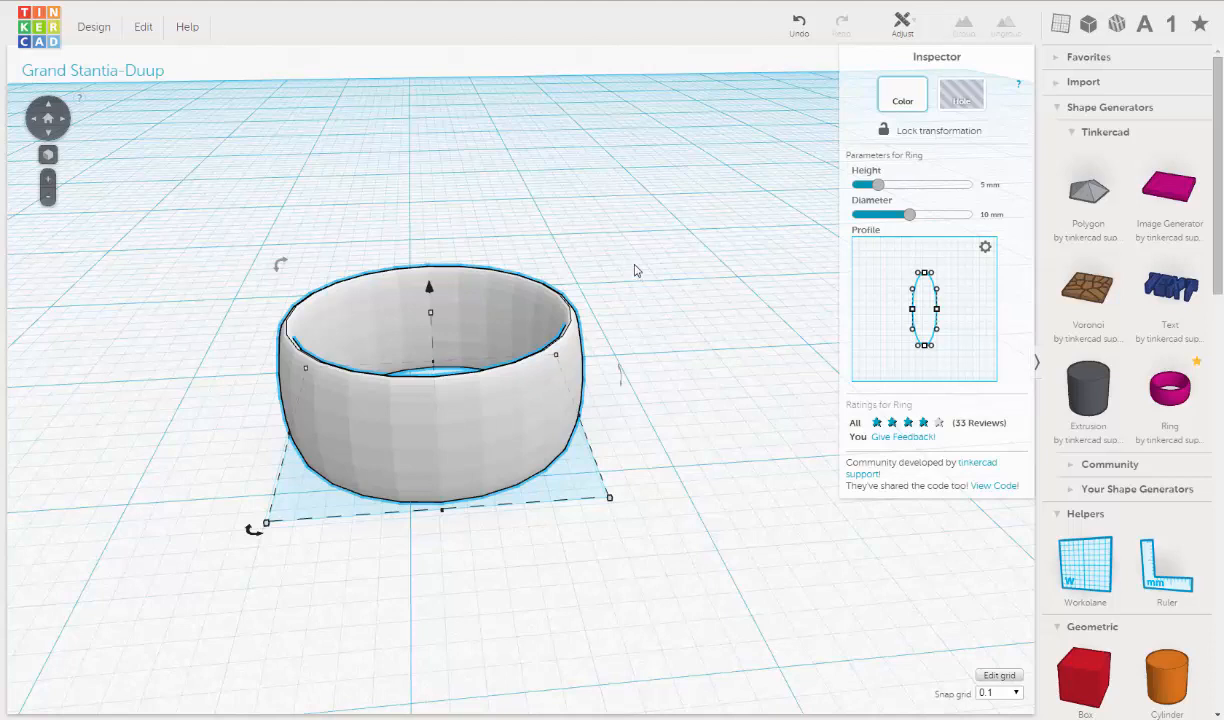
{"action": "mouse_move", "coordinate": [638, 252]}
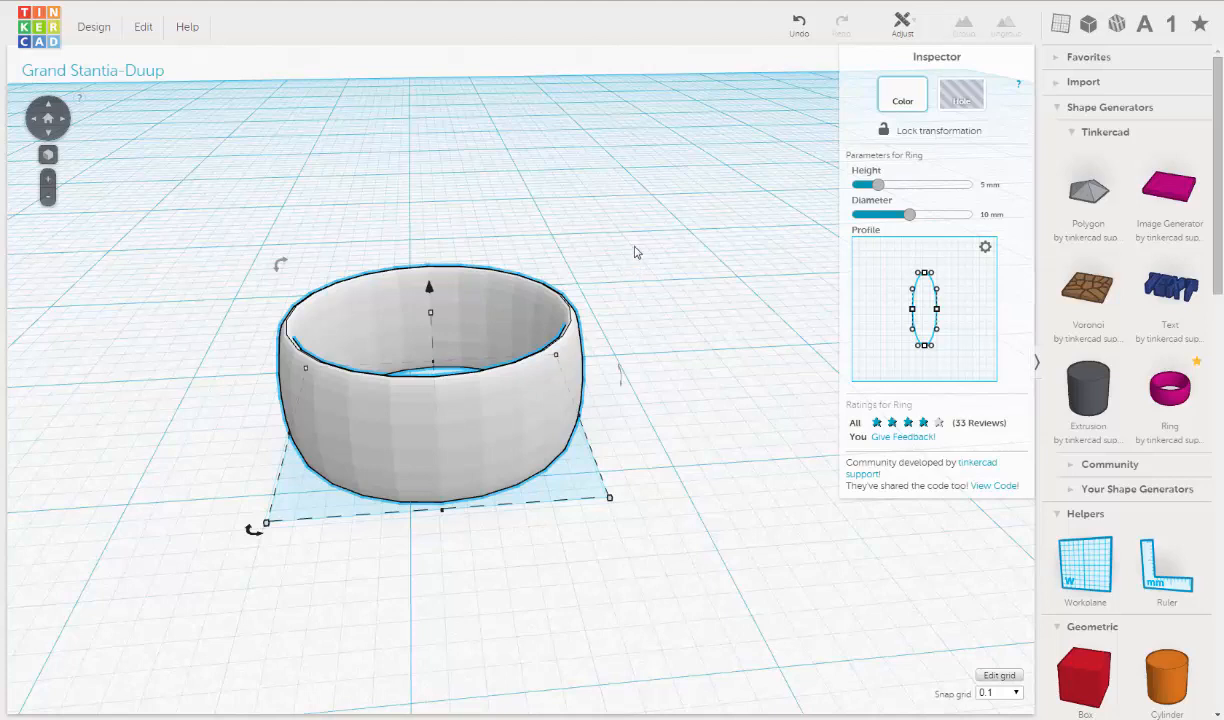
{"action": "mouse_move", "coordinate": [639, 247]}
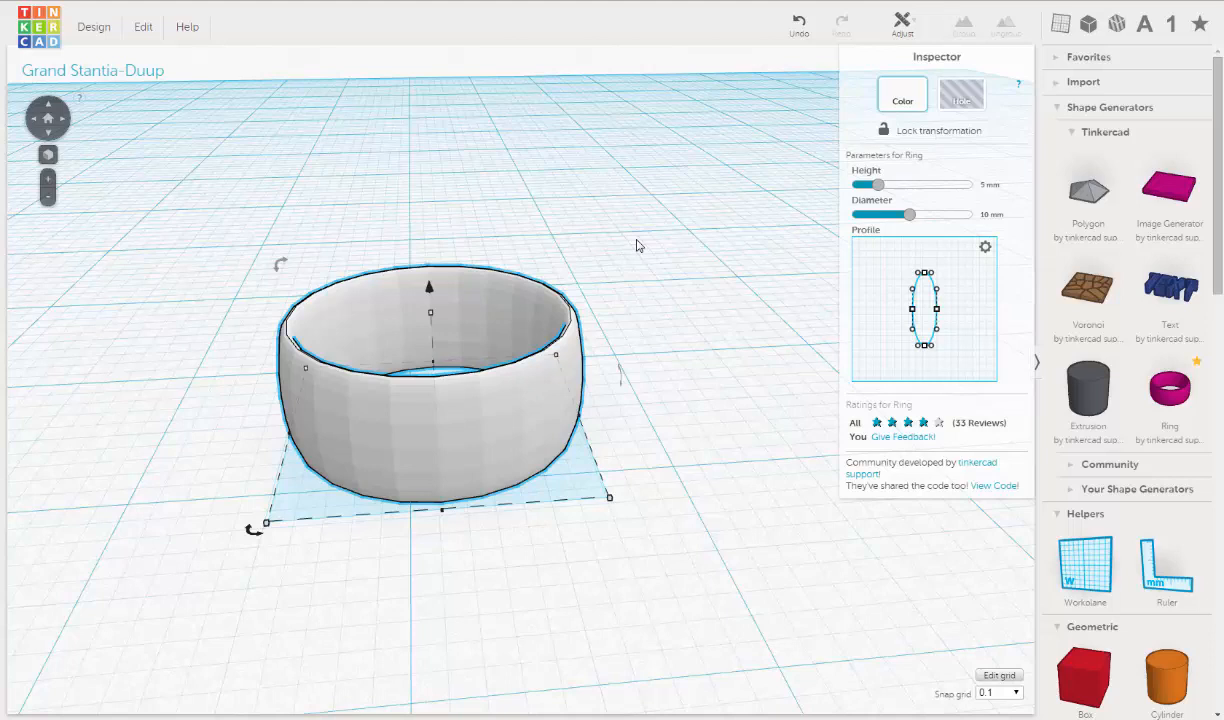
{"action": "mouse_move", "coordinate": [391, 224]}
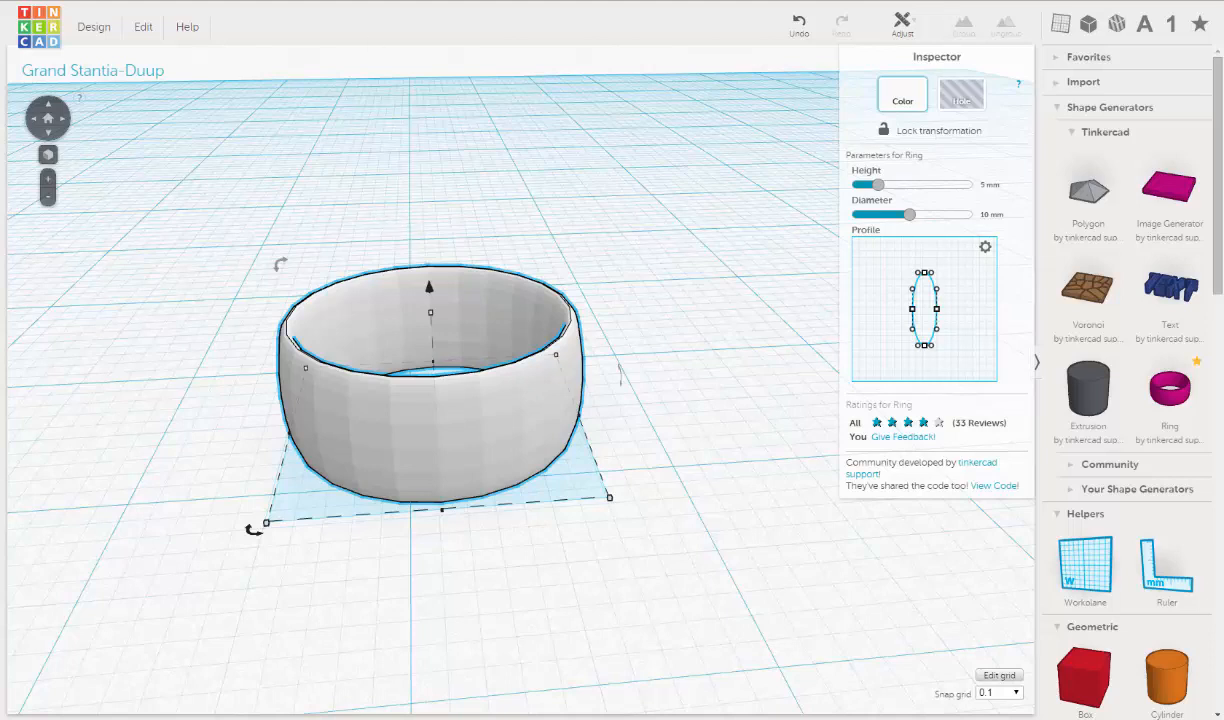
{"action": "mouse_move", "coordinate": [620, 365]}
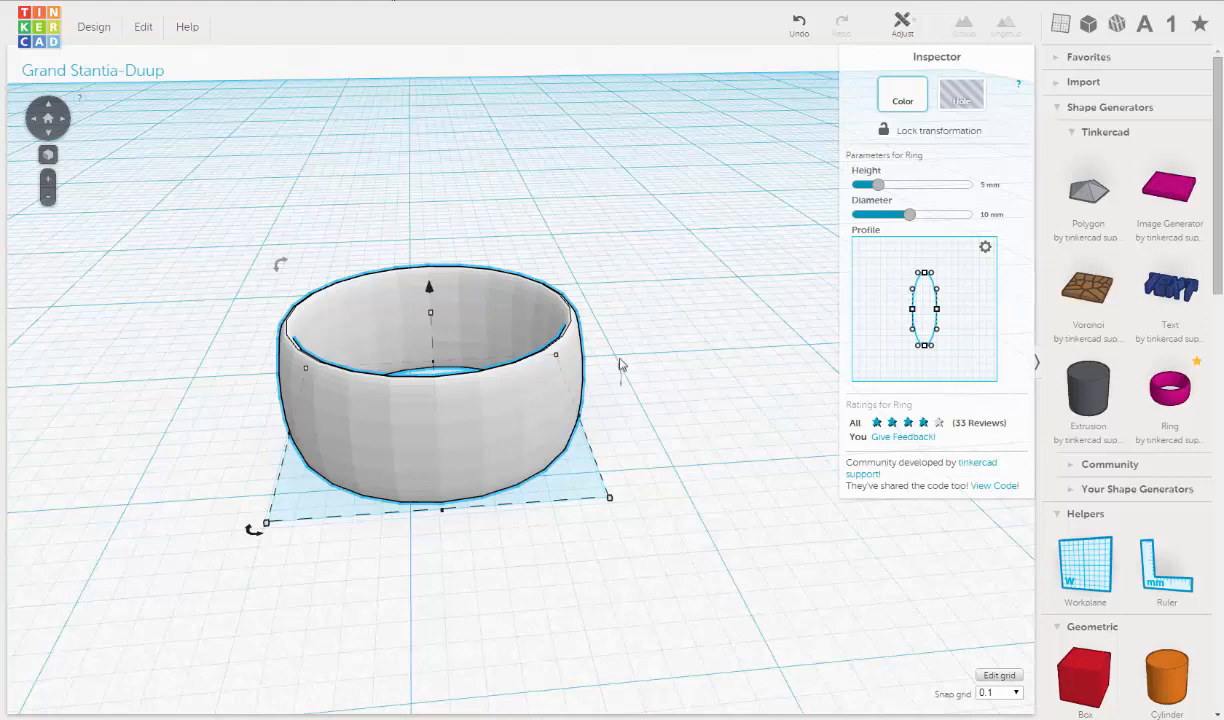
{"action": "mouse_move", "coordinate": [580, 408]}
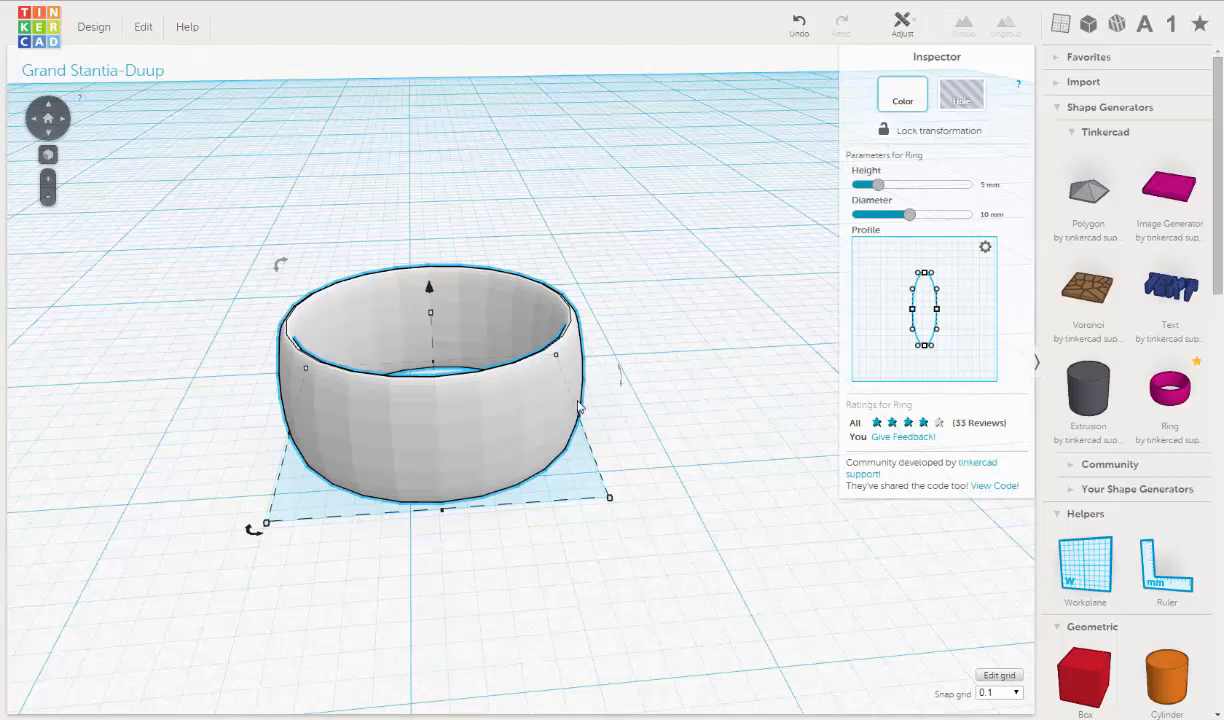
{"action": "mouse_move", "coordinate": [545, 217]}
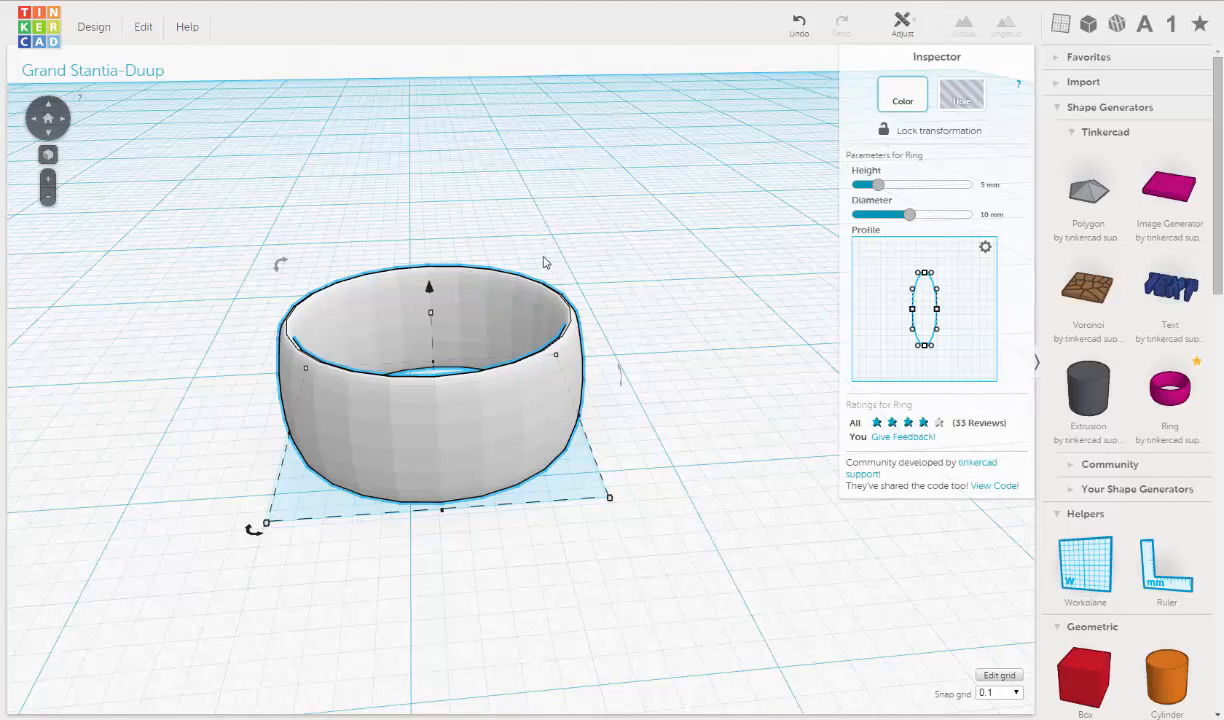
{"action": "mouse_move", "coordinate": [540, 270]}
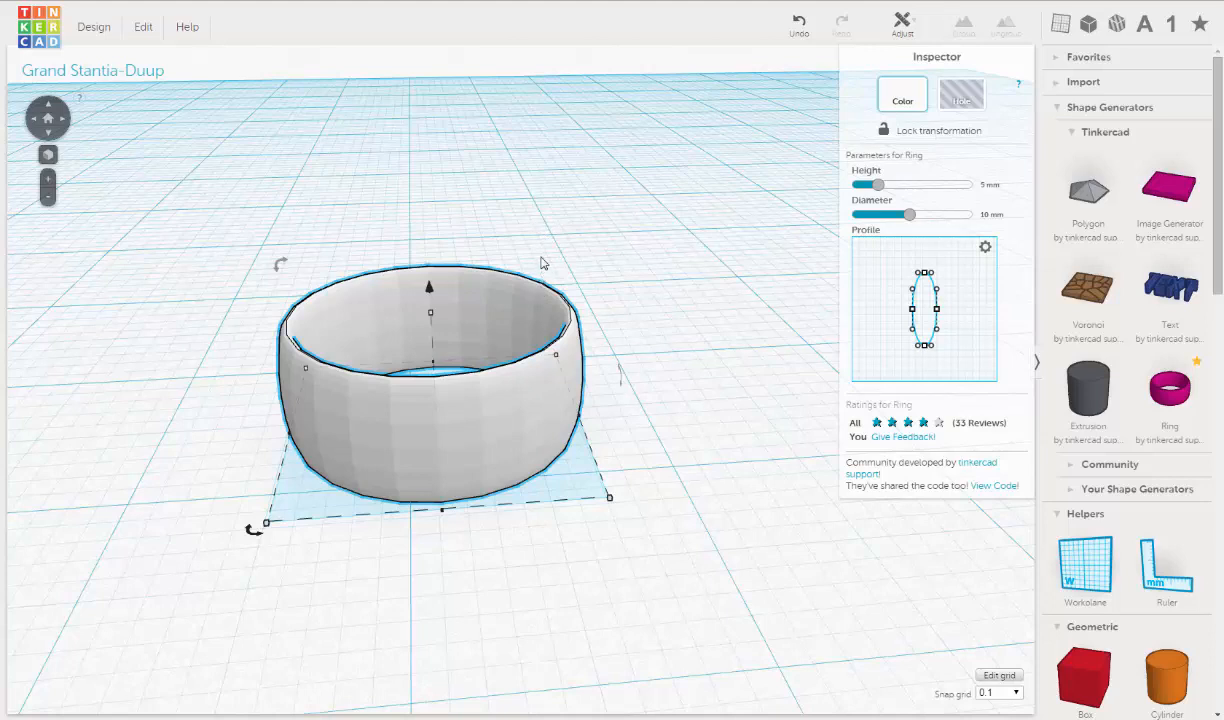
{"action": "mouse_move", "coordinate": [560, 253]}
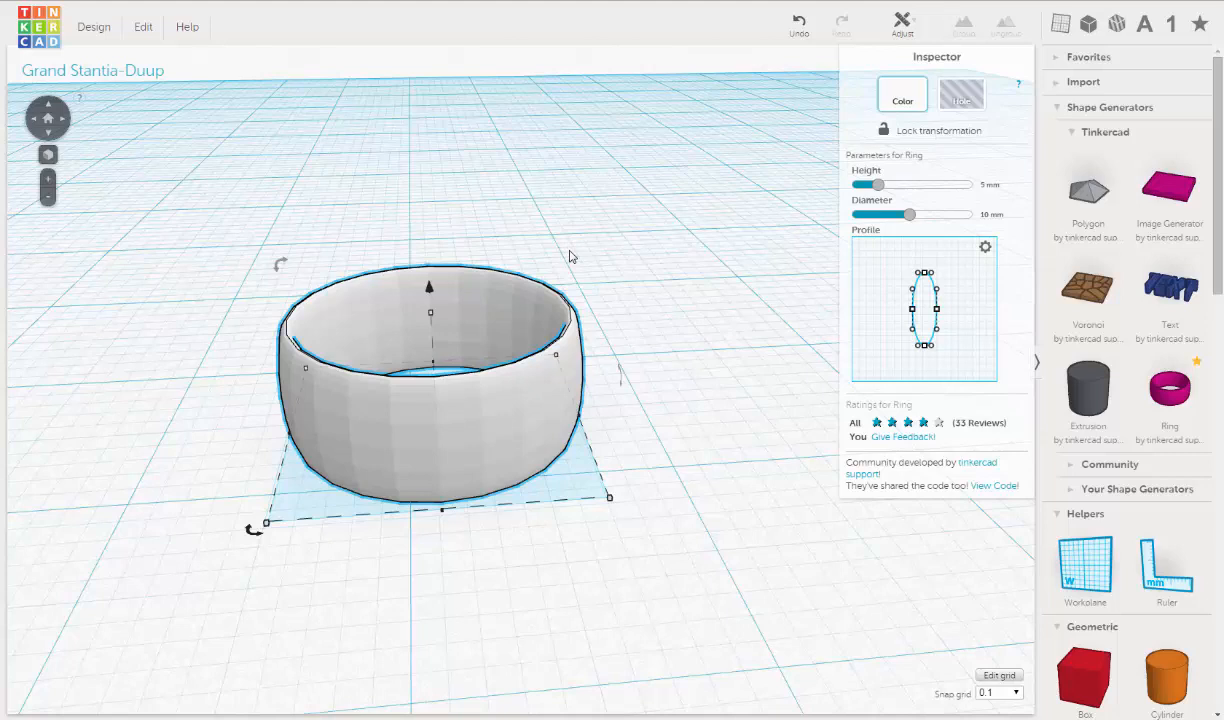
{"action": "mouse_move", "coordinate": [540, 236]}
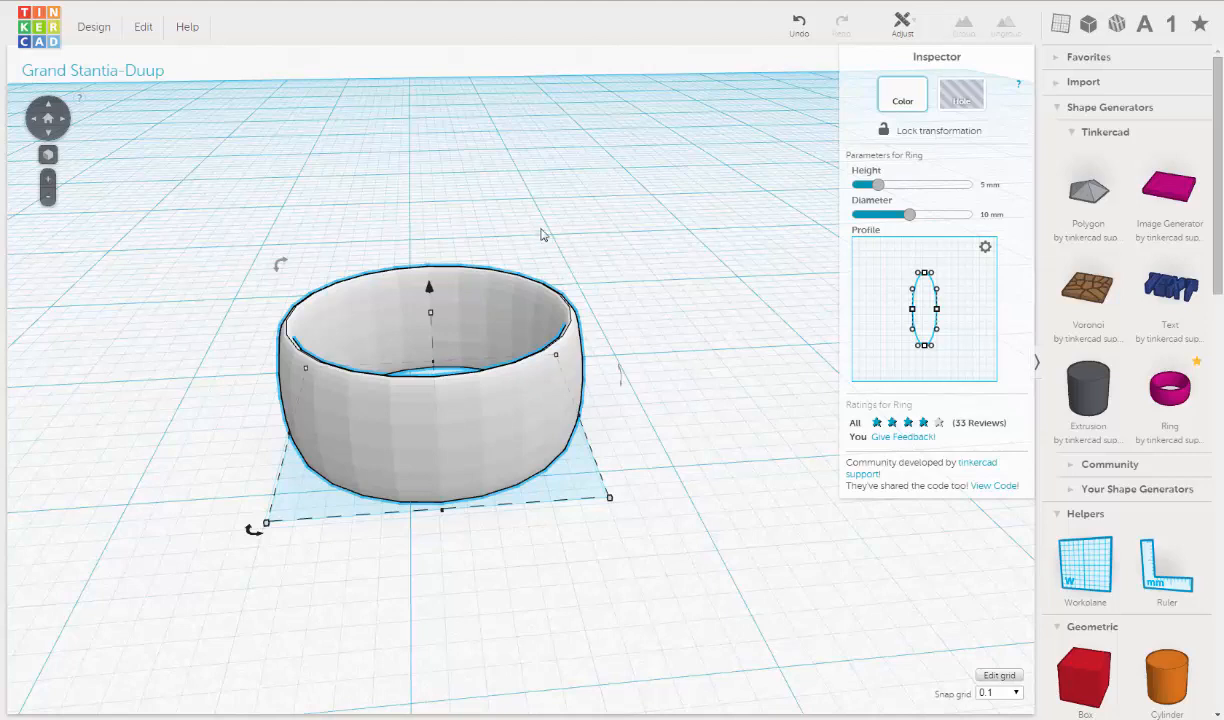
{"action": "mouse_move", "coordinate": [567, 261]}
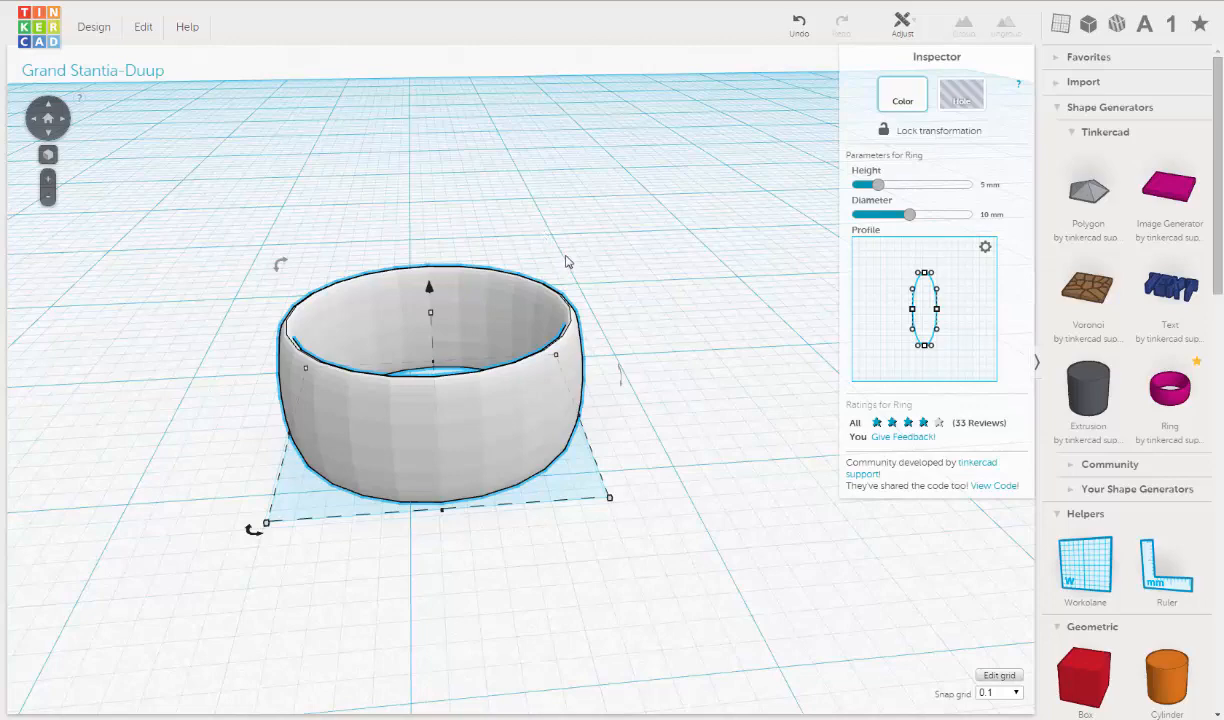
{"action": "mouse_move", "coordinate": [649, 296]}
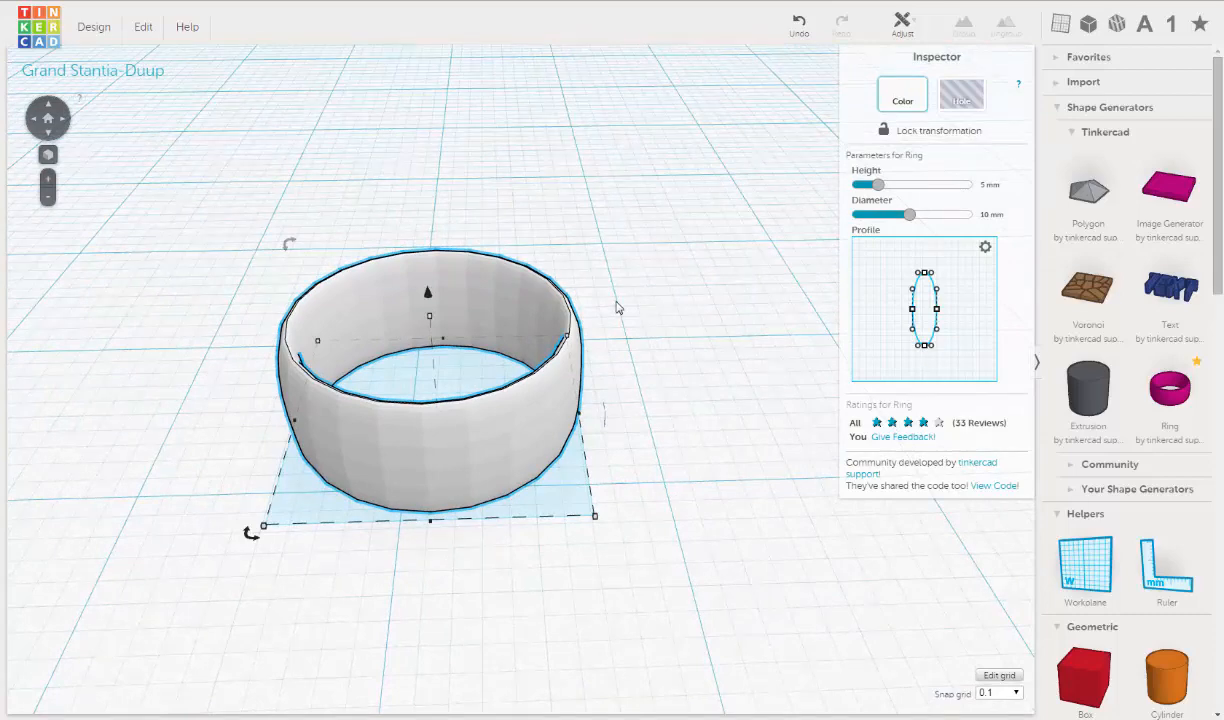
{"action": "mouse_move", "coordinate": [591, 331]}
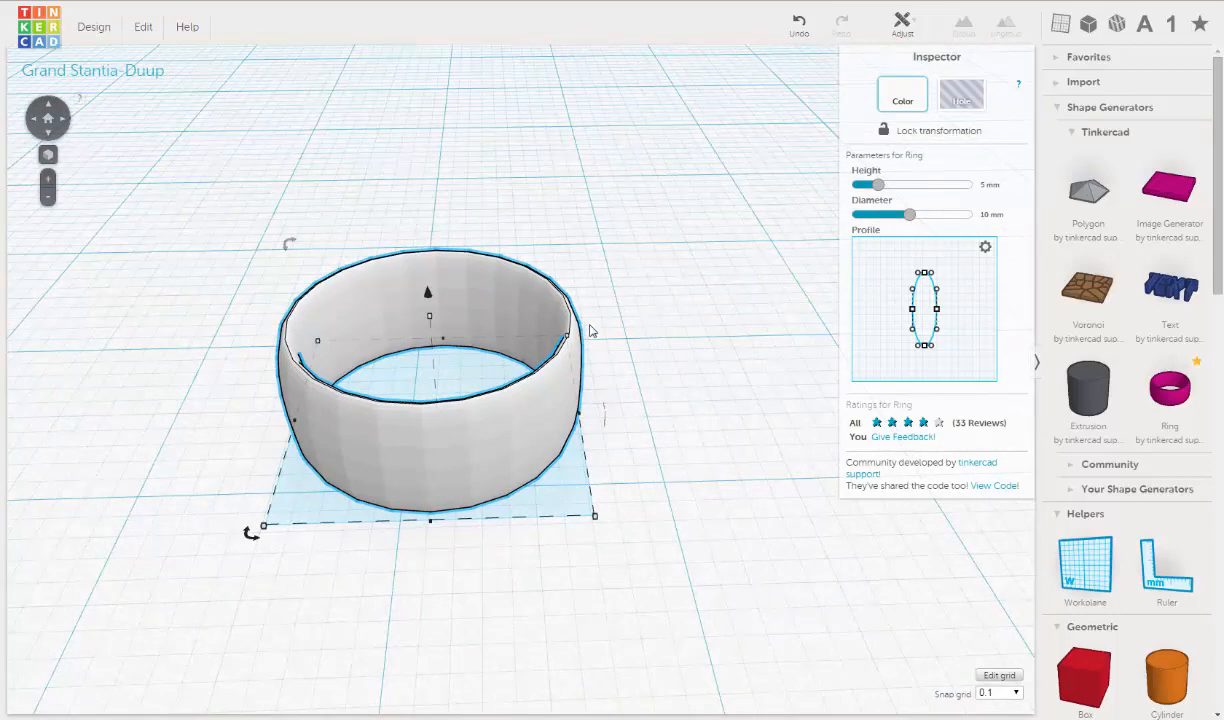
{"action": "mouse_move", "coordinate": [612, 306]}
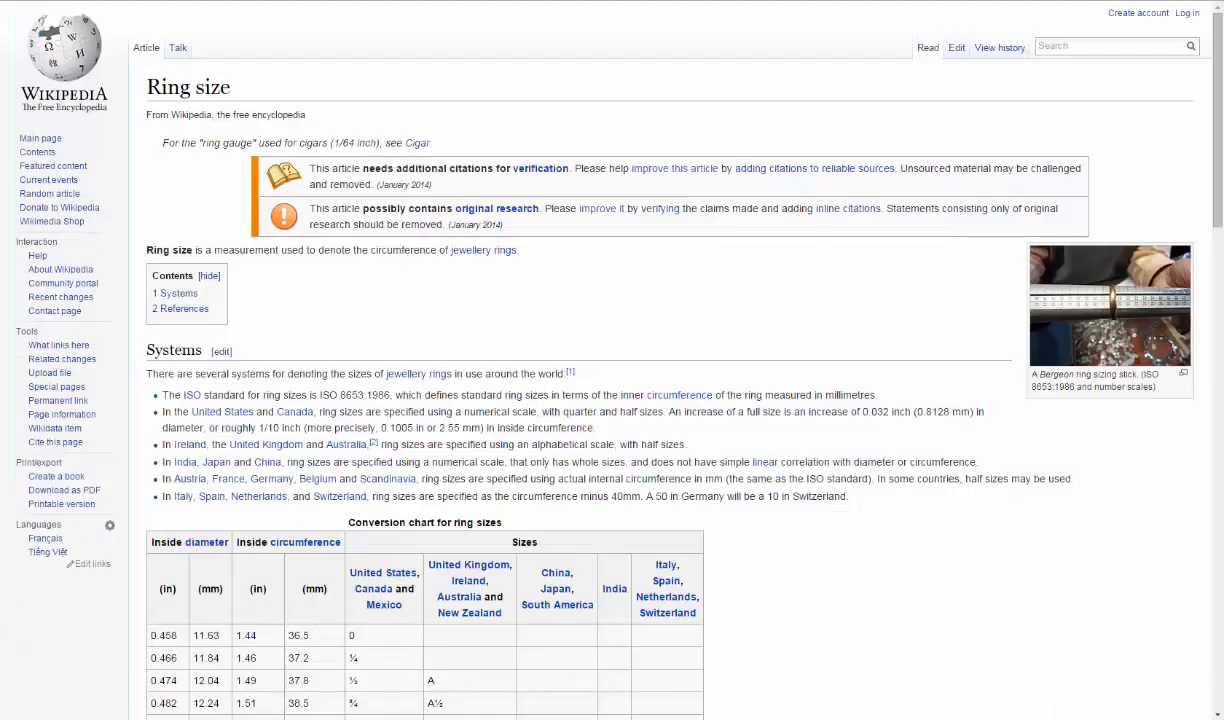
{"action": "mouse_move", "coordinate": [207, 82]}
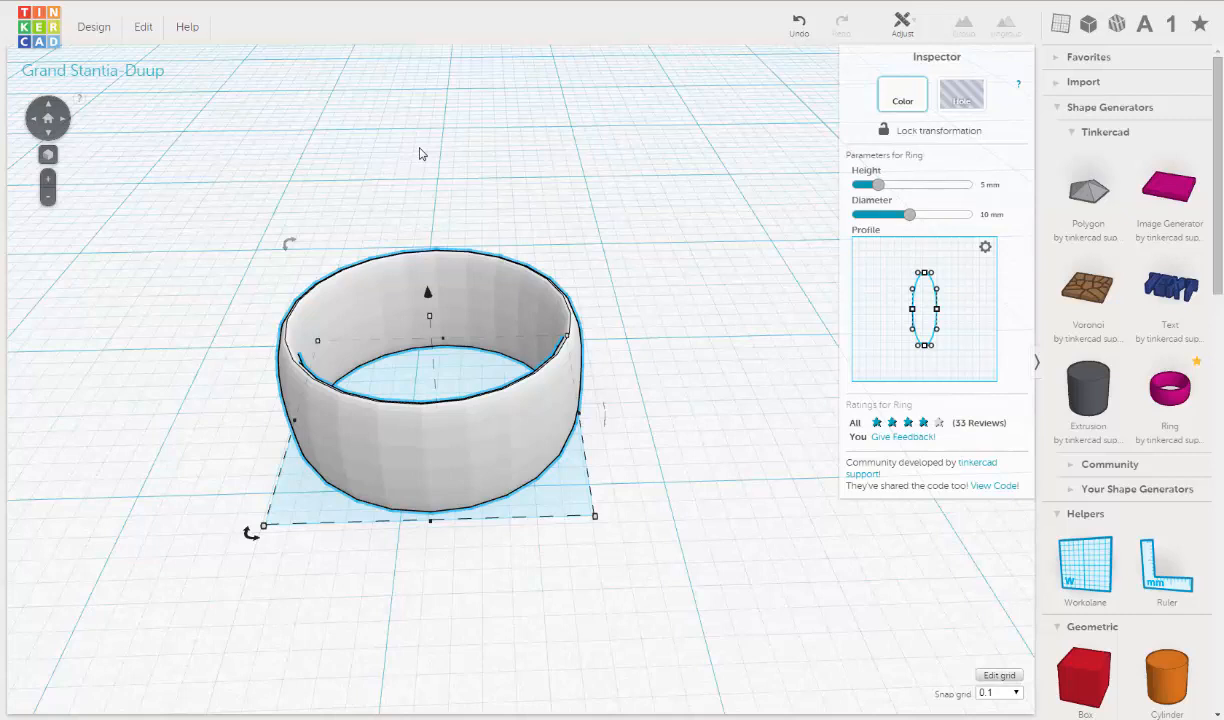
{"action": "mouse_move", "coordinate": [417, 160]}
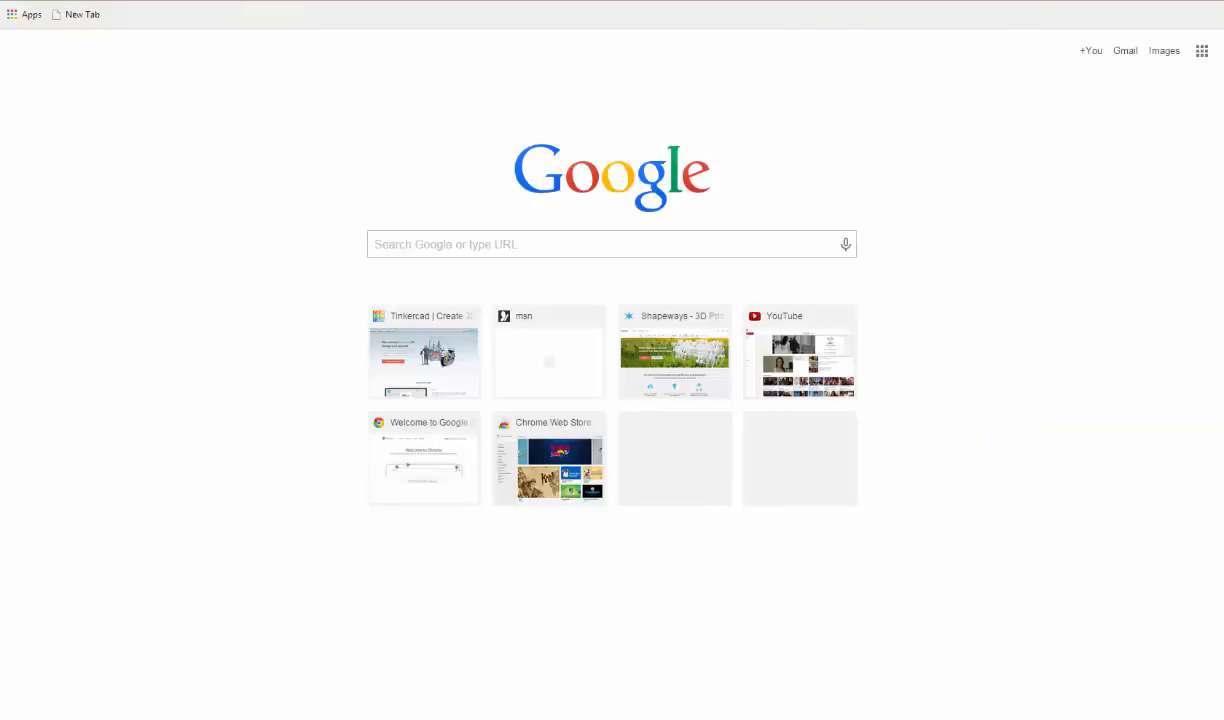
Search Google for 'ring sizes' and open Wikipedia's Ring size article
{"action": "left_click", "coordinate": [610, 244]}
{"action": "type", "text": "ring sizes"}
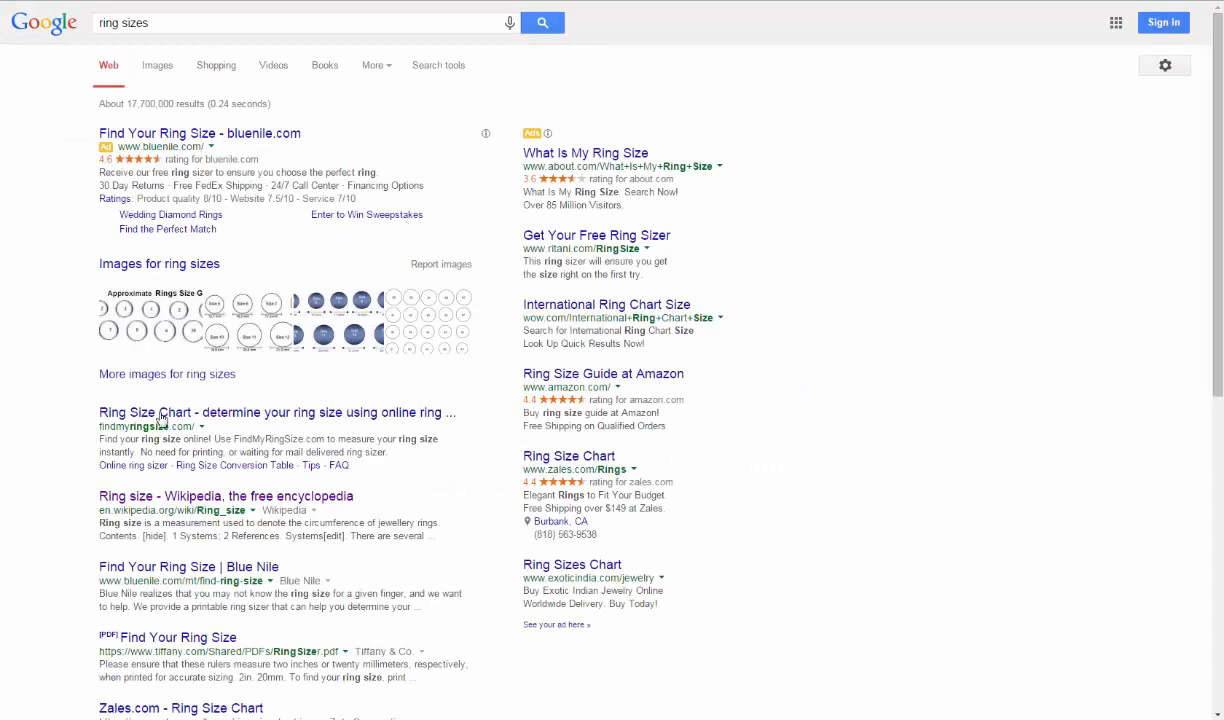
{"action": "mouse_move", "coordinate": [170, 497]}
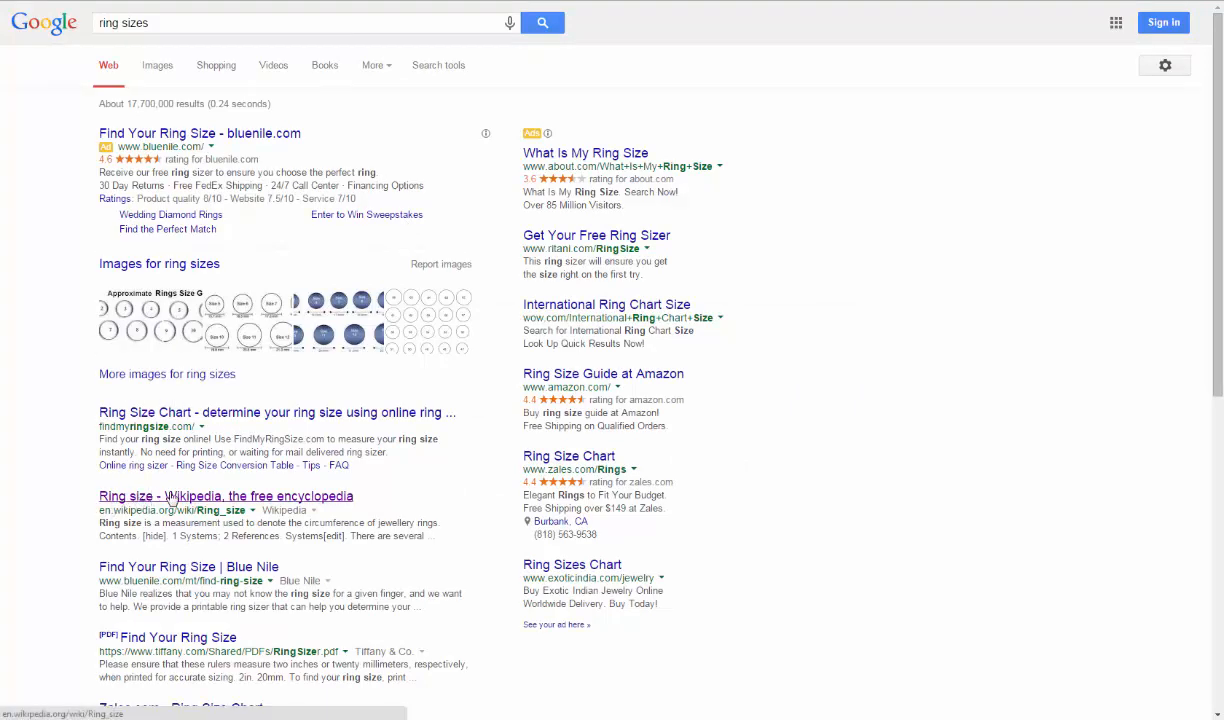
{"action": "left_click", "coordinate": [226, 496]}
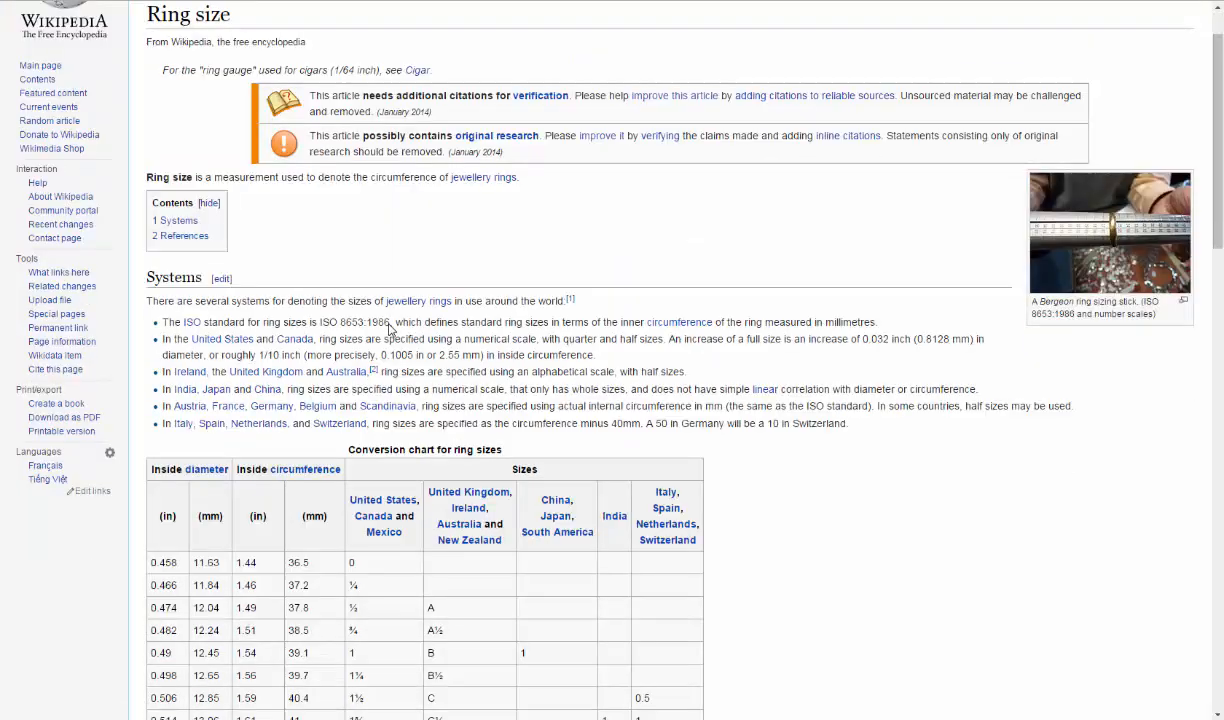
Scroll the Ring size article down to its inside-diameter conversion chart
{"action": "scroll", "scroll_direction": "down", "scroll_amount": 3}
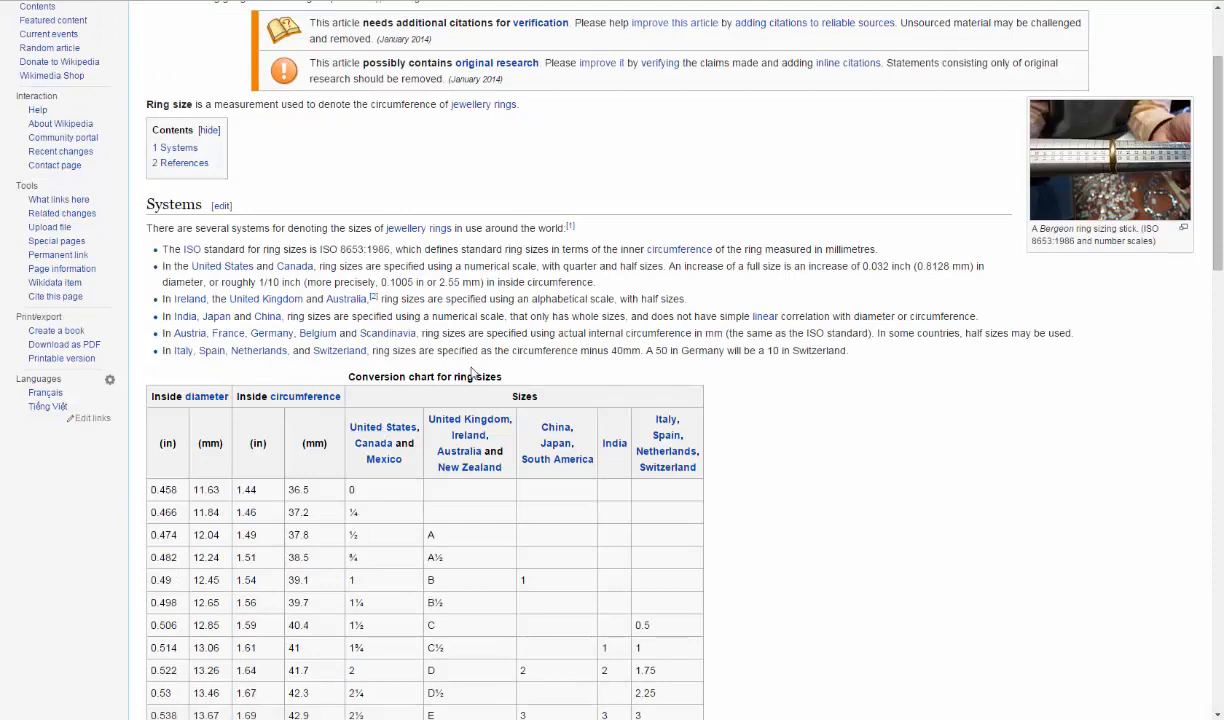
{"action": "mouse_move", "coordinate": [388, 408]}
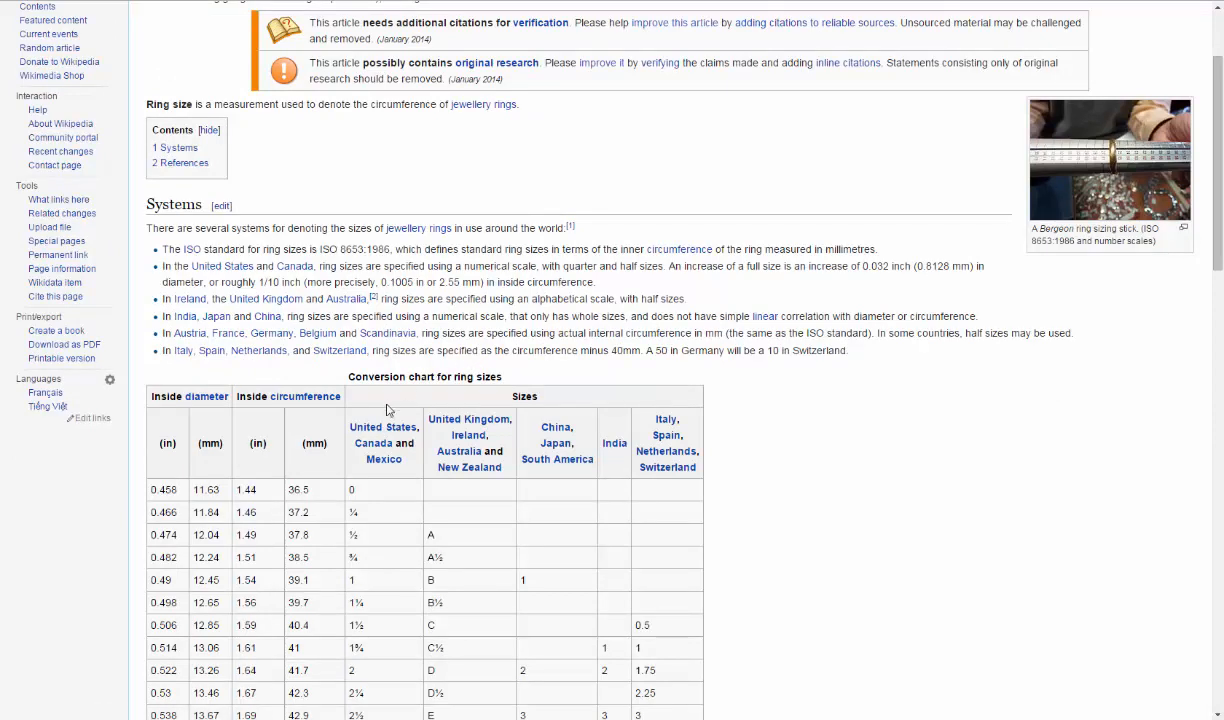
{"action": "mouse_move", "coordinate": [378, 460]}
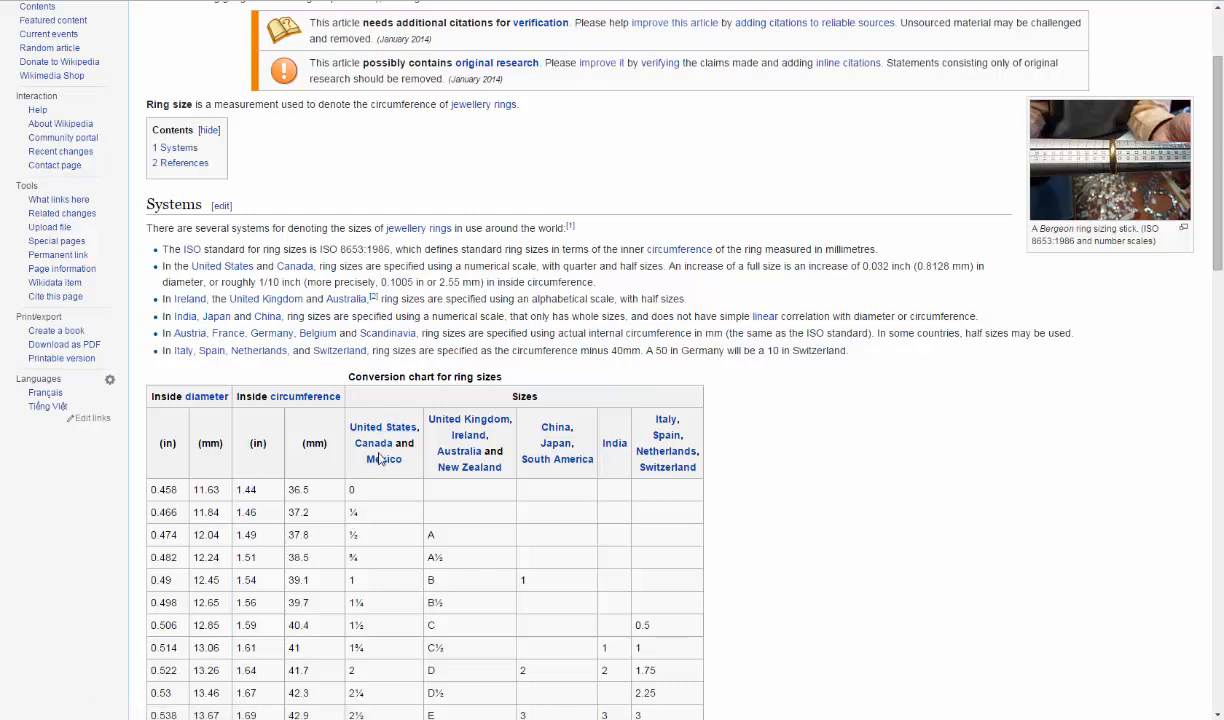
{"action": "mouse_move", "coordinate": [470, 434]}
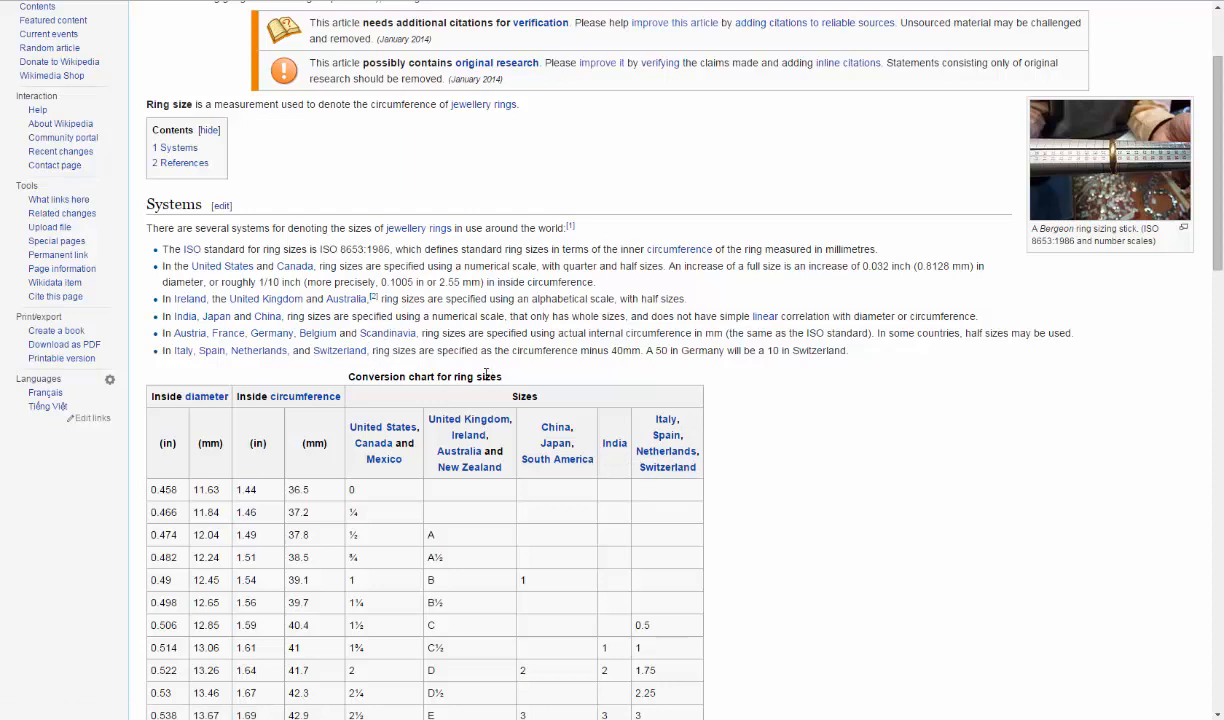
{"action": "mouse_move", "coordinate": [370, 410]}
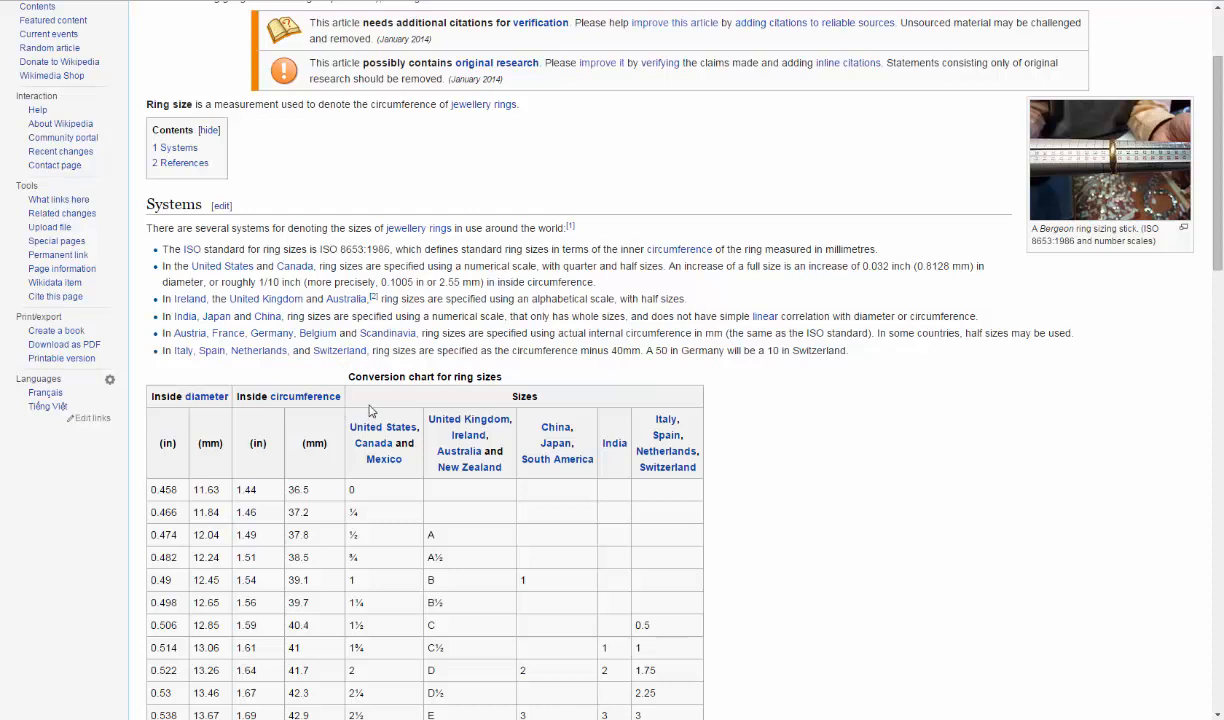
{"action": "mouse_move", "coordinate": [215, 370]}
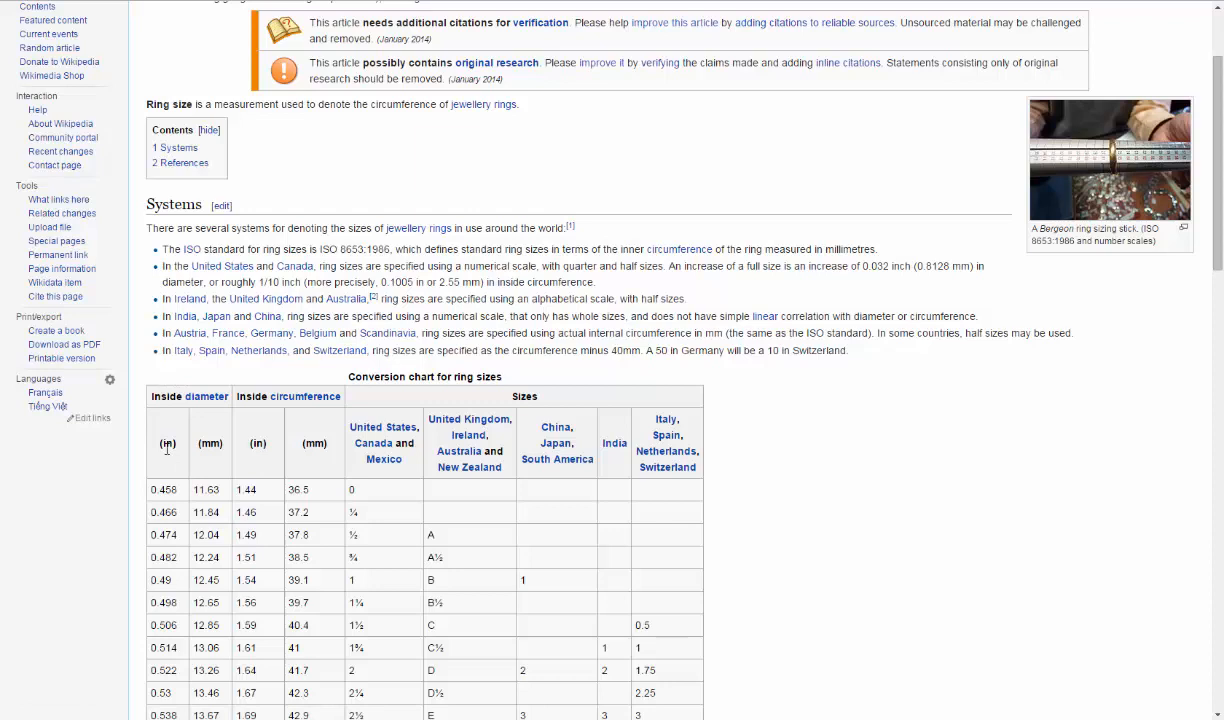
{"action": "mouse_move", "coordinate": [210, 443]}
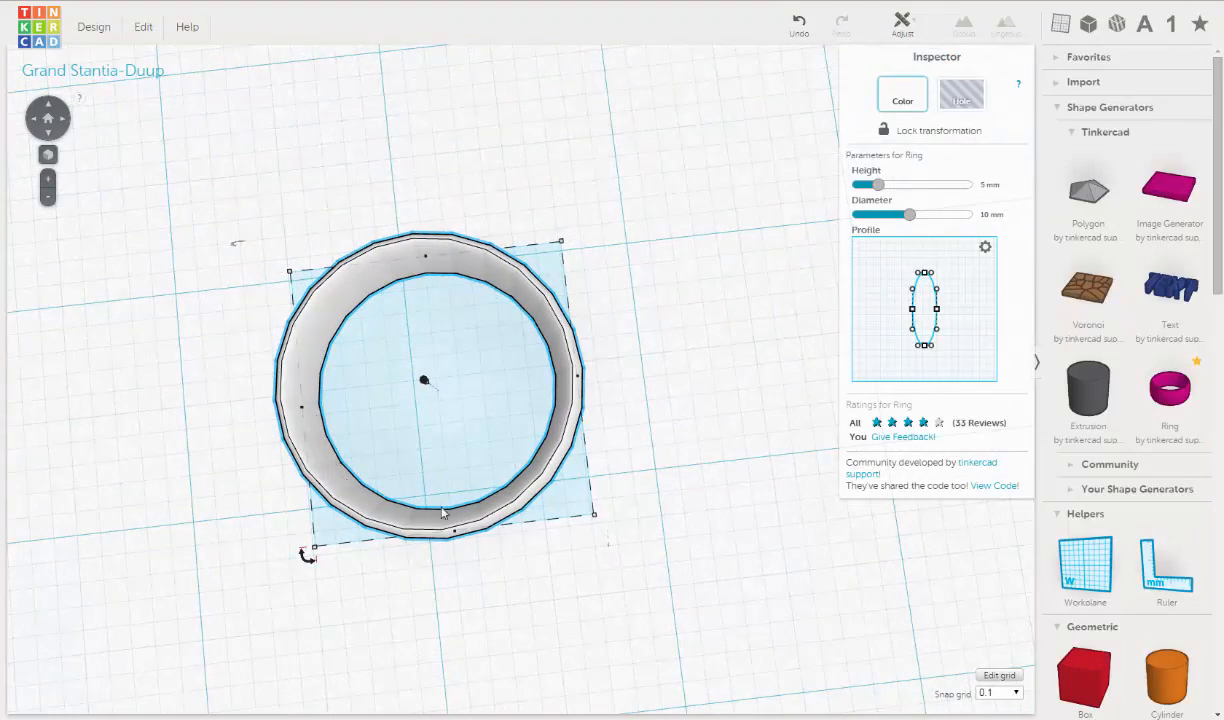
{"action": "mouse_move", "coordinate": [520, 367]}
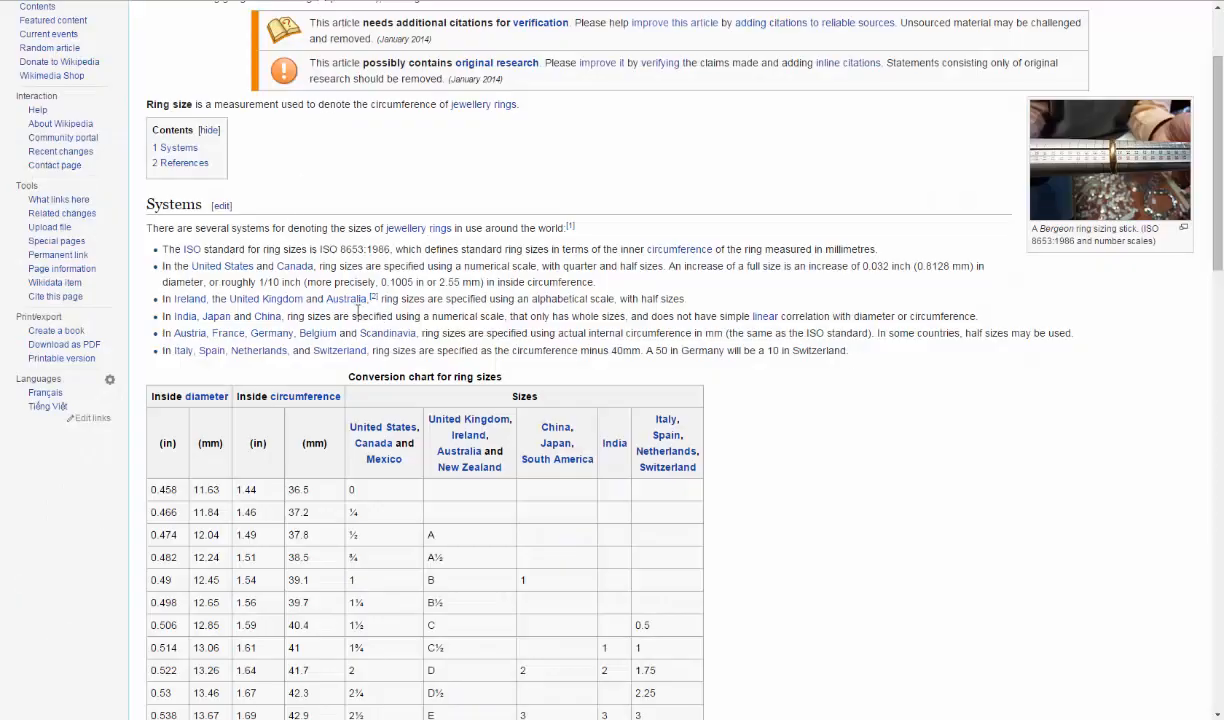
{"action": "mouse_move", "coordinate": [234, 447]}
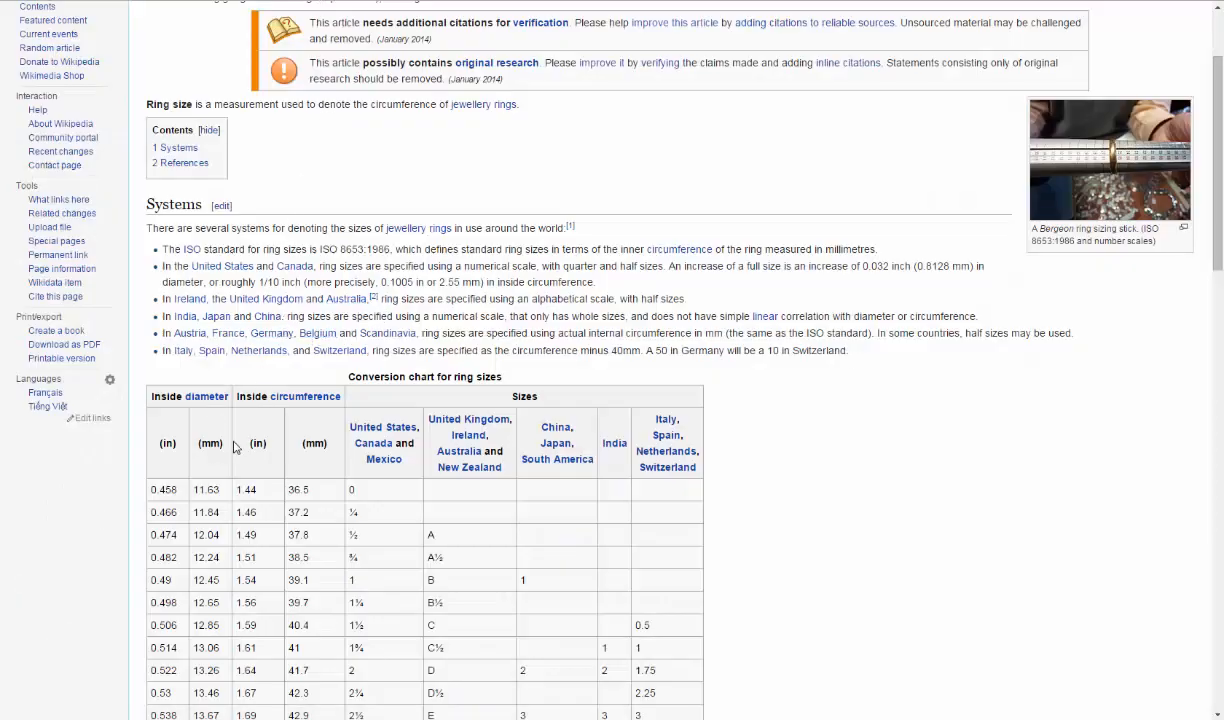
Scroll the chart to the larger sizes, about 15.9 to 22 mm inside diameter
{"action": "scroll", "scroll_direction": "down", "scroll_amount": 3}
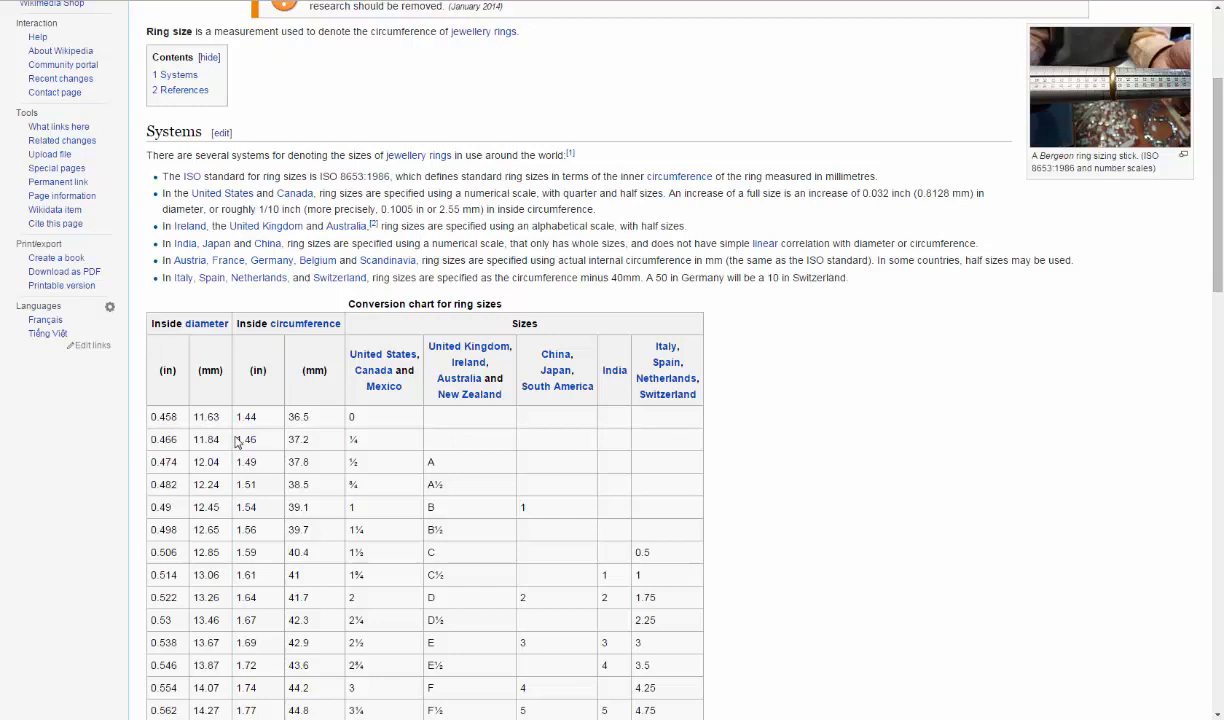
{"action": "mouse_move", "coordinate": [518, 327]}
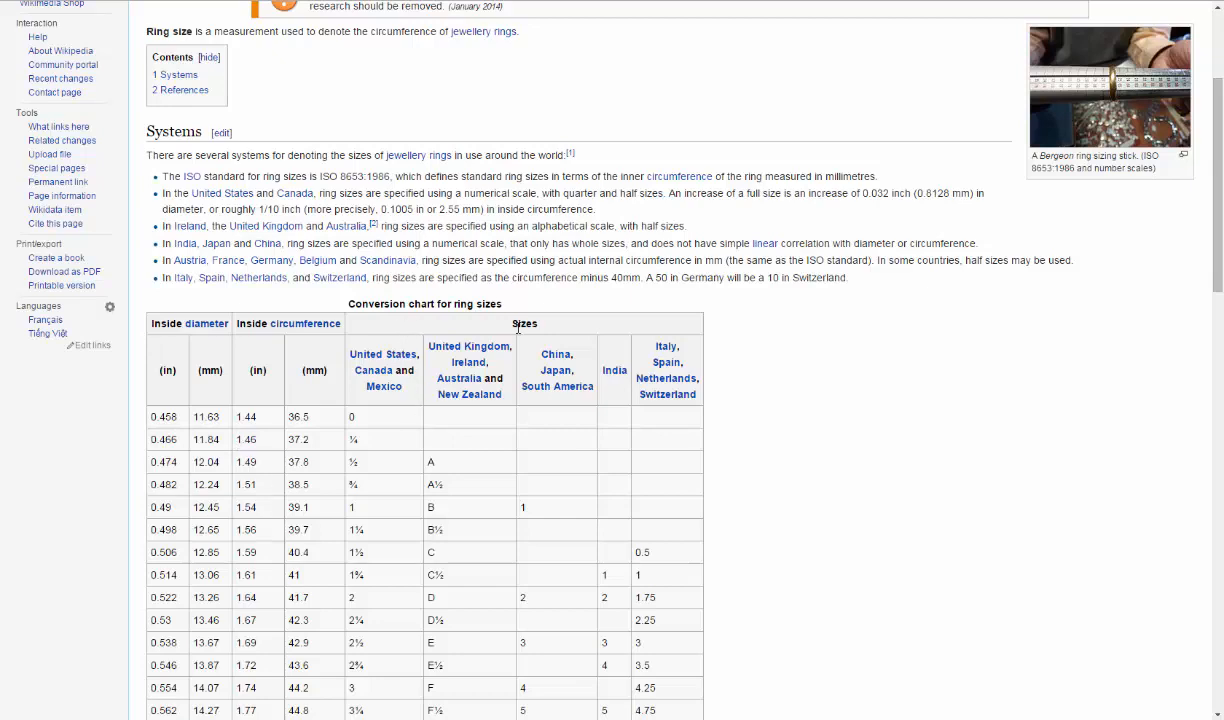
{"action": "mouse_move", "coordinate": [366, 484]}
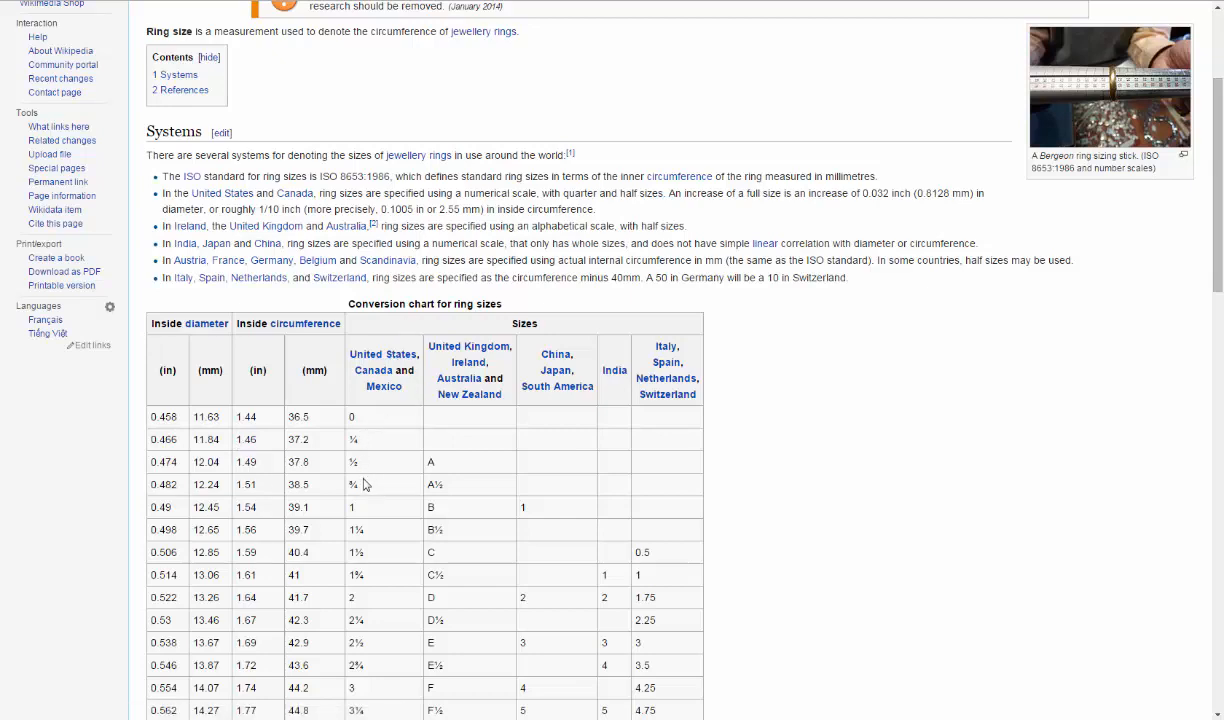
{"action": "scroll", "scroll_direction": "down", "scroll_amount": 3}
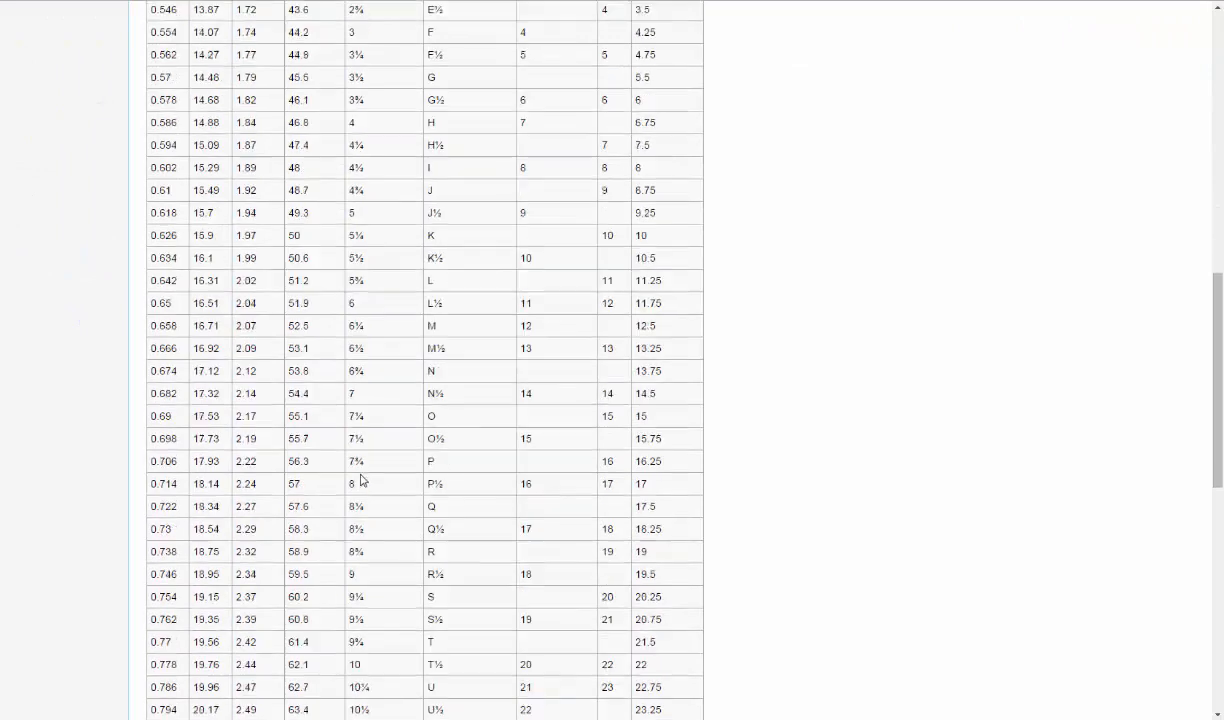
{"action": "scroll", "scroll_direction": "down", "scroll_amount": 3}
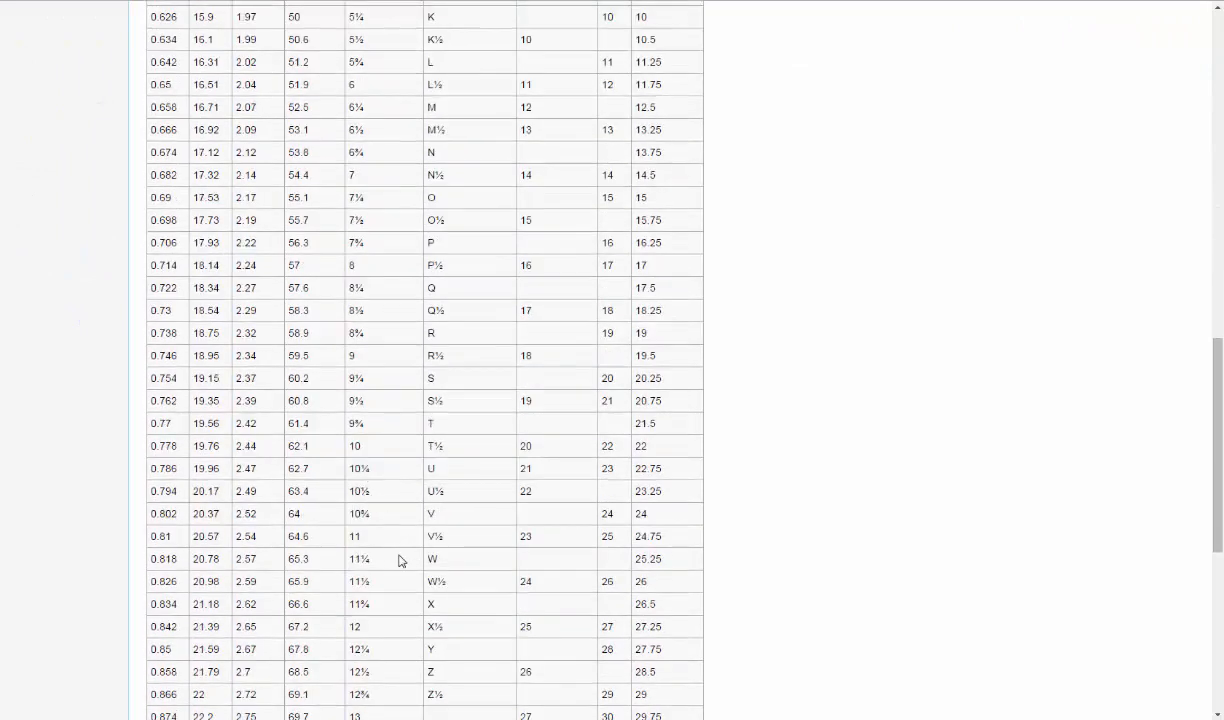
{"action": "mouse_move", "coordinate": [331, 541]}
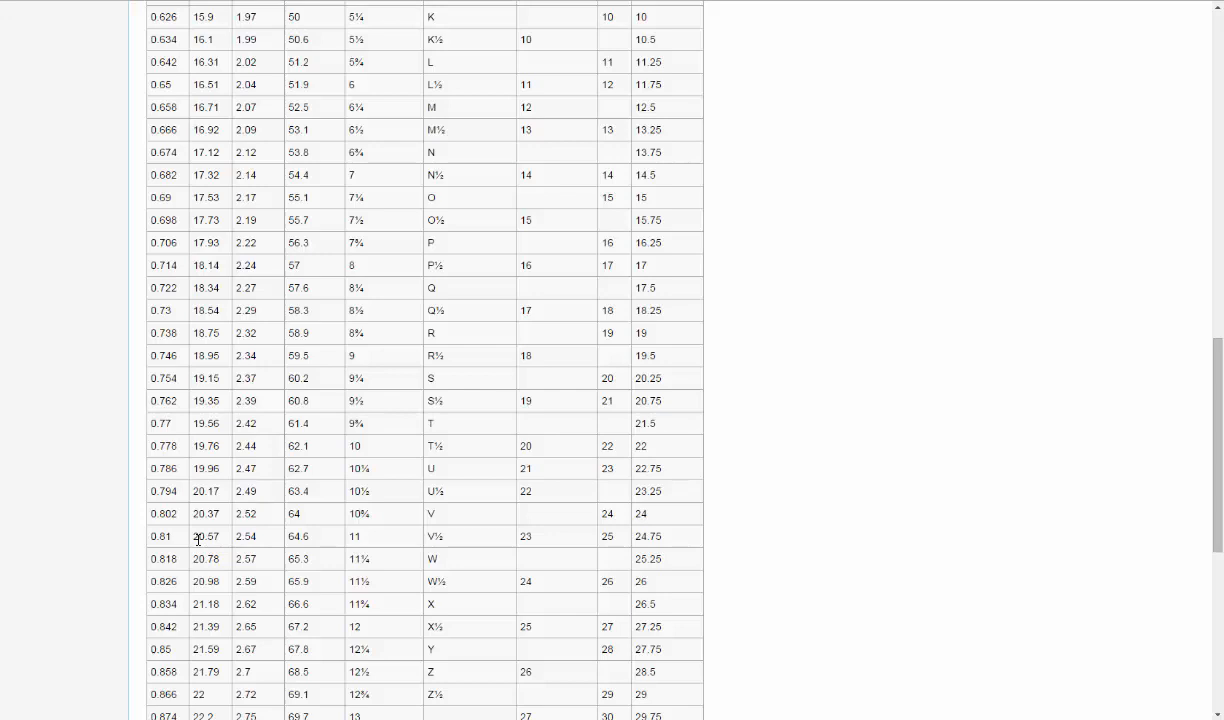
{"action": "mouse_move", "coordinate": [220, 543]}
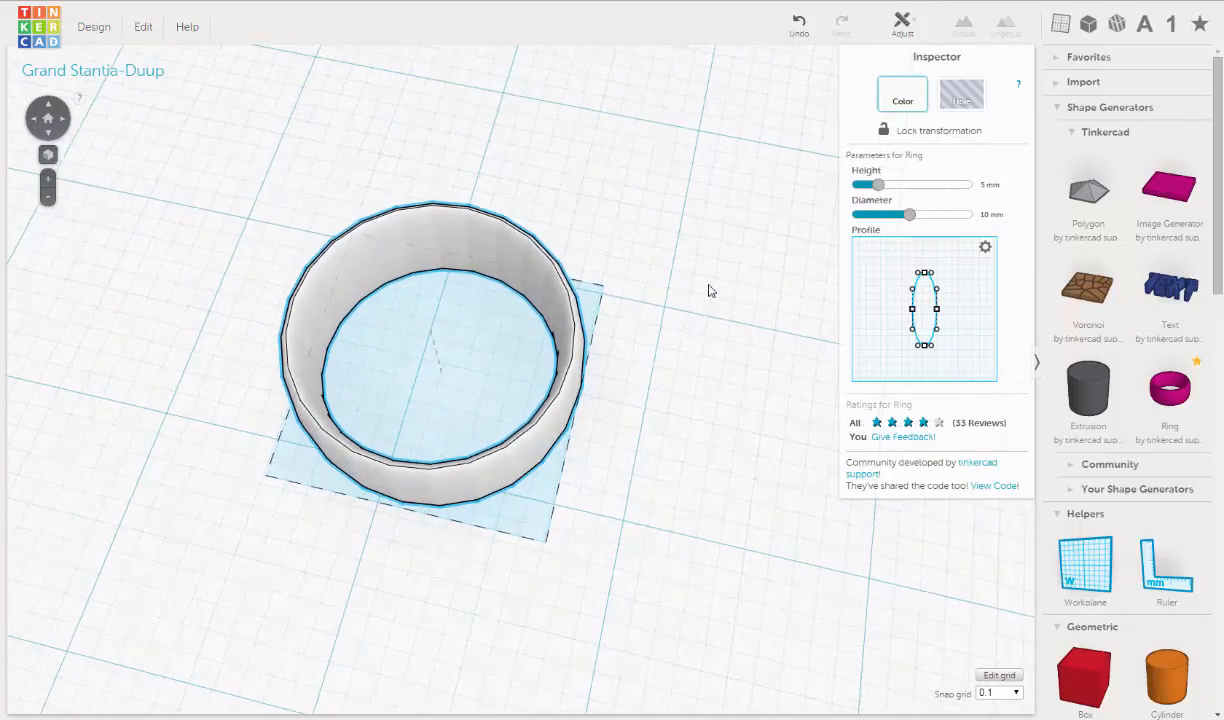
Set the Ring's Diameter parameter to its 20 mm maximum
{"action": "left_click", "coordinate": [997, 214]}
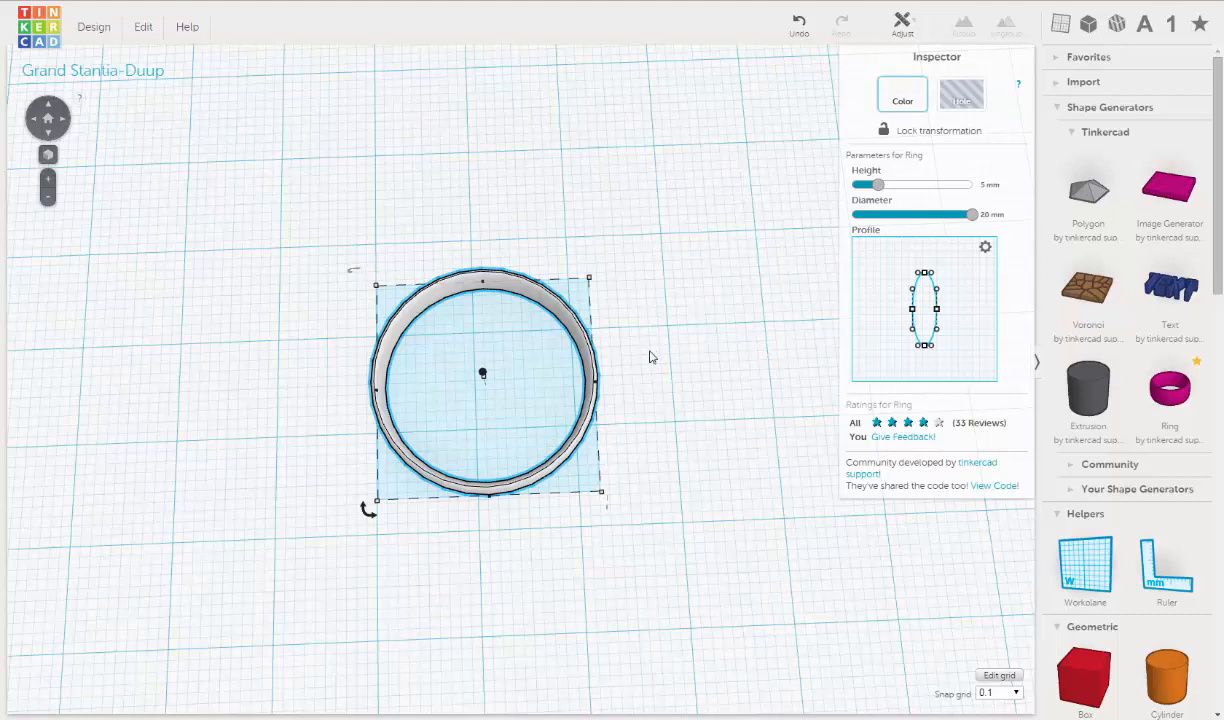
{"action": "mouse_move", "coordinate": [630, 353]}
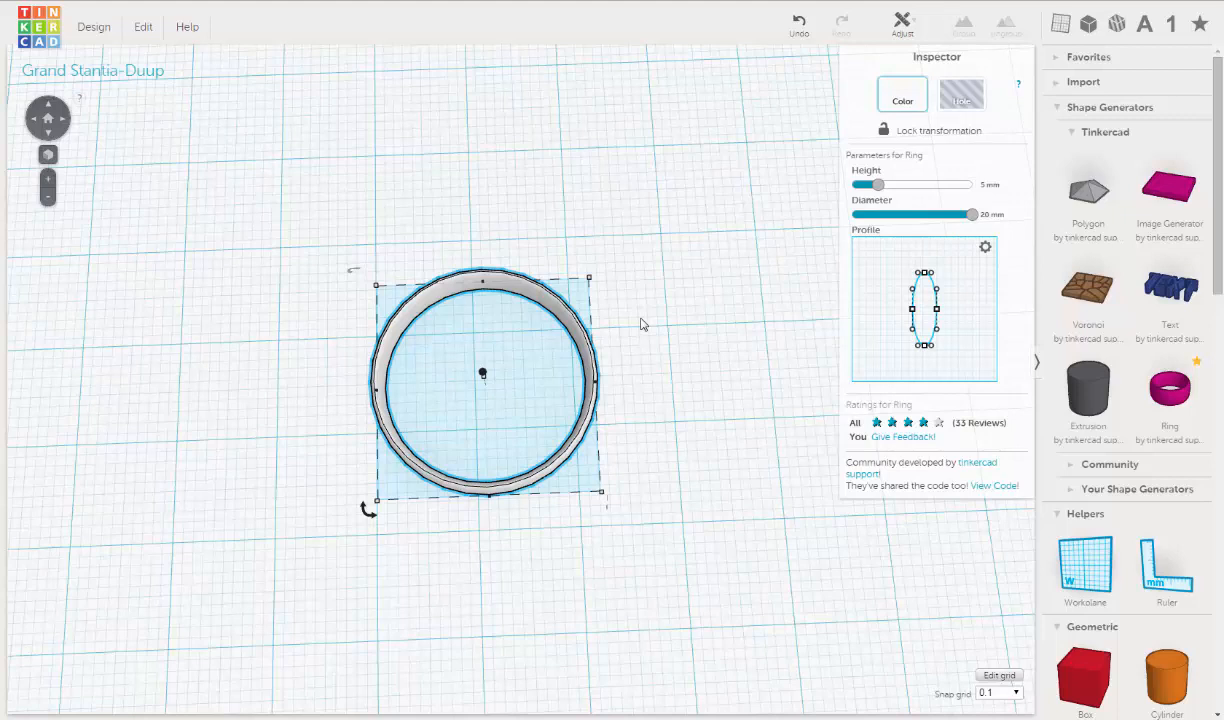
{"action": "mouse_move", "coordinate": [795, 481]}
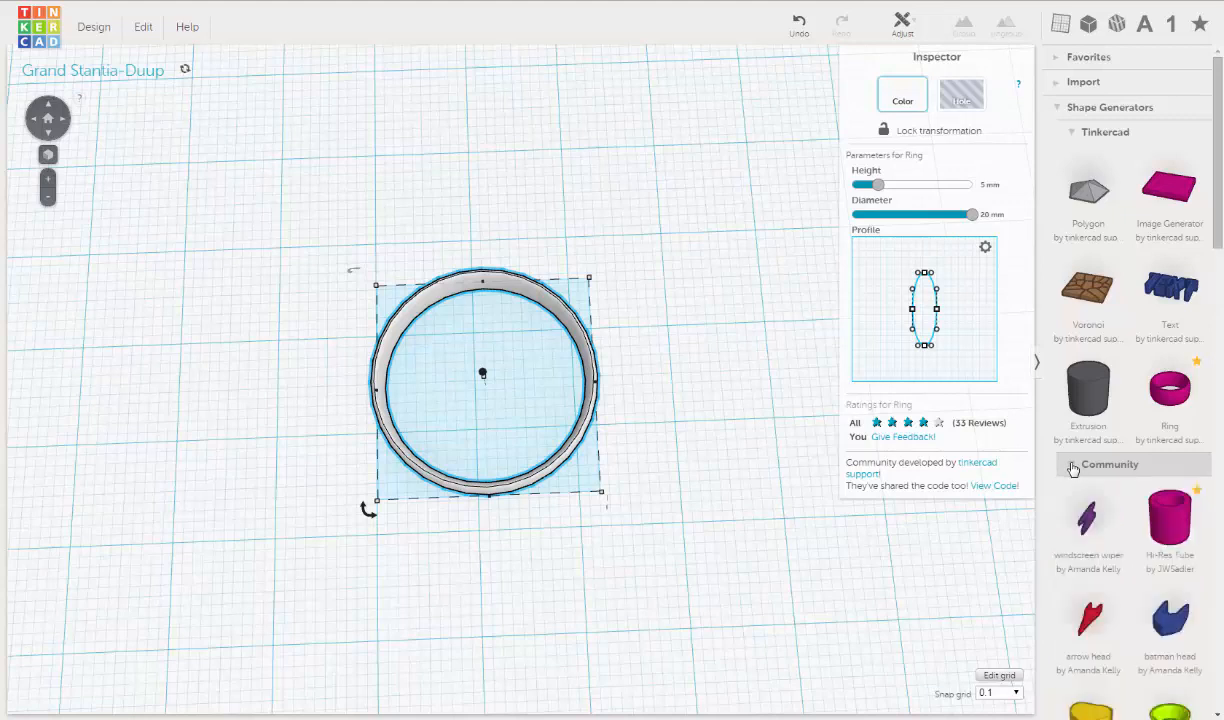
Add a community Hi-Res Tube and enter 20.57 as its diameter
{"action": "left_click", "coordinate": [1105, 131]}
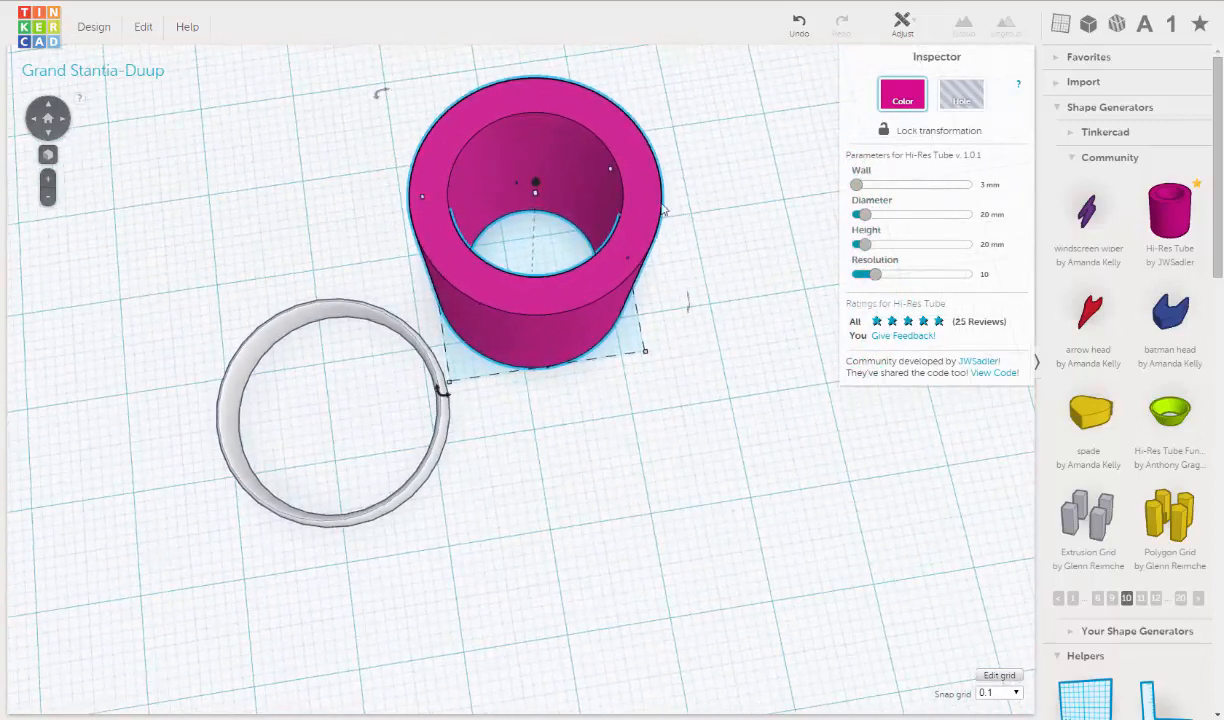
{"action": "mouse_move", "coordinate": [650, 202]}
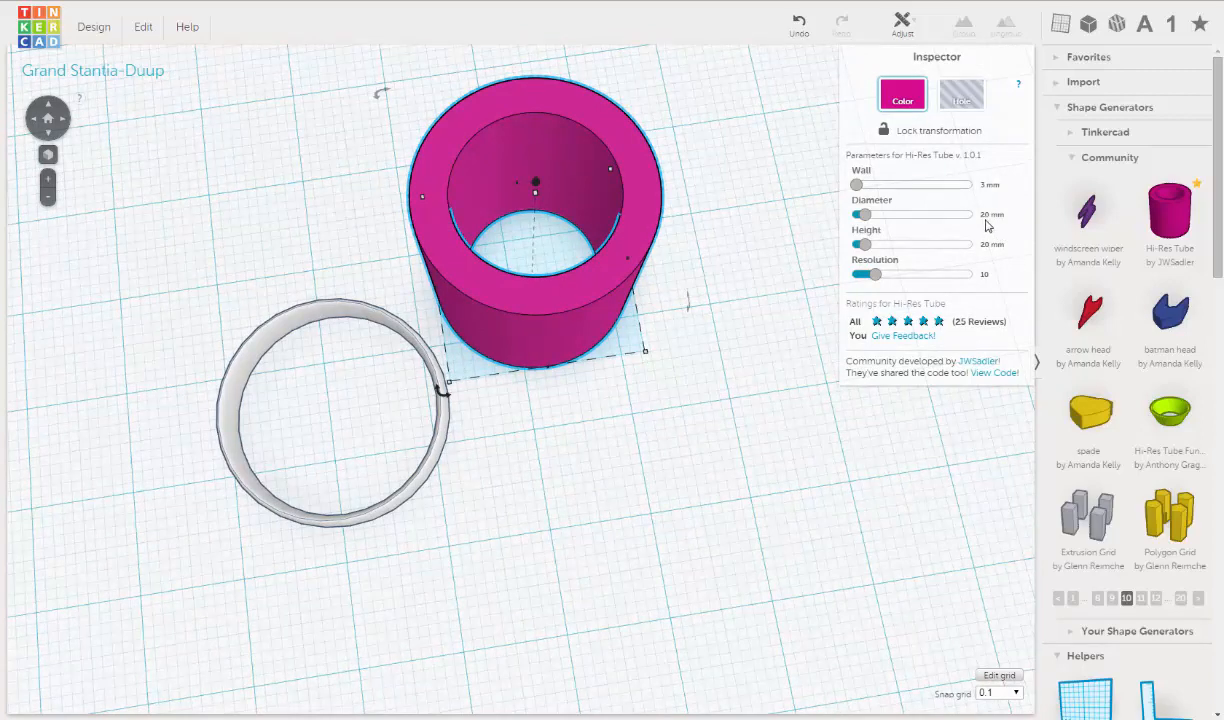
{"action": "left_click", "coordinate": [990, 214]}
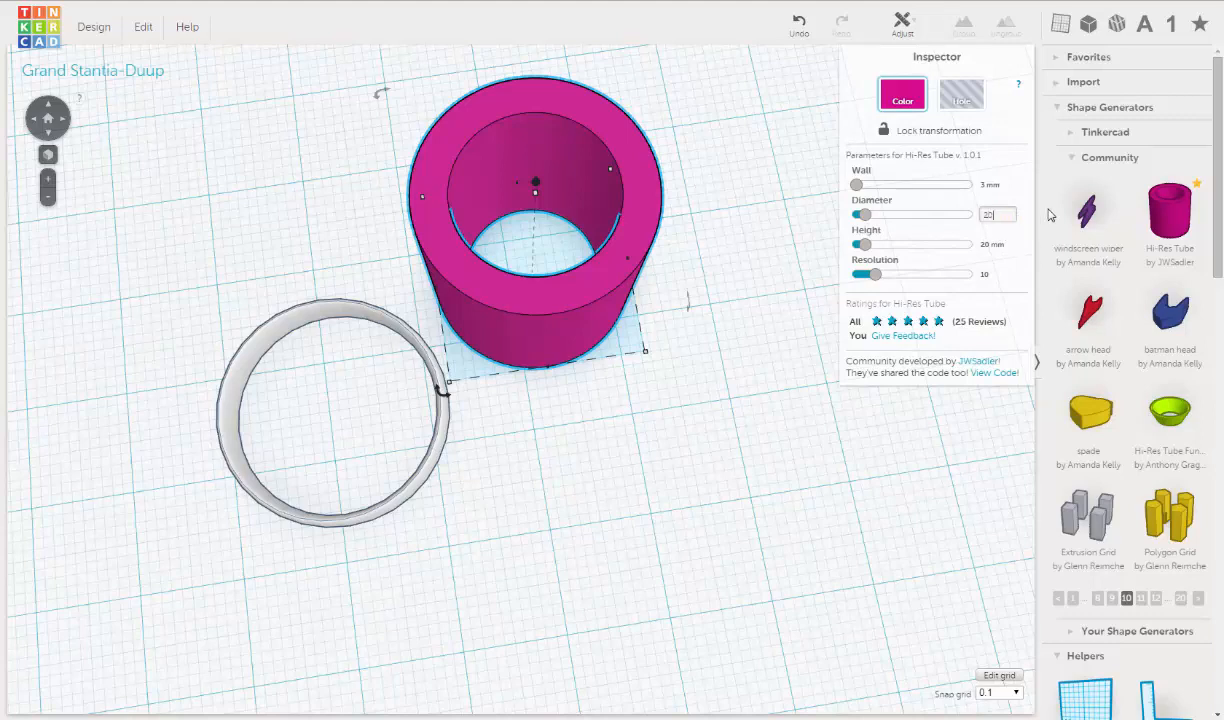
{"action": "type", "text": "20.57"}
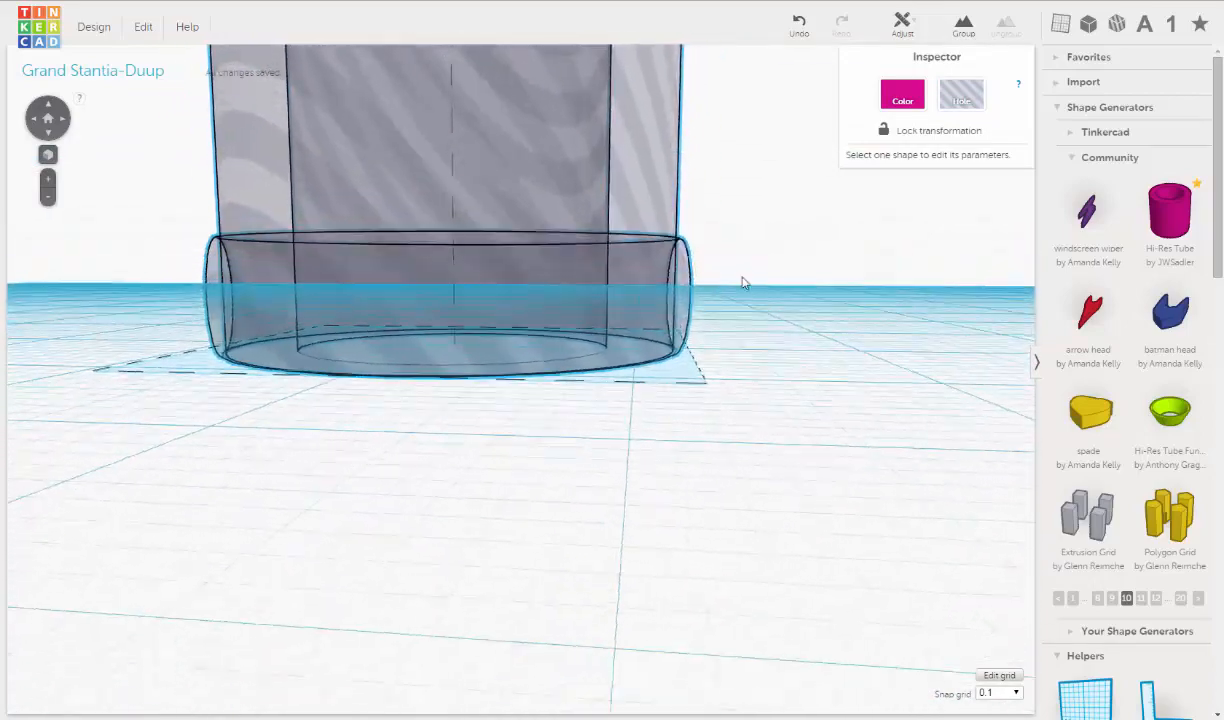
Select the tube, align ring and tube, and stretch the ring to 22.44 mm across
{"action": "left_click_drag", "start_coordinate": [740, 283], "coordinate": [460, 383]}
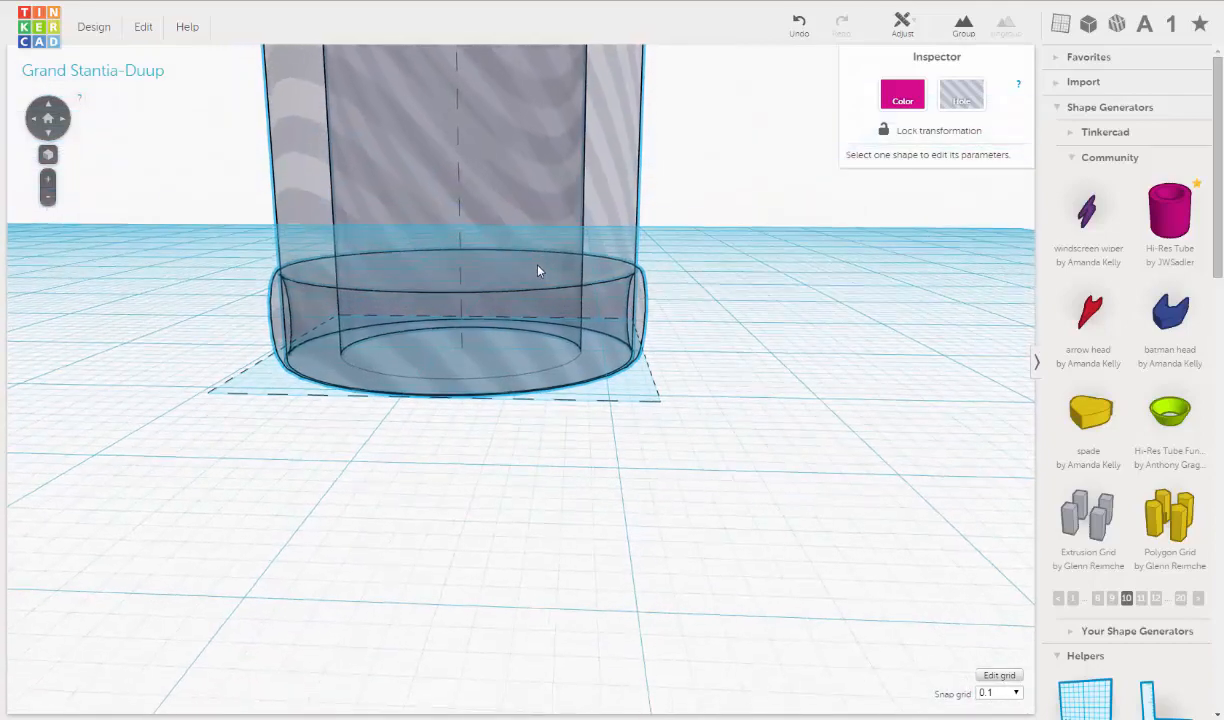
{"action": "left_click_drag", "start_coordinate": [540, 270], "coordinate": [540, 390]}
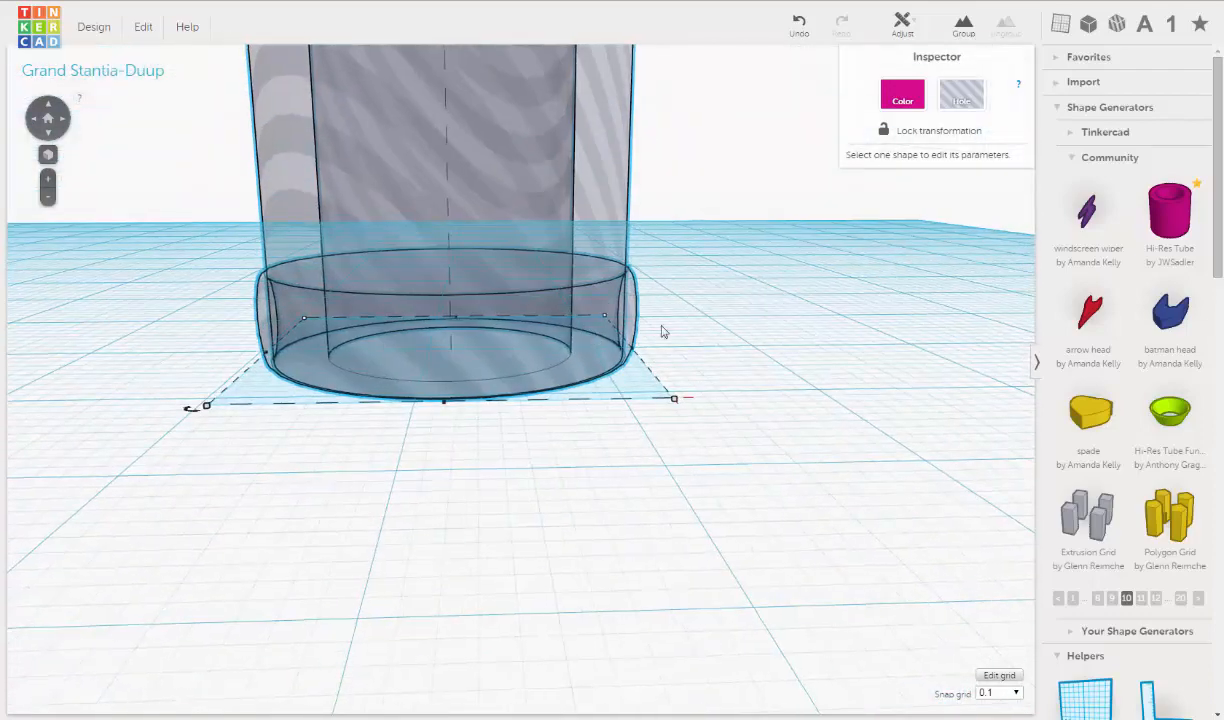
{"action": "left_click", "coordinate": [445, 320]}
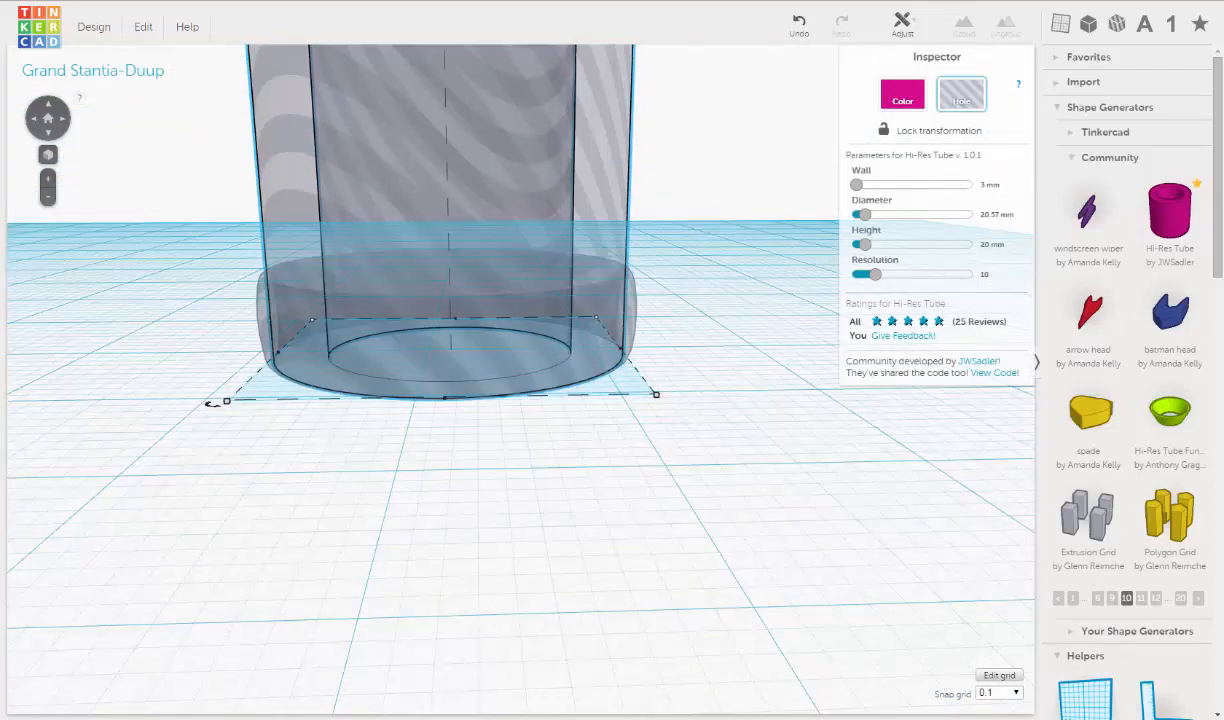
{"action": "mouse_move", "coordinate": [760, 410]}
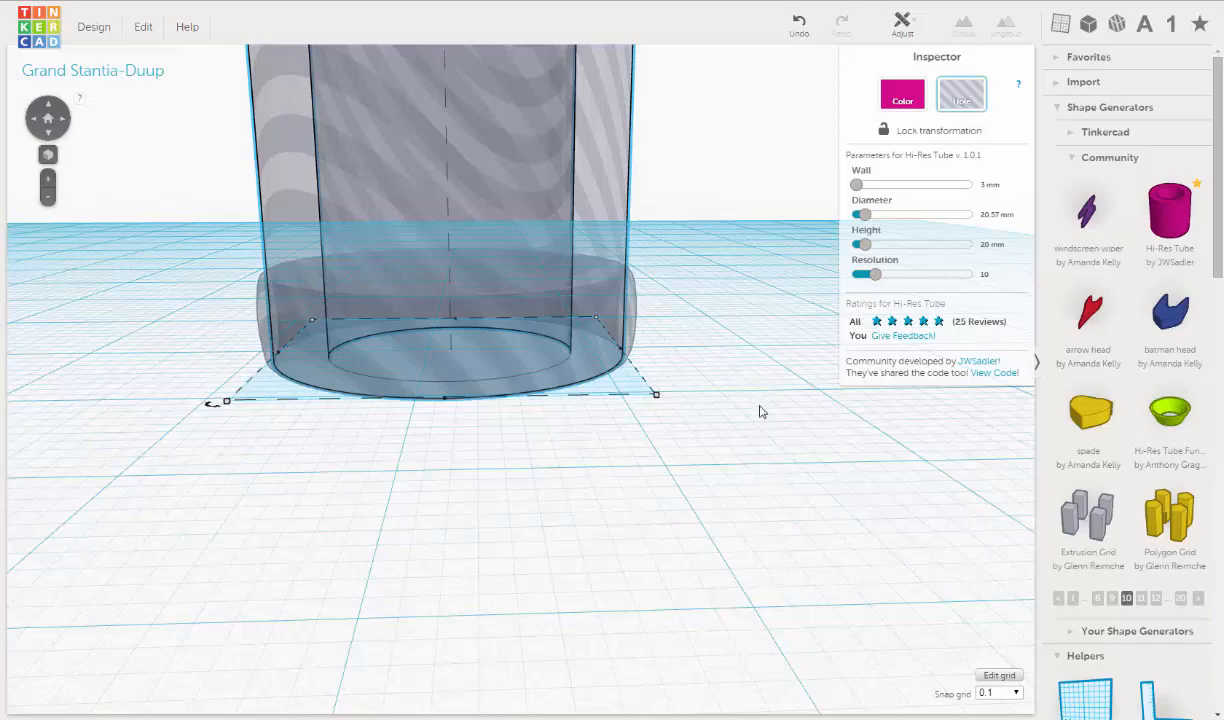
{"action": "mouse_move", "coordinate": [627, 325]}
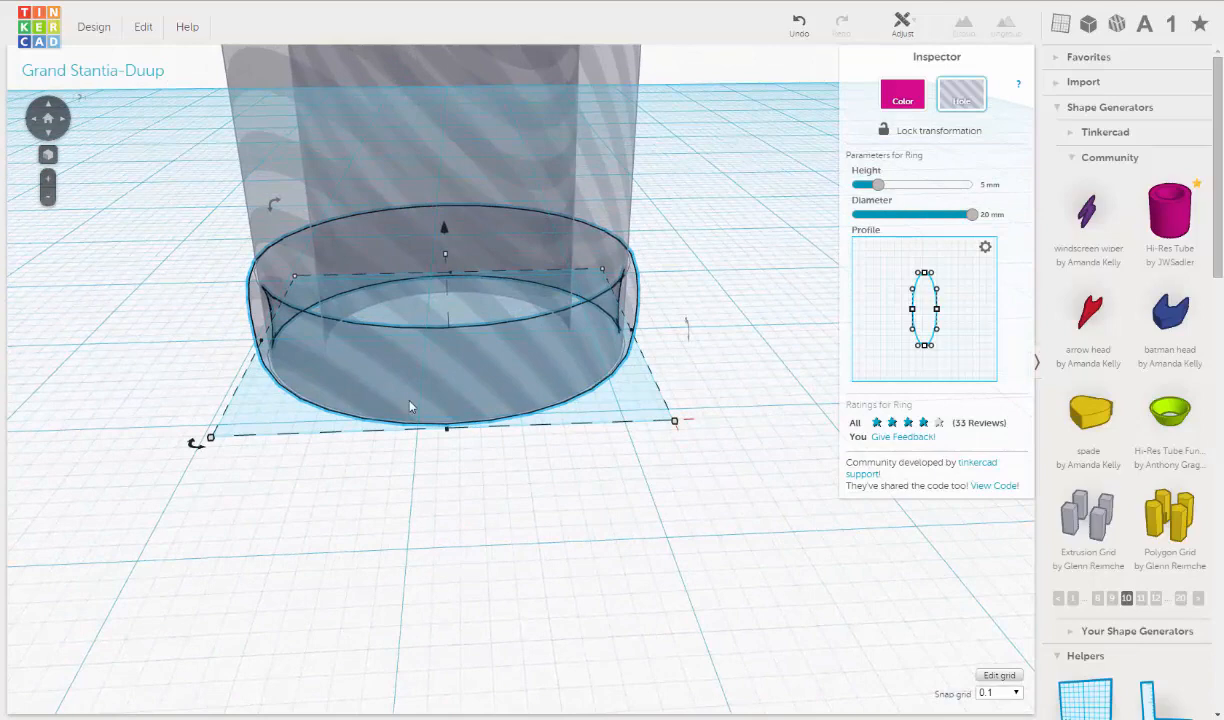
{"action": "mouse_move", "coordinate": [628, 174]}
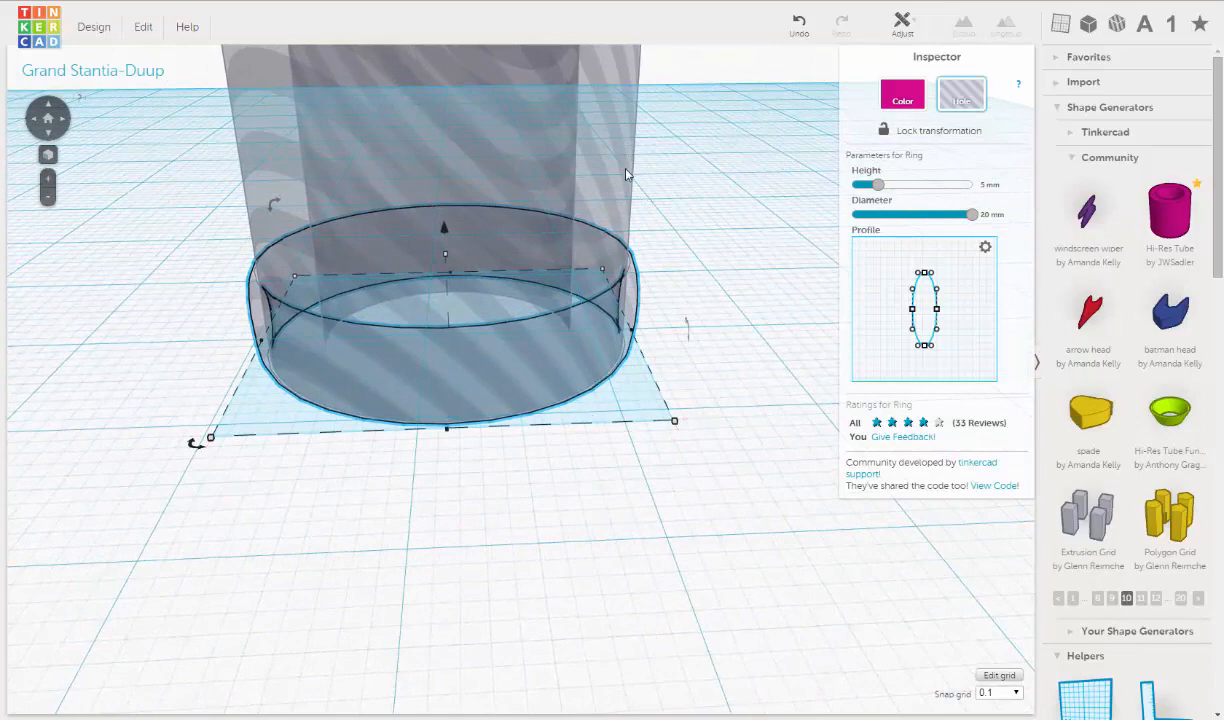
{"action": "mouse_move", "coordinate": [593, 381]}
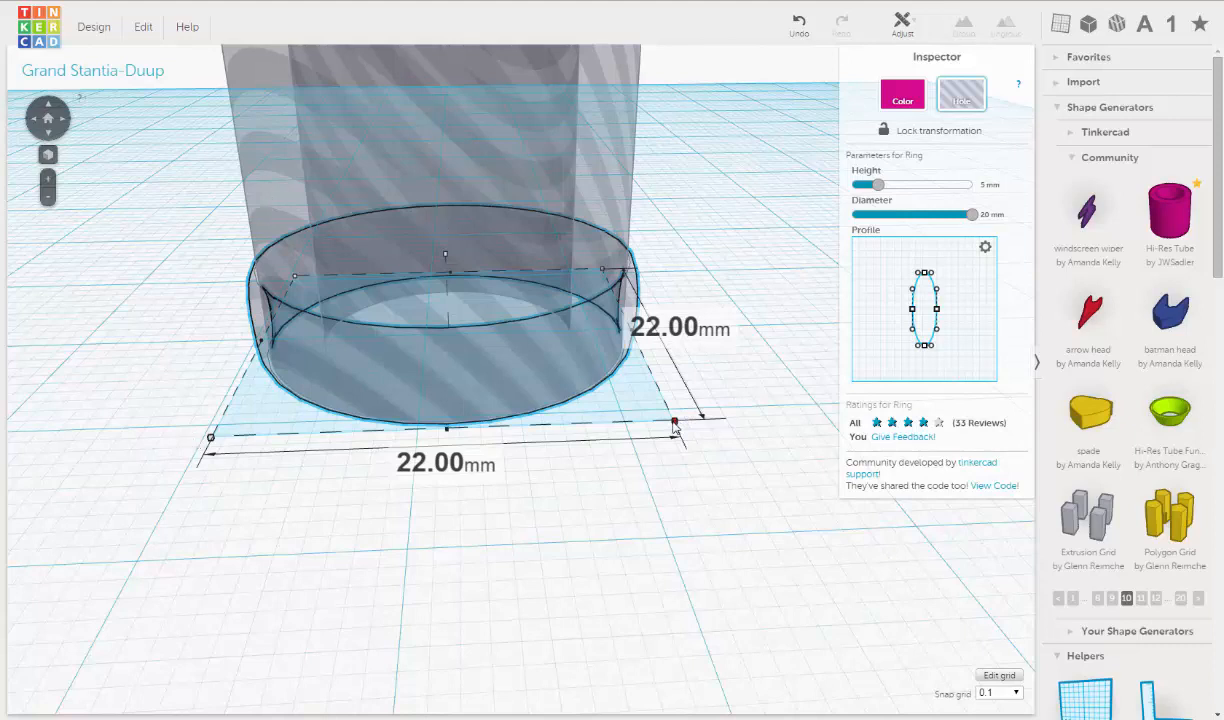
{"action": "left_click_drag", "start_coordinate": [675, 422], "coordinate": [681, 428]}
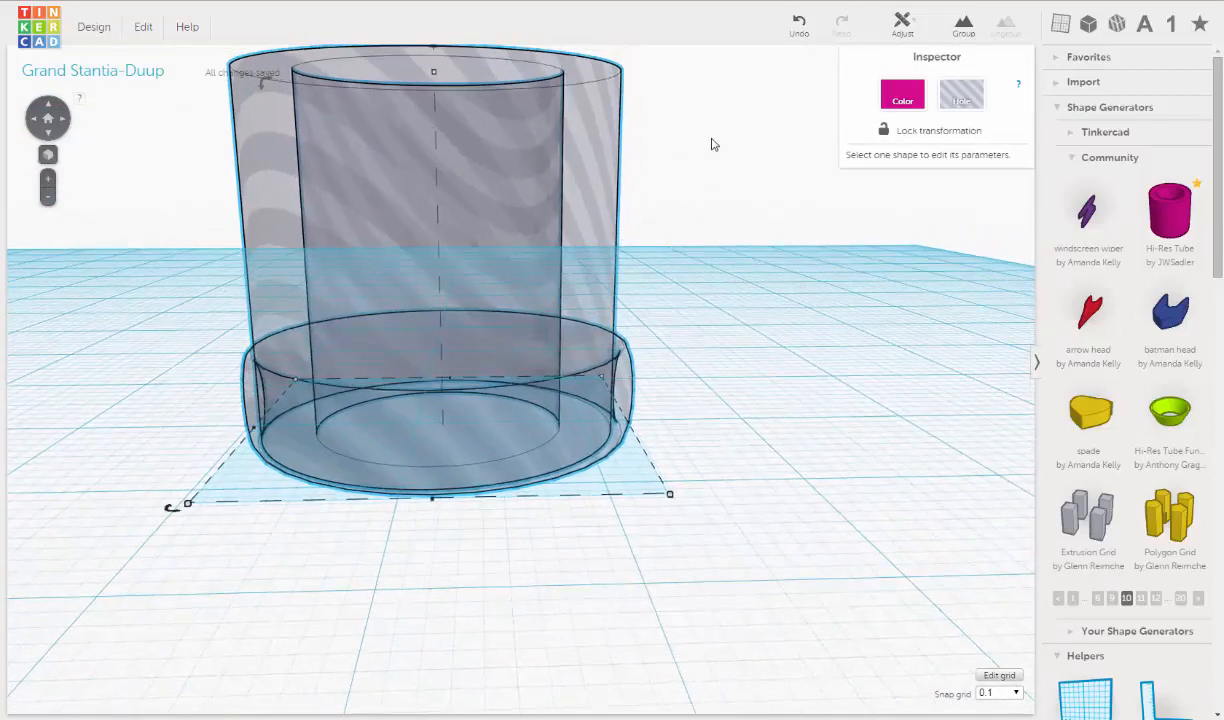
{"action": "left_click", "coordinate": [901, 25]}
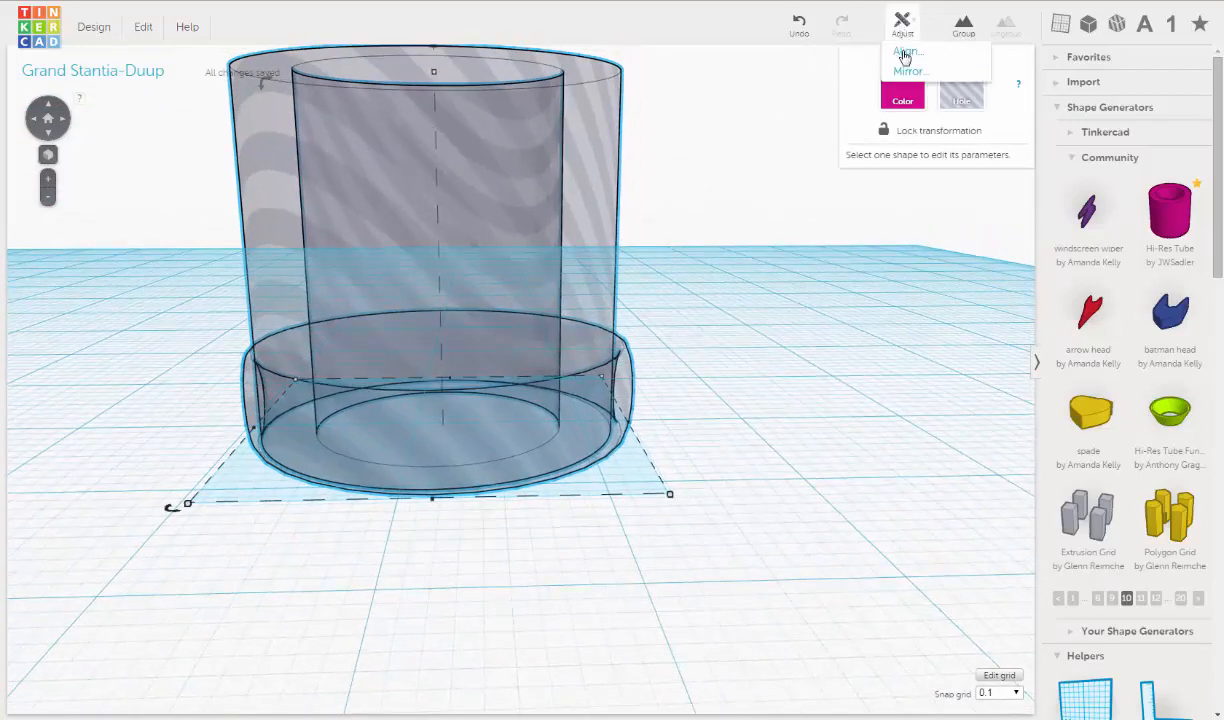
{"action": "left_click", "coordinate": [906, 51]}
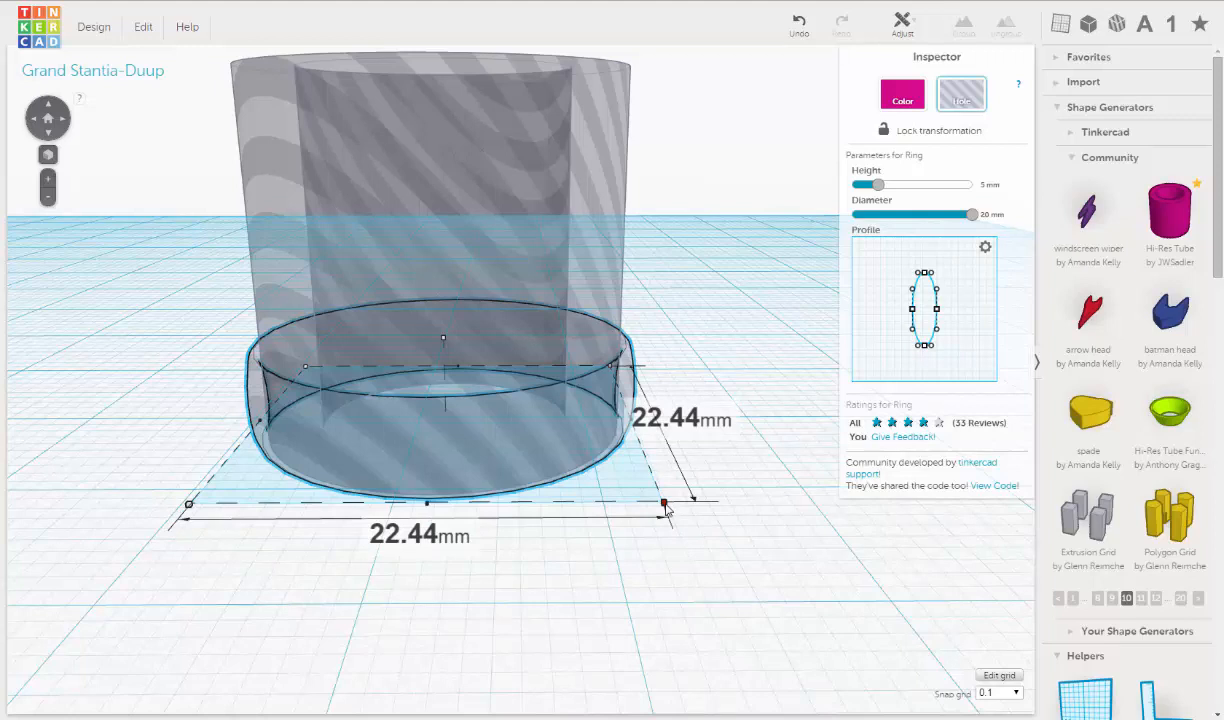
{"action": "left_click_drag", "start_coordinate": [665, 505], "coordinate": [668, 505]}
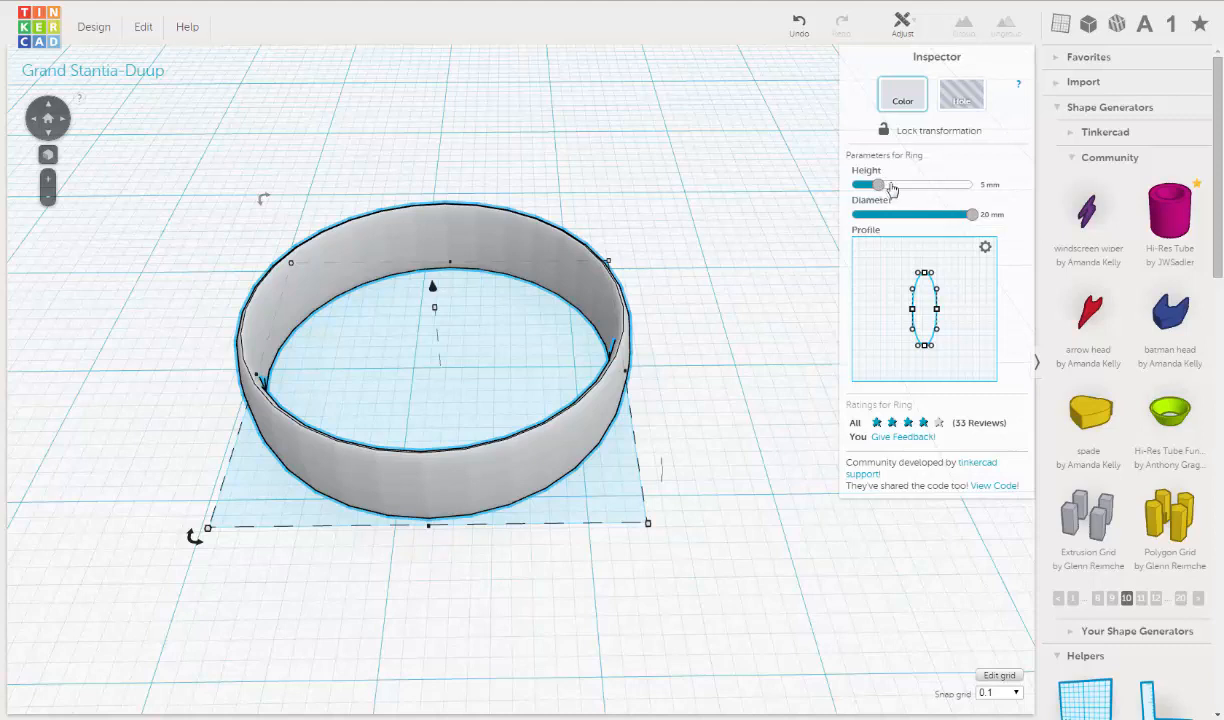
{"action": "mouse_move", "coordinate": [818, 192]}
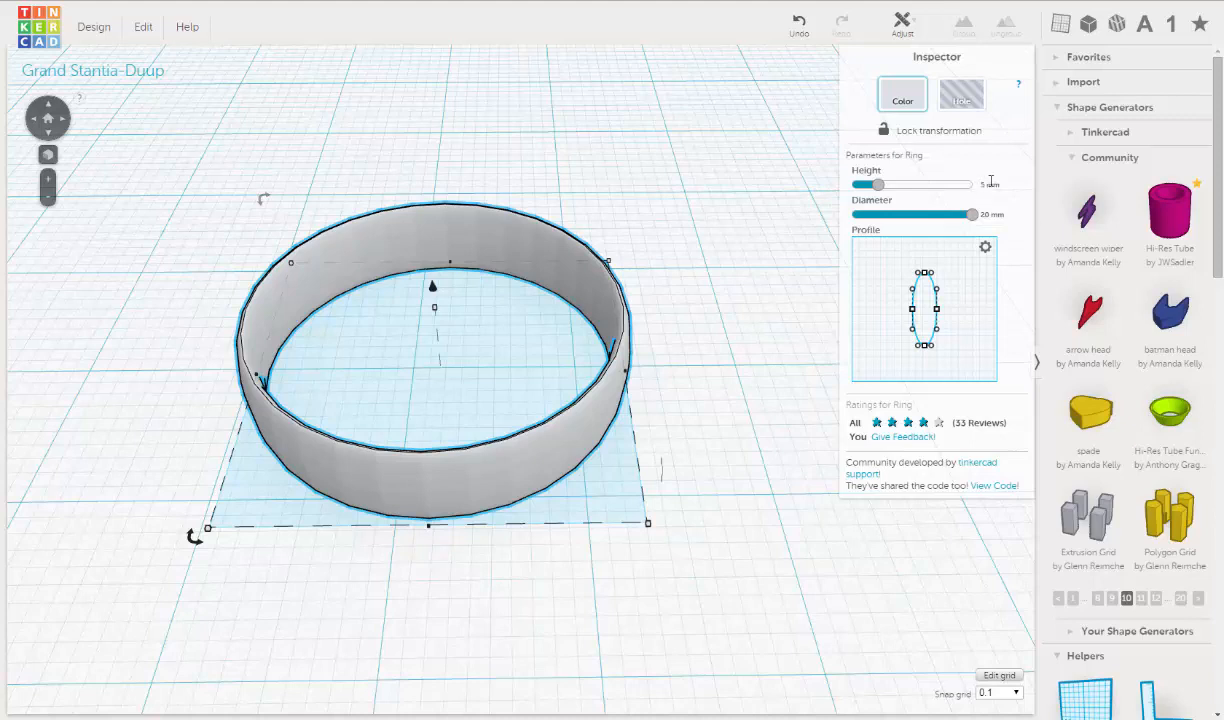
Enter 12.7 as the ring's Height parameter
{"action": "left_click", "coordinate": [995, 184]}
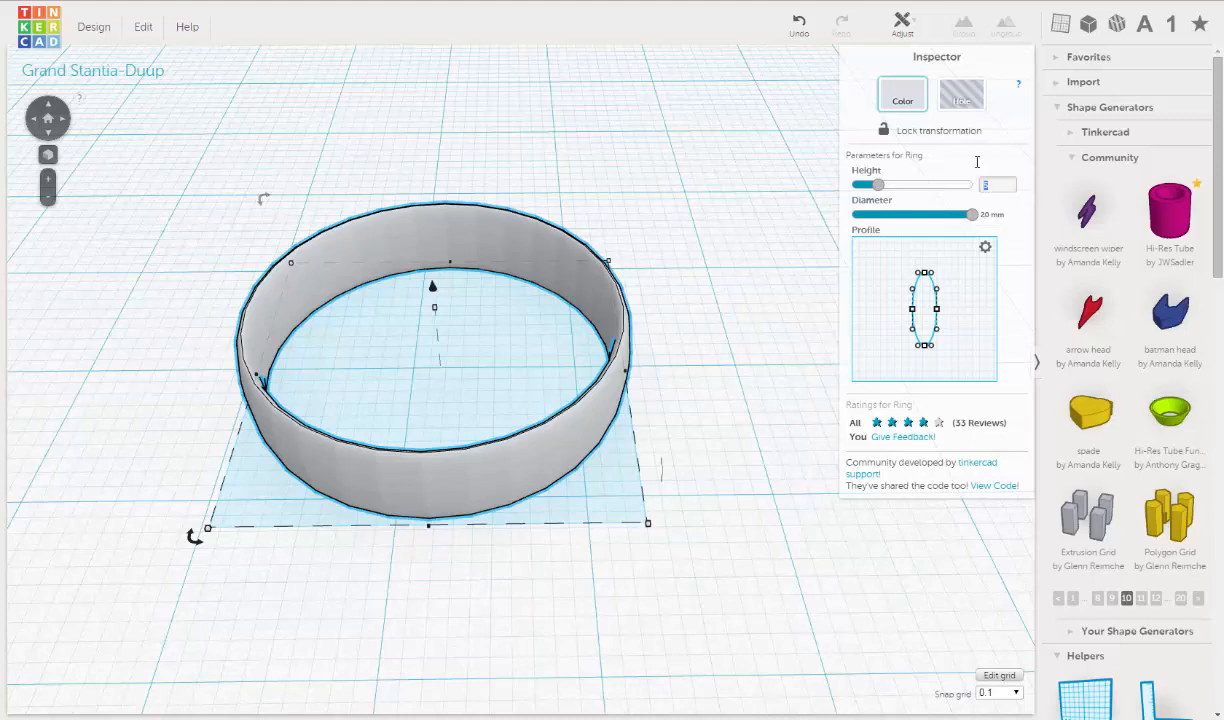
{"action": "type", "text": "12.7 mm"}
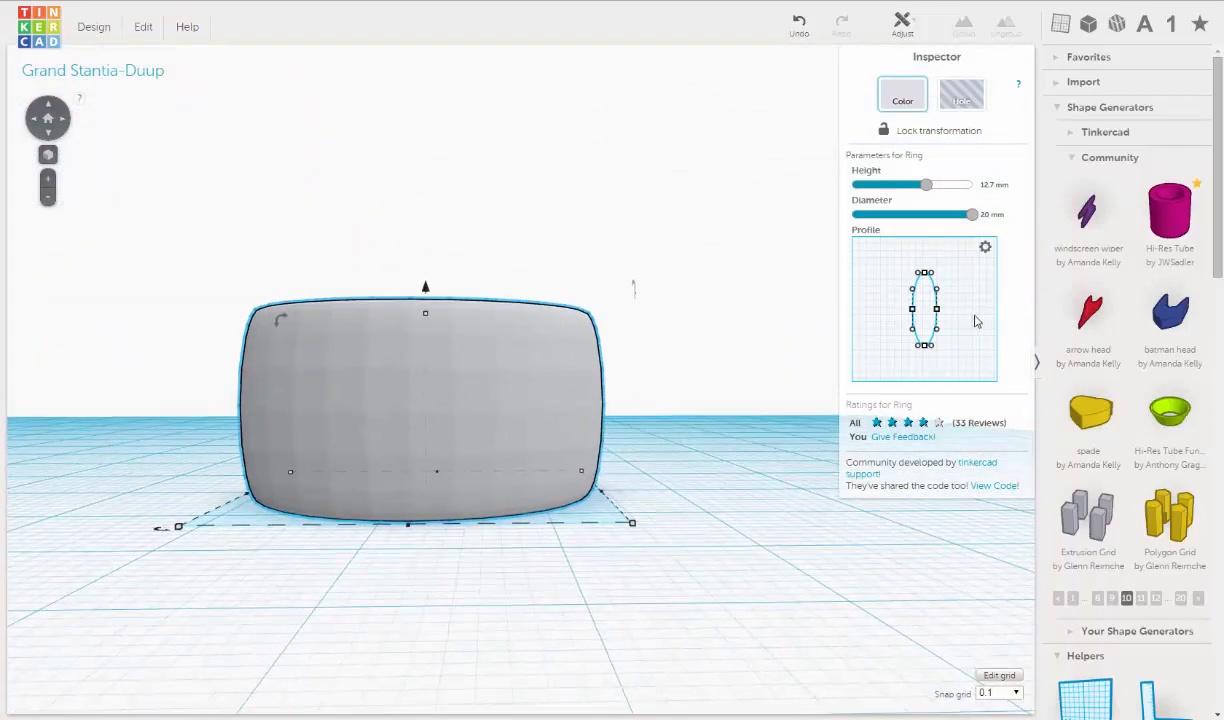
{"action": "mouse_move", "coordinate": [886, 242]}
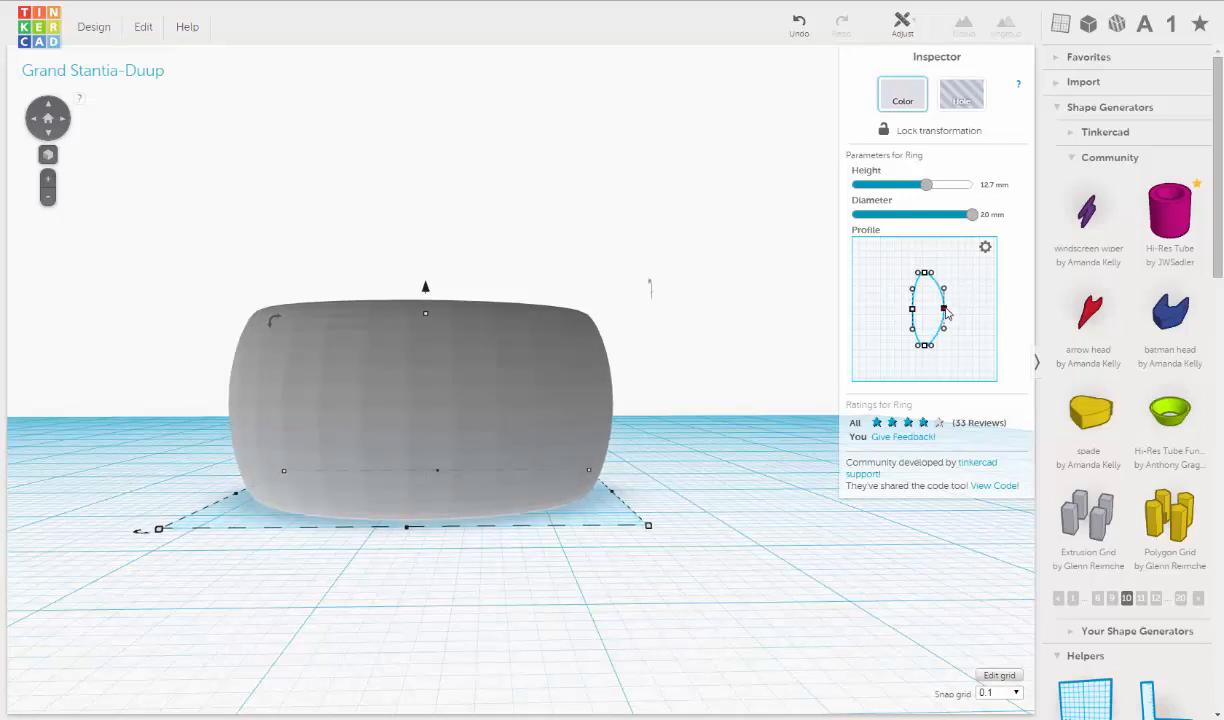
Drag the Ring Profile's middle control point outward, then reselect the ring to check the bulge
{"action": "left_click_drag", "start_coordinate": [937, 308], "coordinate": [937, 327]}
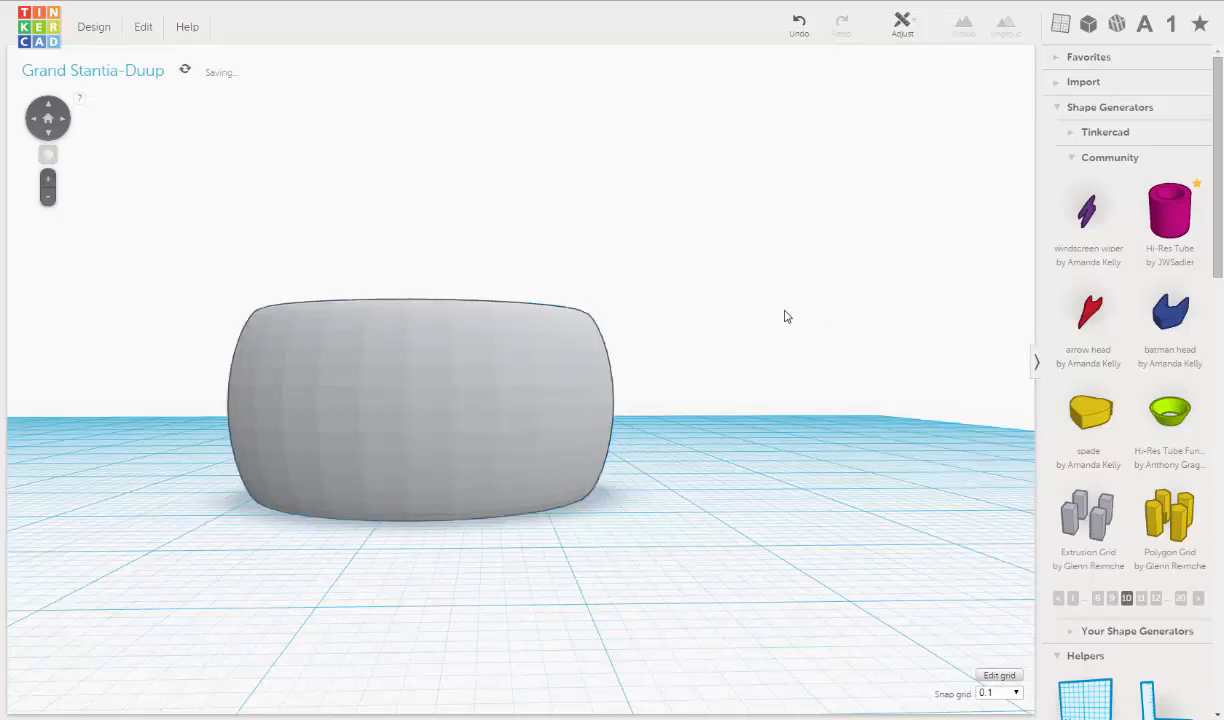
{"action": "left_click", "coordinate": [420, 405]}
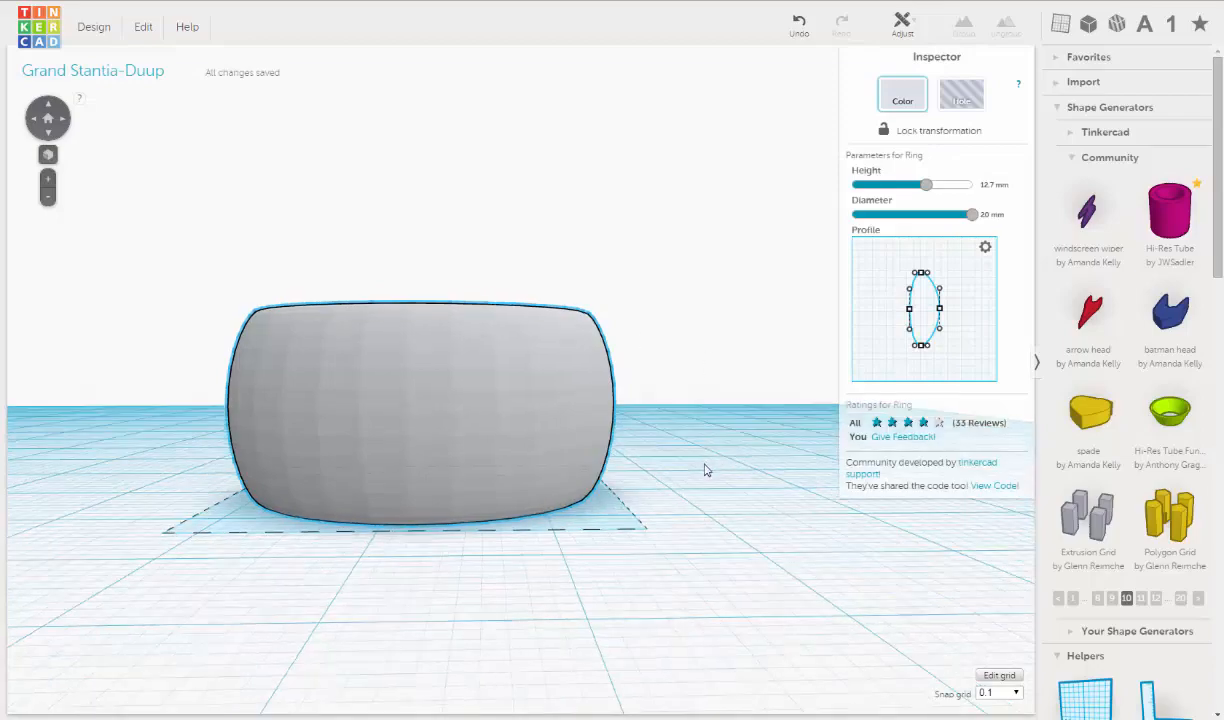